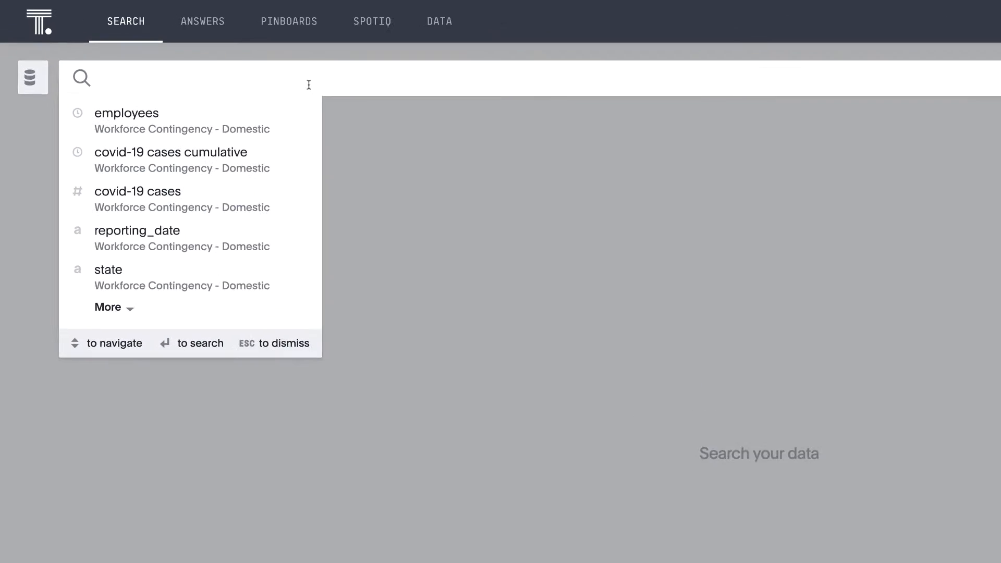
- Search cumulative COVID-19 cases, broken out daily and grouped by state
{"action": "type", "text": "co"}
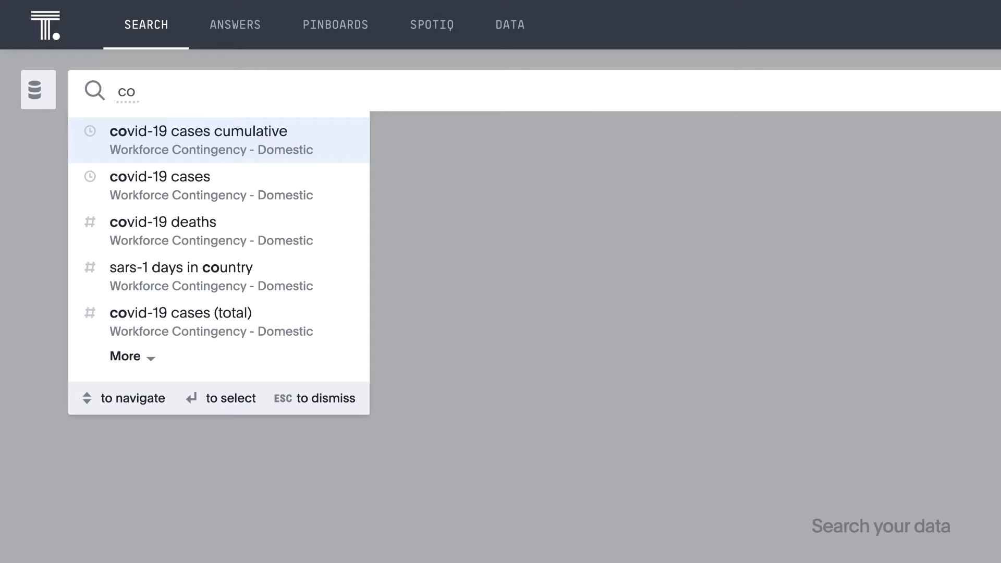
{"action": "left_click", "coordinate": [198, 131]}
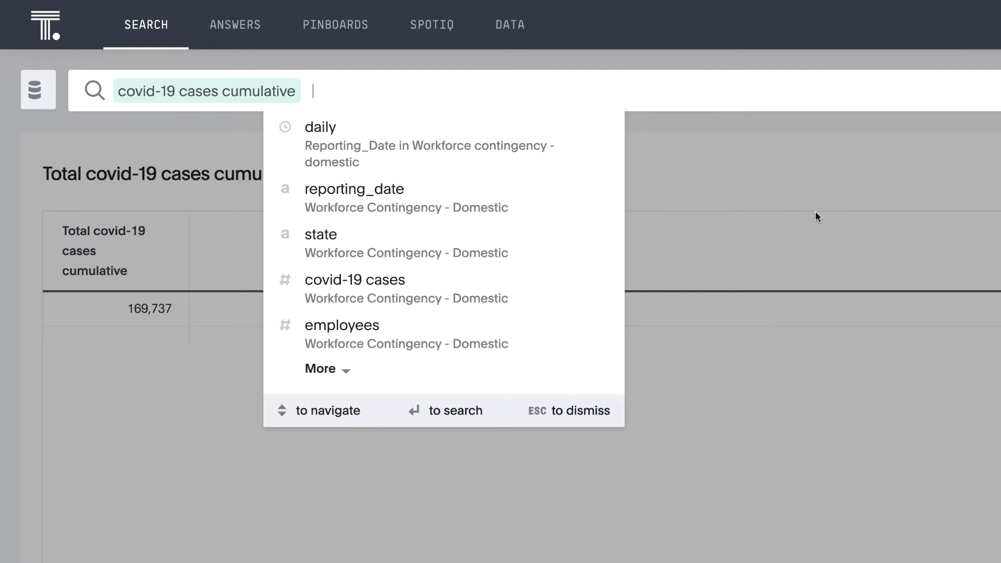
{"action": "left_click", "coordinate": [320, 127]}
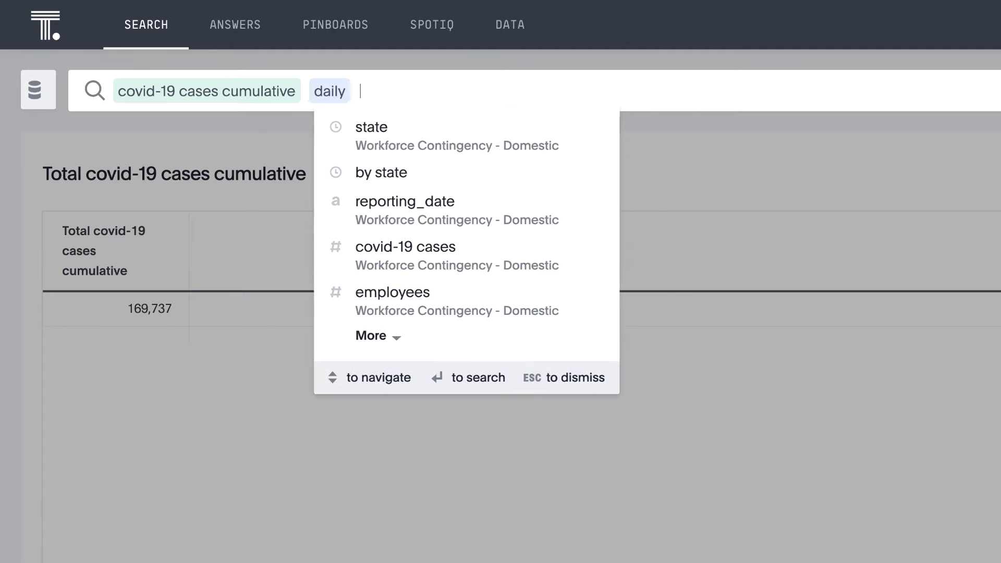
{"action": "type", "text": "by"}
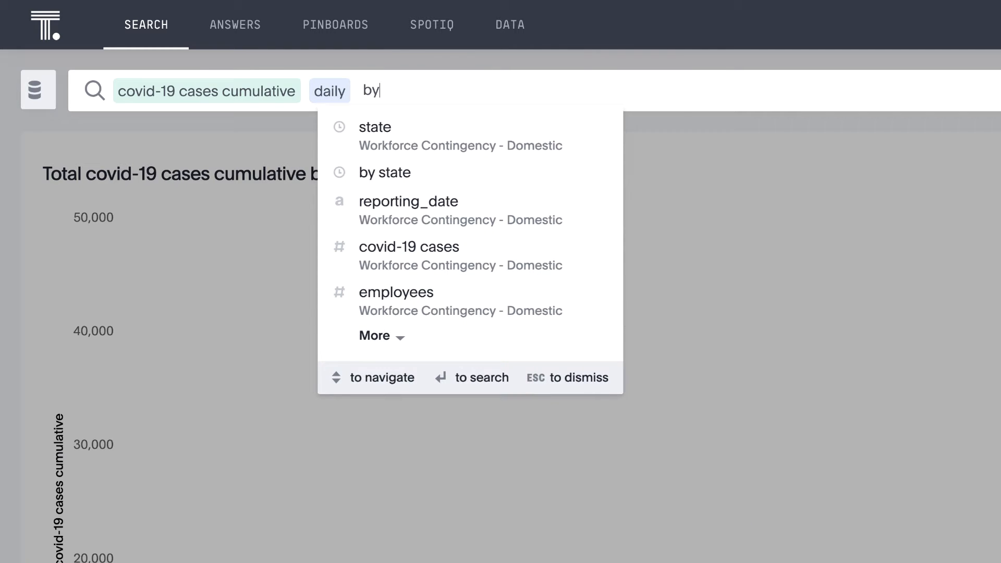
{"action": "left_click", "coordinate": [384, 172]}
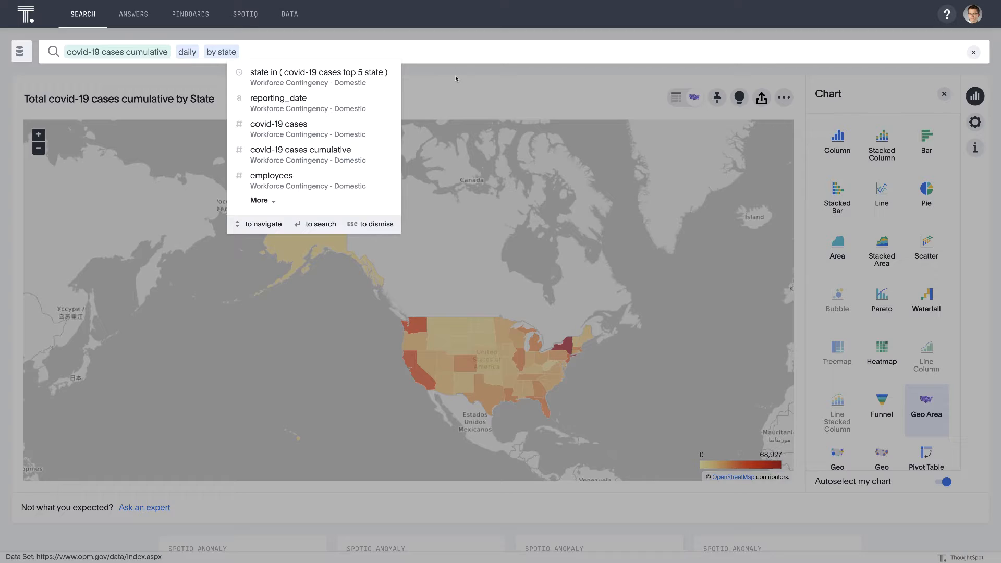
- Filter to states in the top 5 by COVID-19 cases over the last 14 days
{"action": "type", "text": "state in"}
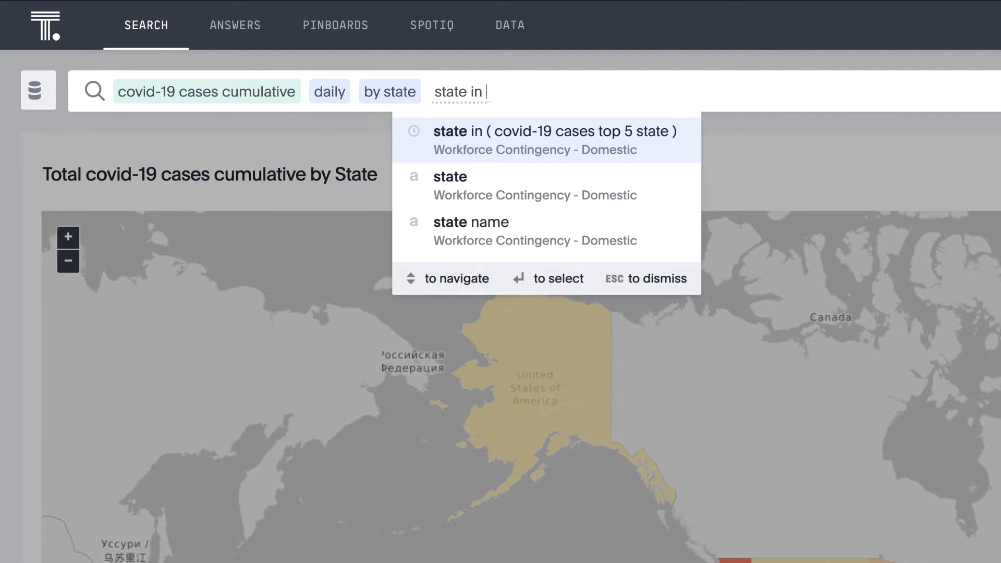
{"action": "type", "text": "("}
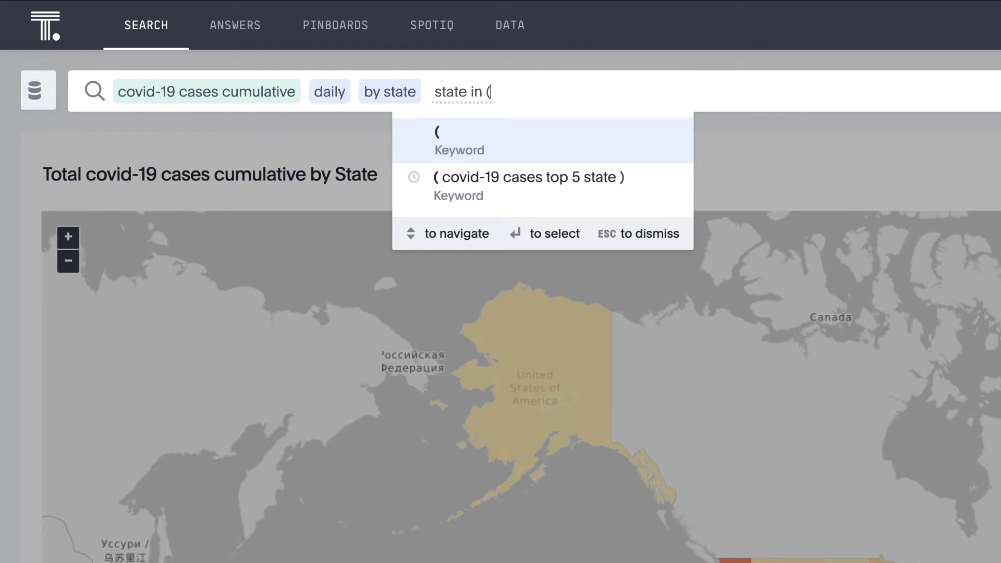
{"action": "type", "text": "covid-19 case"}
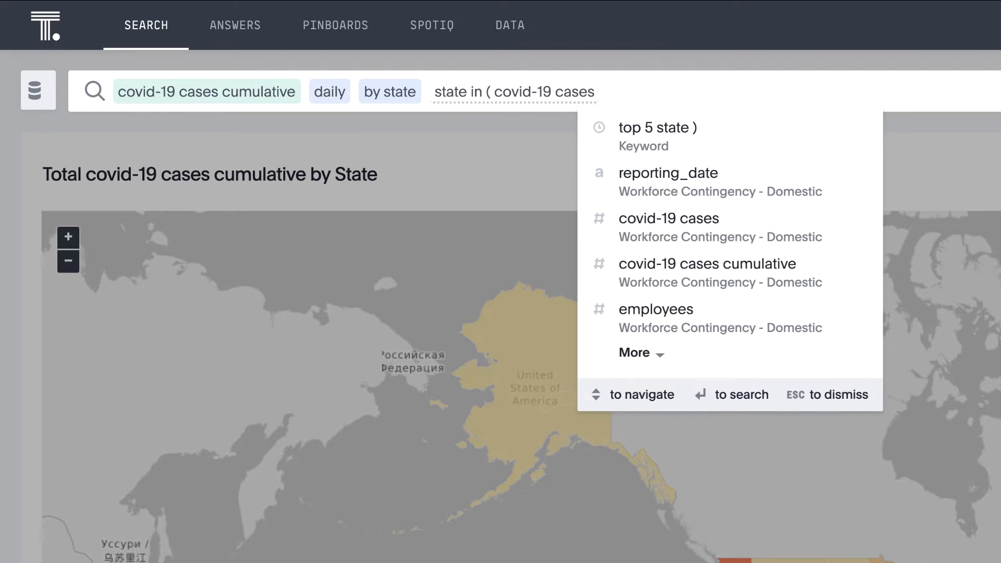
{"action": "type", "text": "state top"}
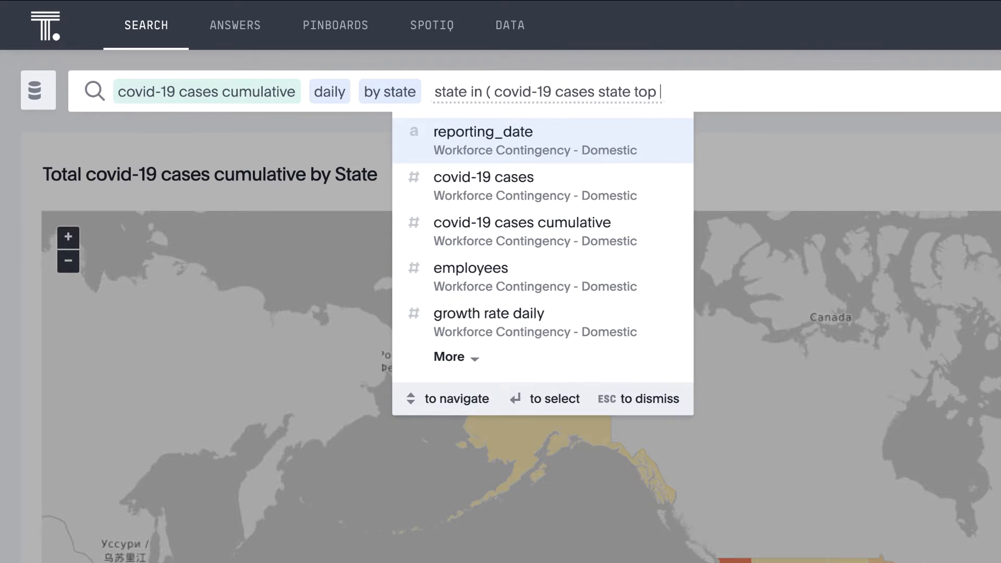
{"action": "type", "text": "5)"}
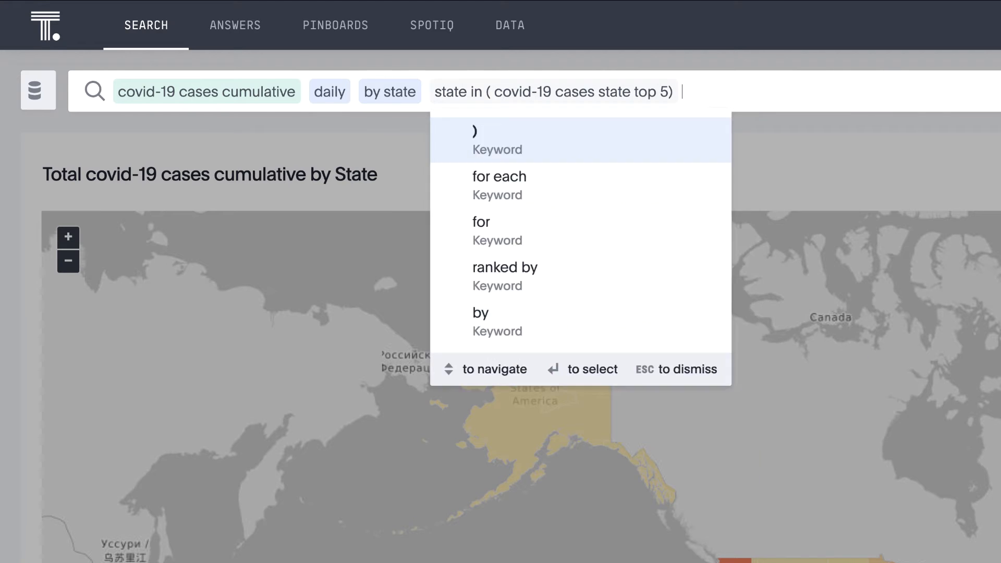
{"action": "type", "text": "last 14 days"}
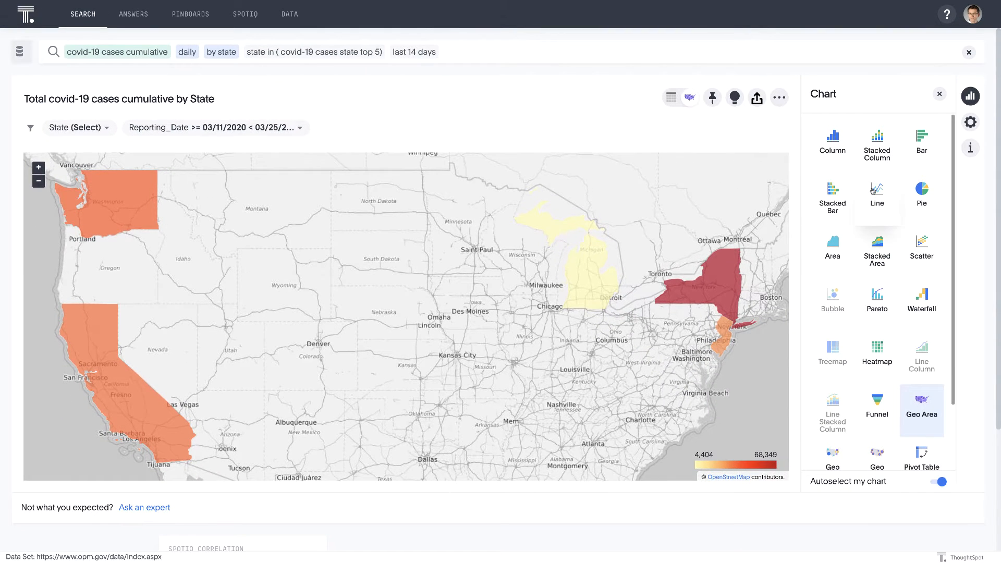
- Display the answer as a line chart and hide the NY line via the legend
{"action": "left_click", "coordinate": [876, 195]}
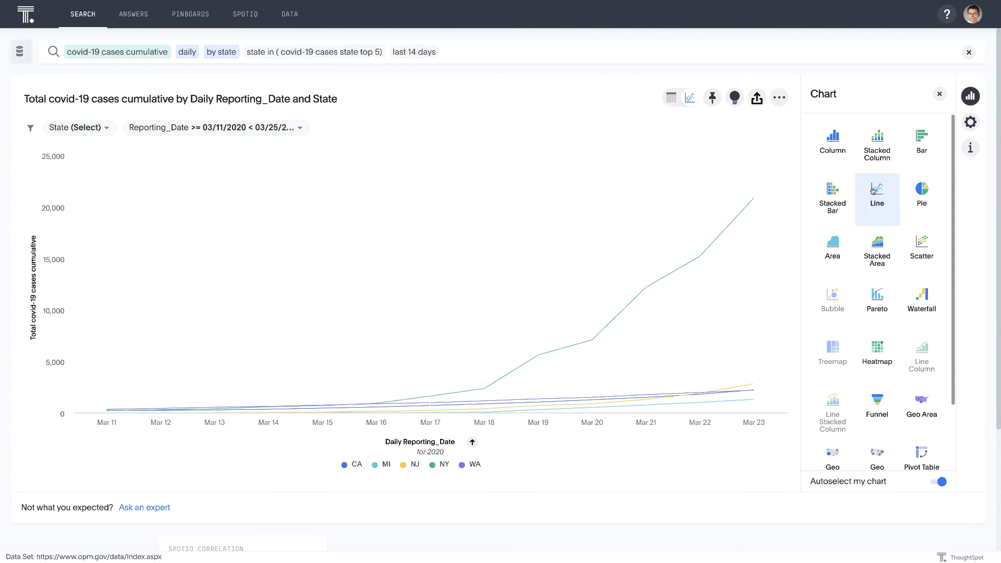
{"action": "left_click", "coordinate": [939, 94]}
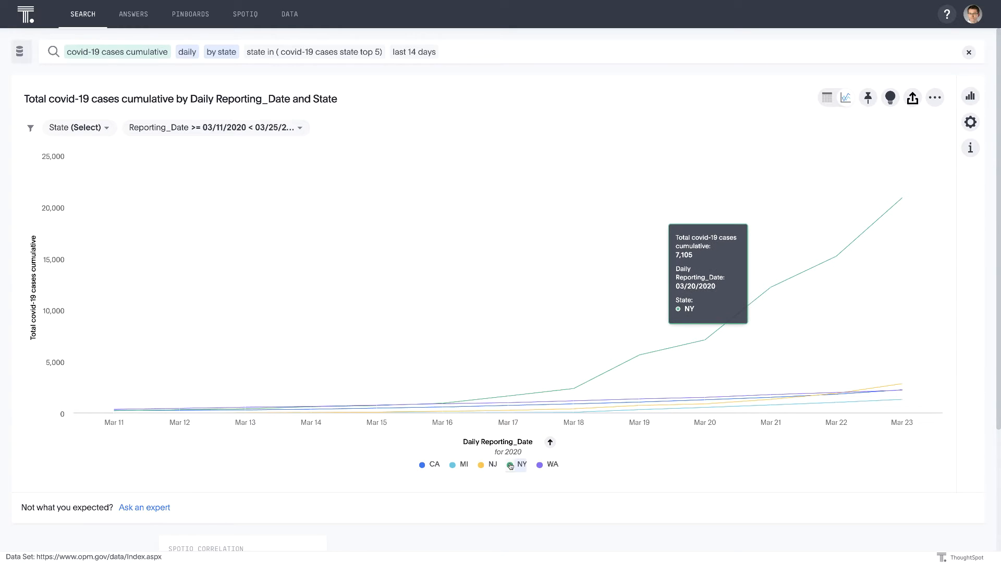
{"action": "left_click", "coordinate": [517, 464]}
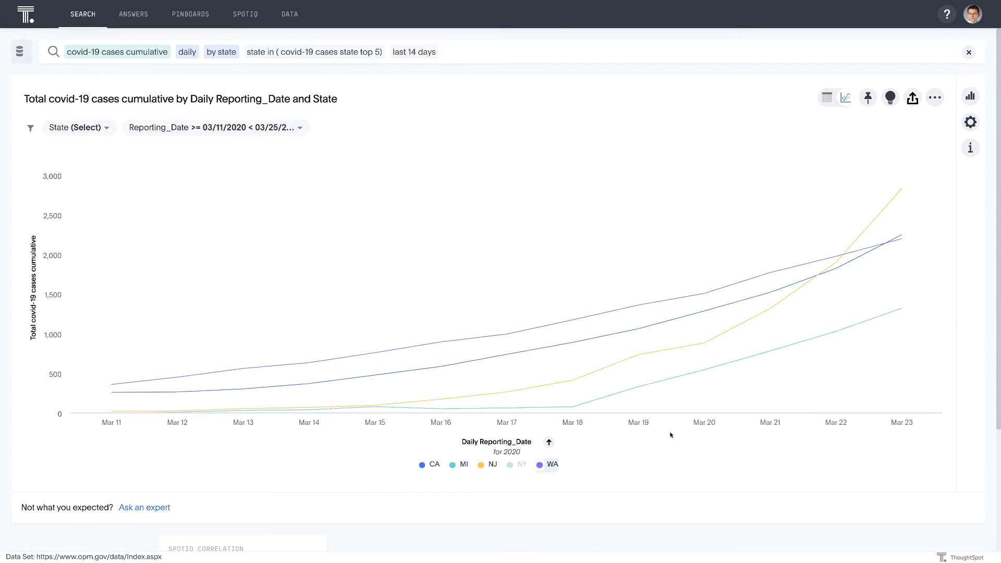
{"action": "mouse_move", "coordinate": [900, 169]}
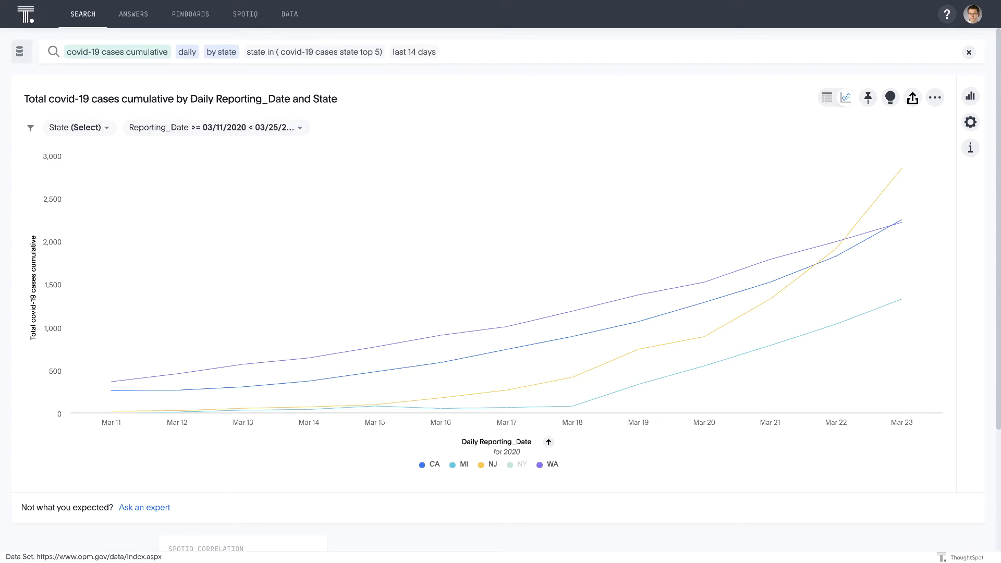
{"action": "mouse_move", "coordinate": [959, 460]}
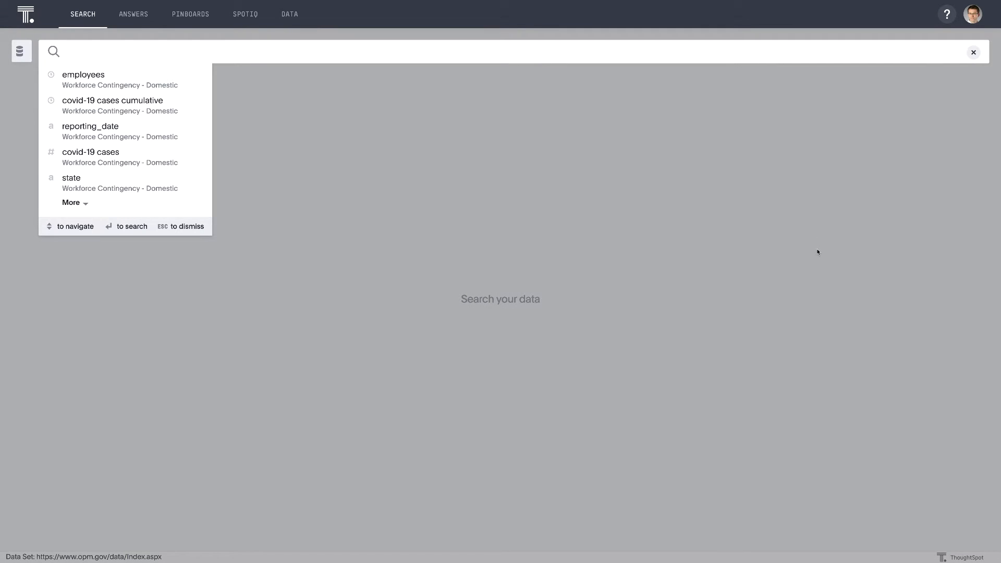
{"action": "mouse_move", "coordinate": [862, 297]}
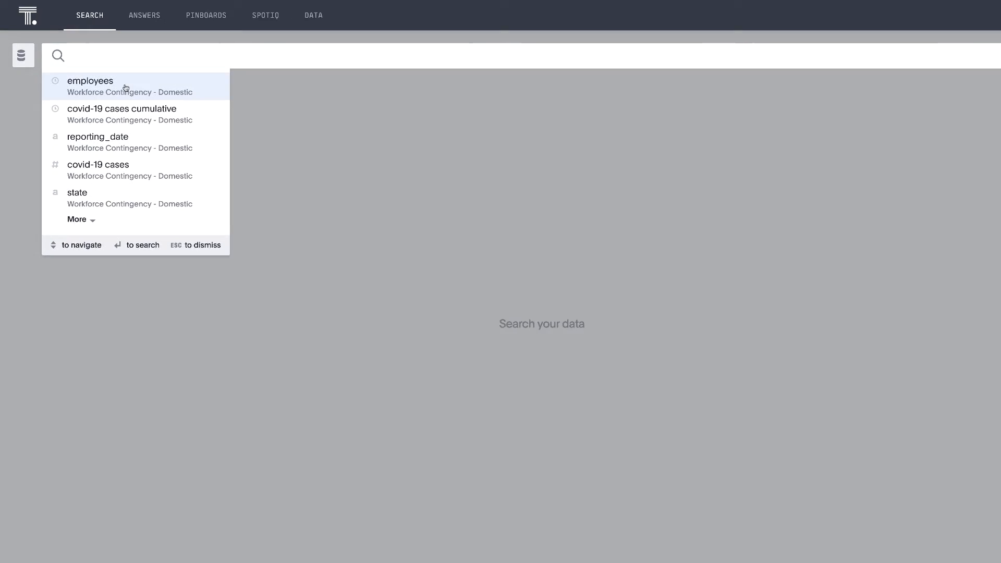
- Map employees by state, then drill New York down by Agency
{"action": "left_click", "coordinate": [90, 81]}
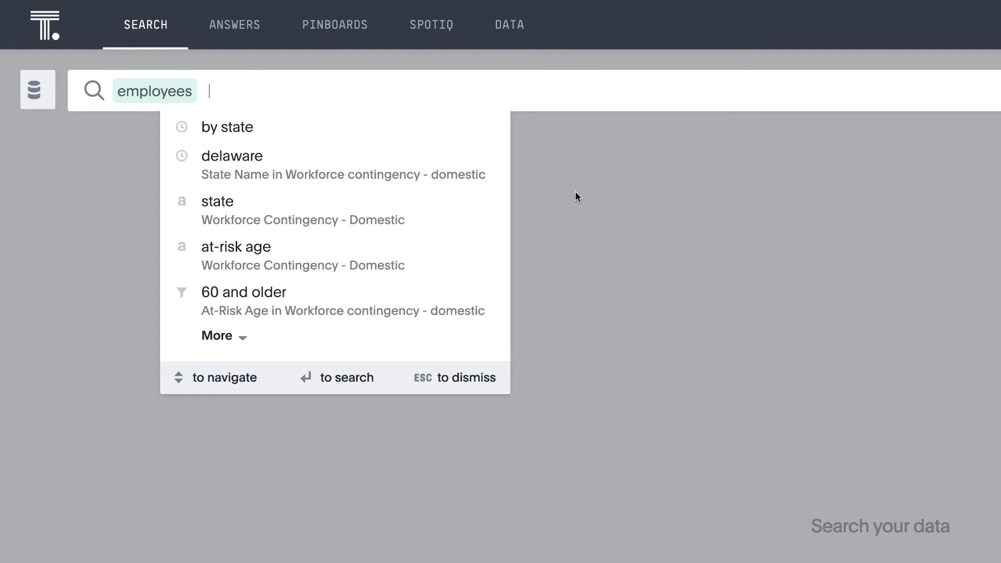
{"action": "left_click", "coordinate": [227, 127]}
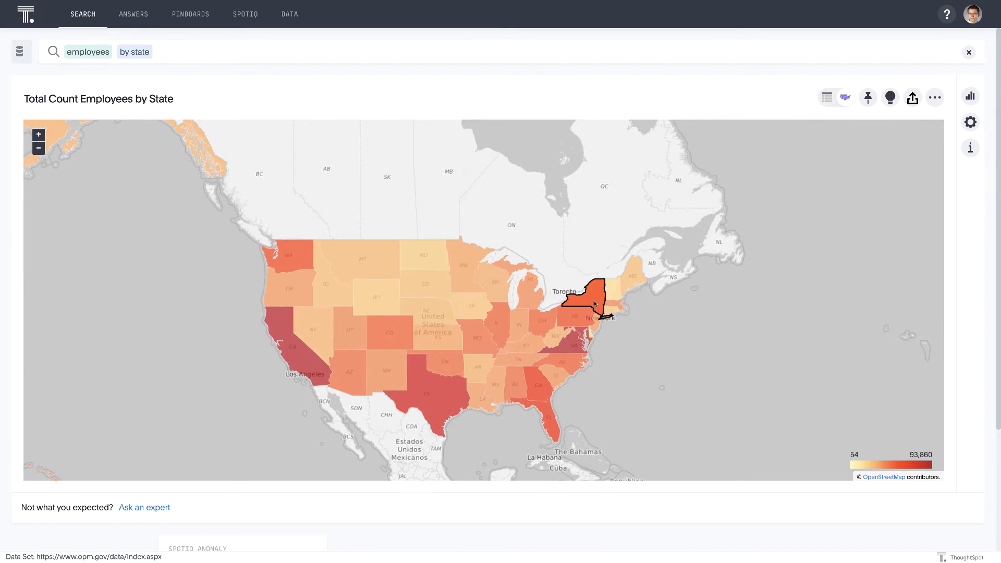
{"action": "mouse_move", "coordinate": [593, 303]}
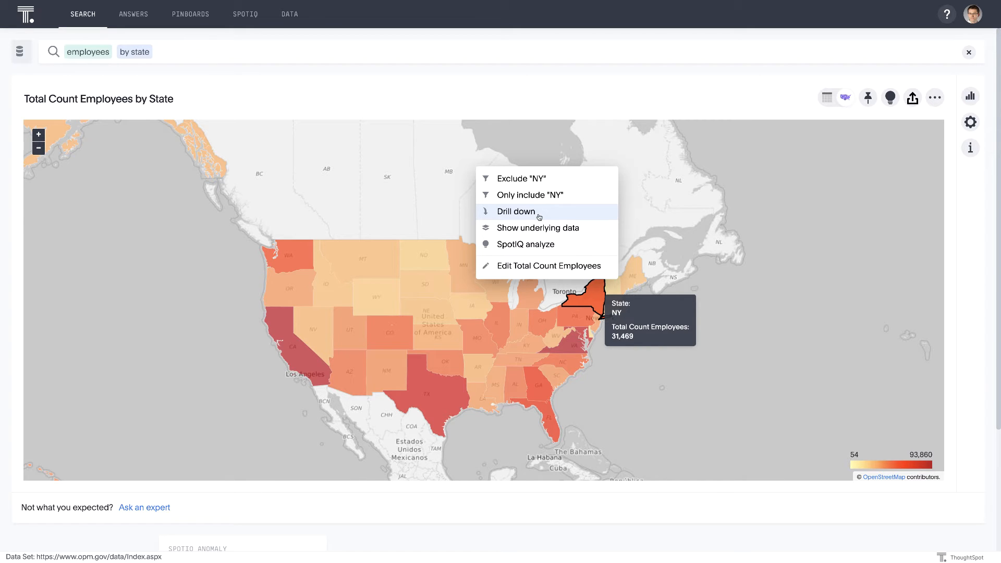
{"action": "left_click", "coordinate": [516, 211]}
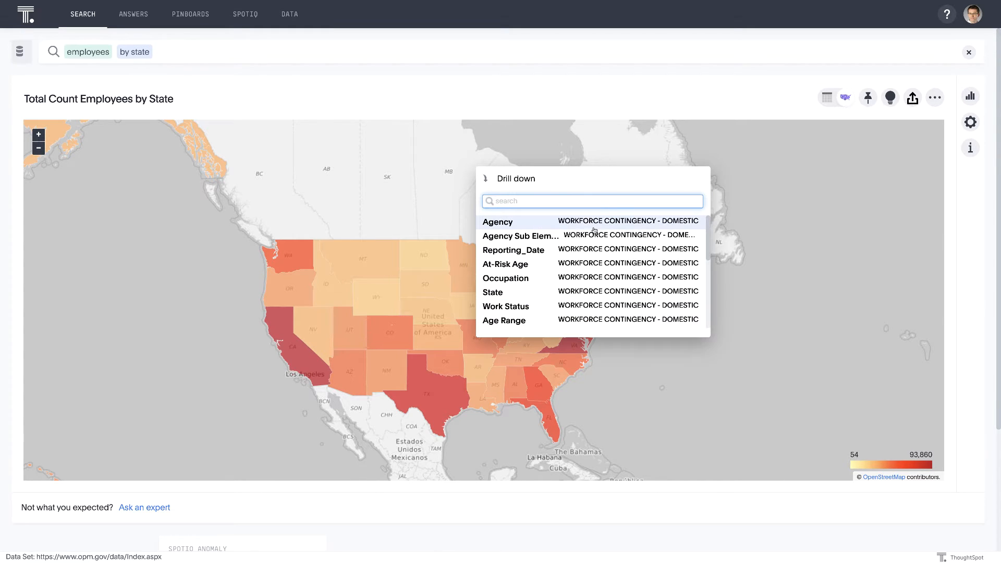
{"action": "left_click", "coordinate": [498, 222]}
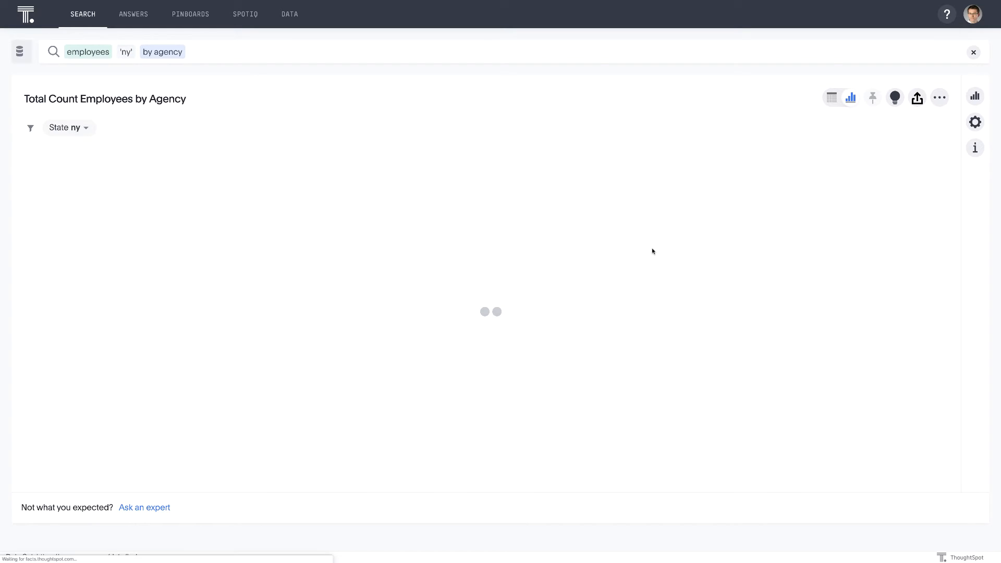
- Add 'at-risk age' to the search and sort agencies by employee count descending
{"action": "left_click", "coordinate": [217, 52]}
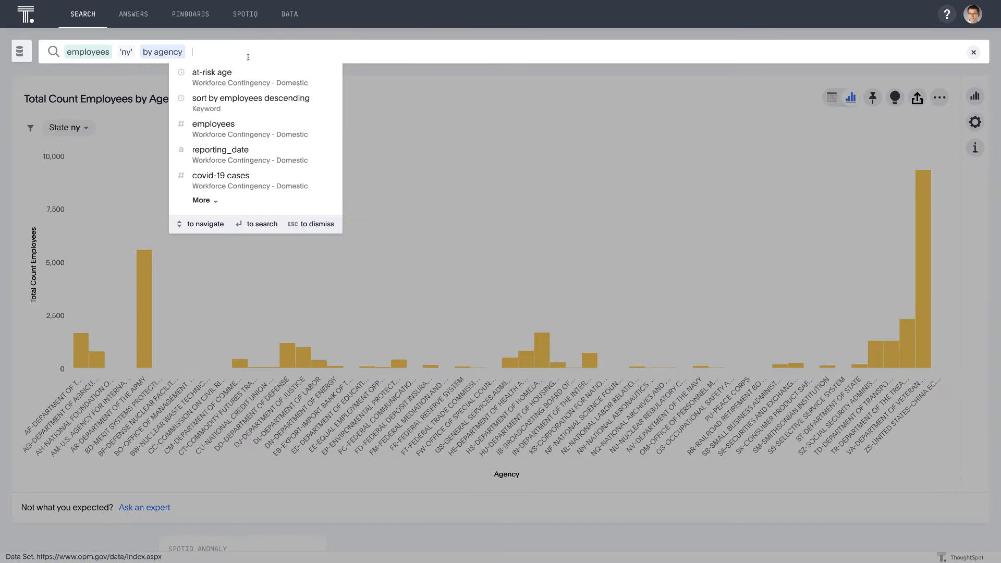
{"action": "left_click", "coordinate": [212, 72]}
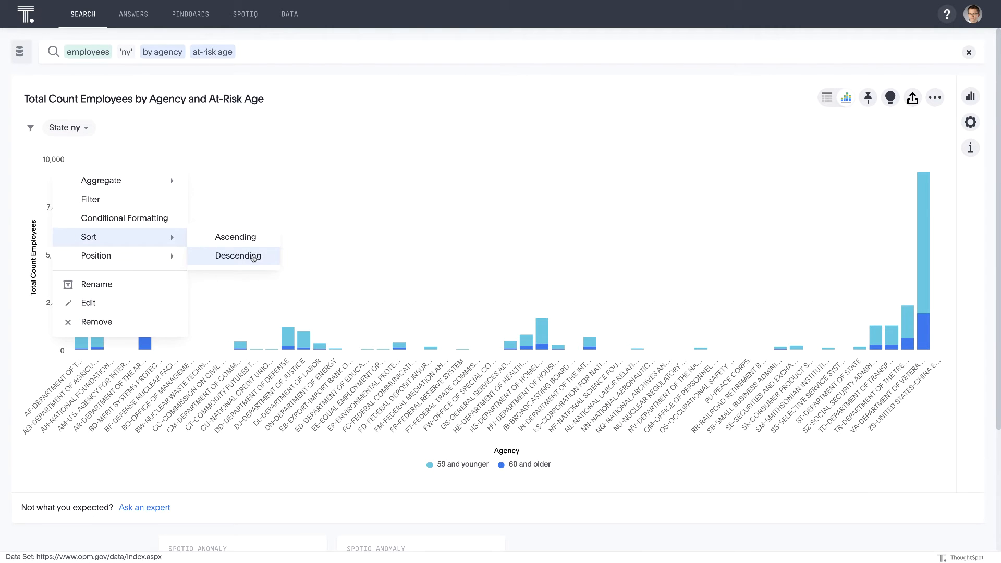
{"action": "left_click", "coordinate": [237, 255]}
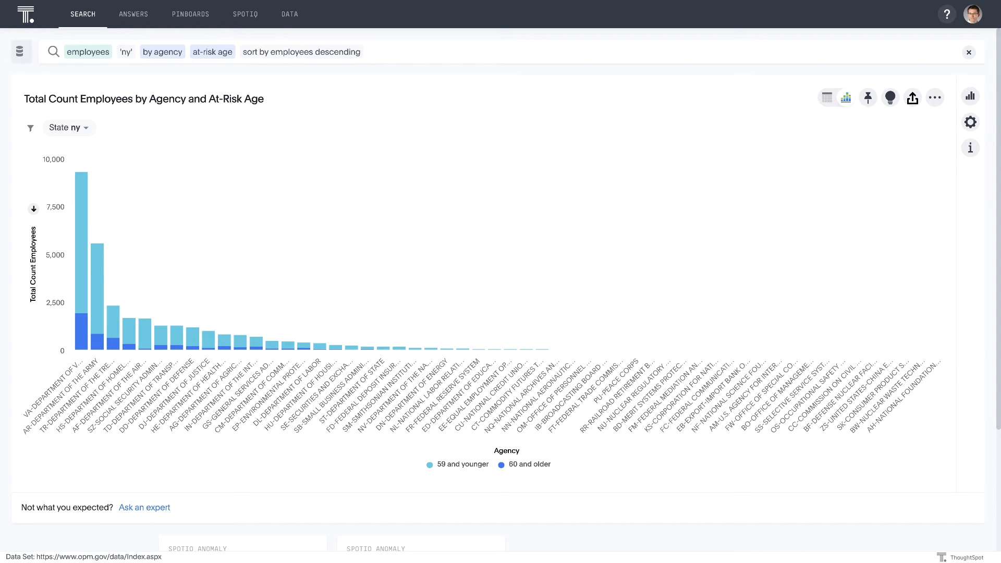
{"action": "mouse_move", "coordinate": [334, 257]}
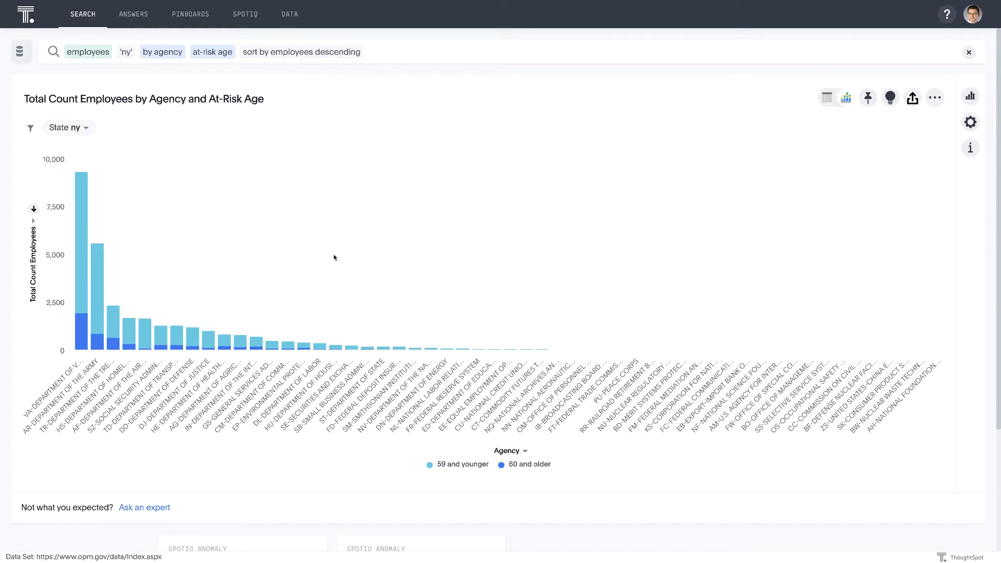
{"action": "mouse_move", "coordinate": [368, 246]}
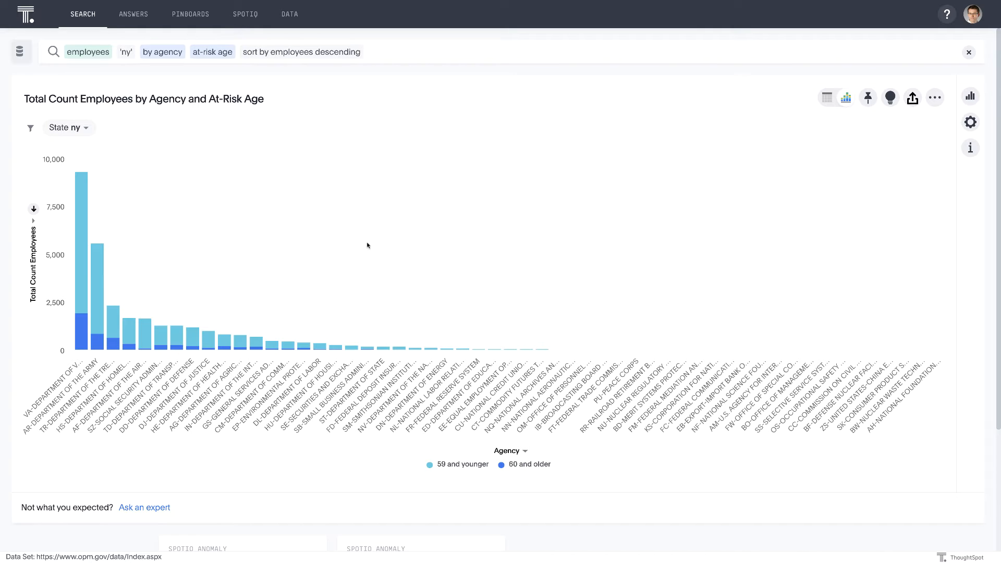
{"action": "mouse_move", "coordinate": [370, 233]}
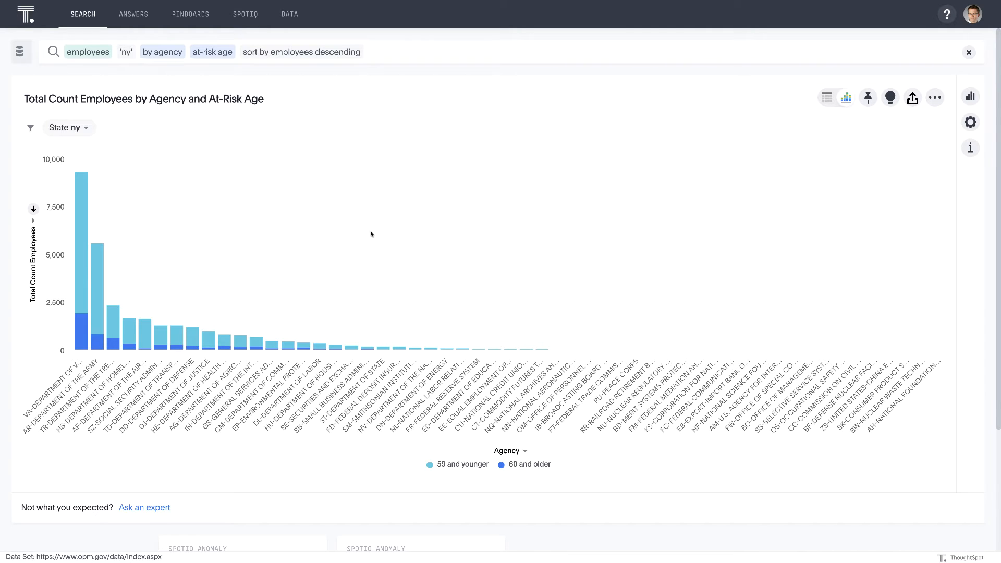
{"action": "mouse_move", "coordinate": [85, 333]}
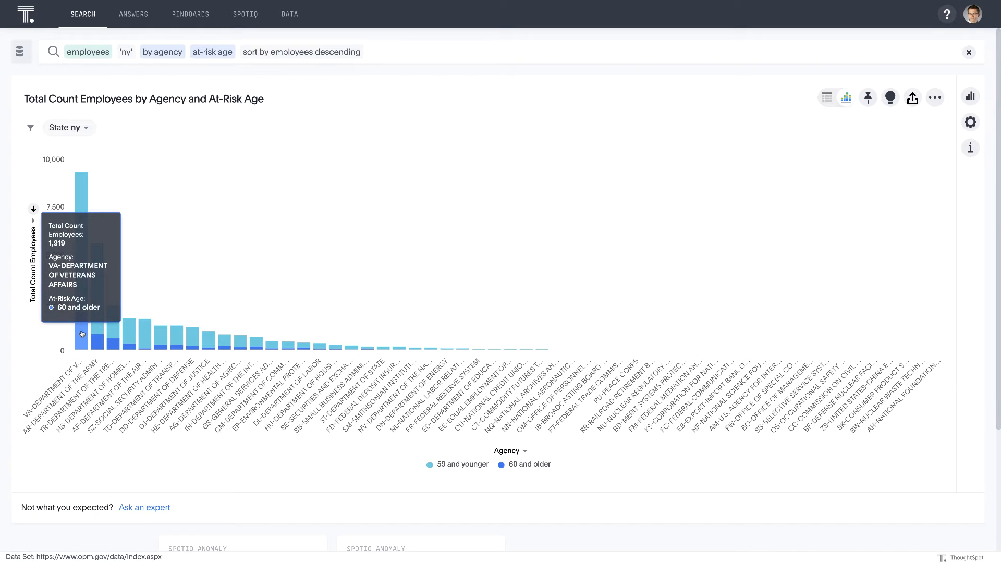
- Drill VA's 60-and-older employees down by Occupation and keep the top 15
{"action": "left_click", "coordinate": [81, 333]}
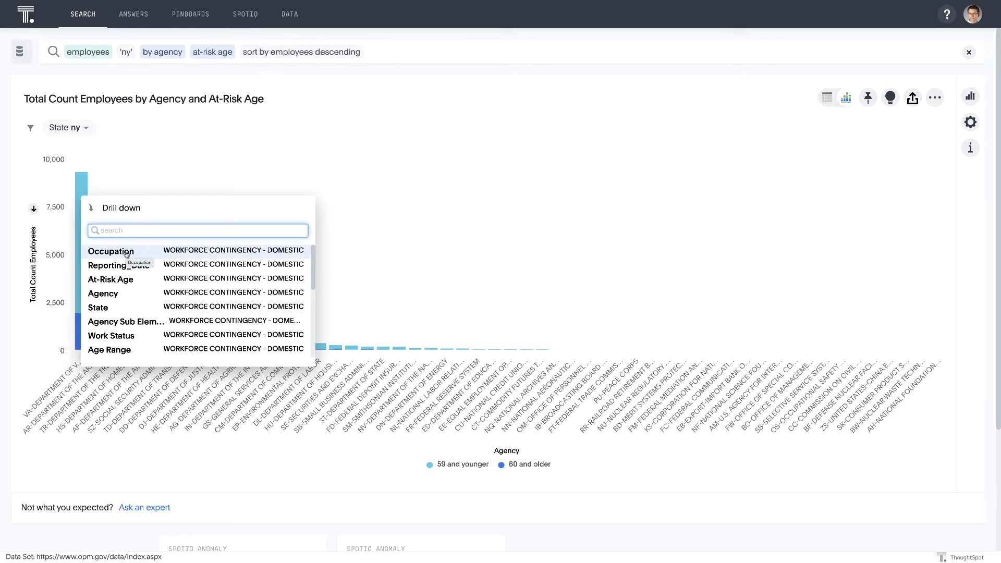
{"action": "left_click", "coordinate": [111, 251]}
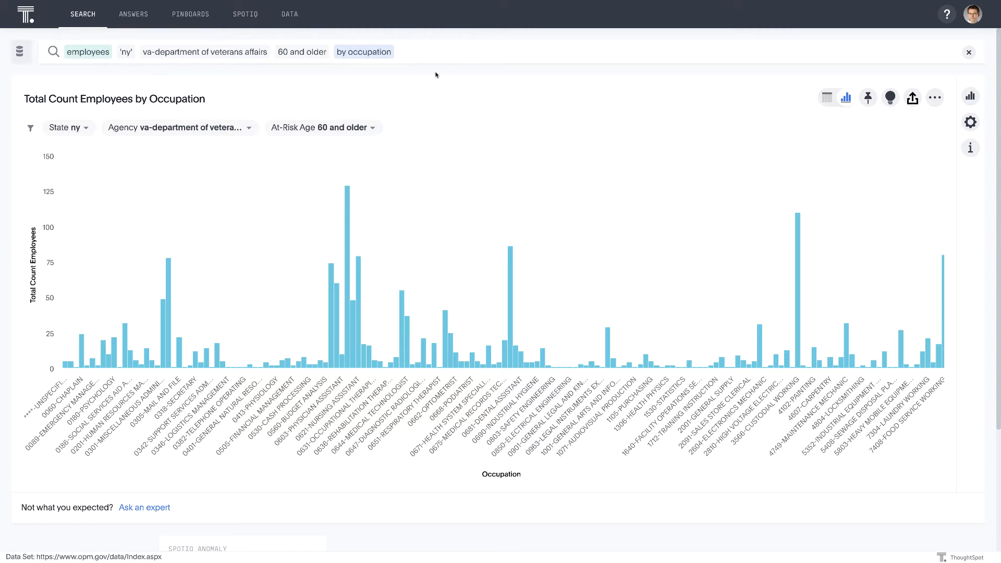
{"action": "type", "text": "top 15"}
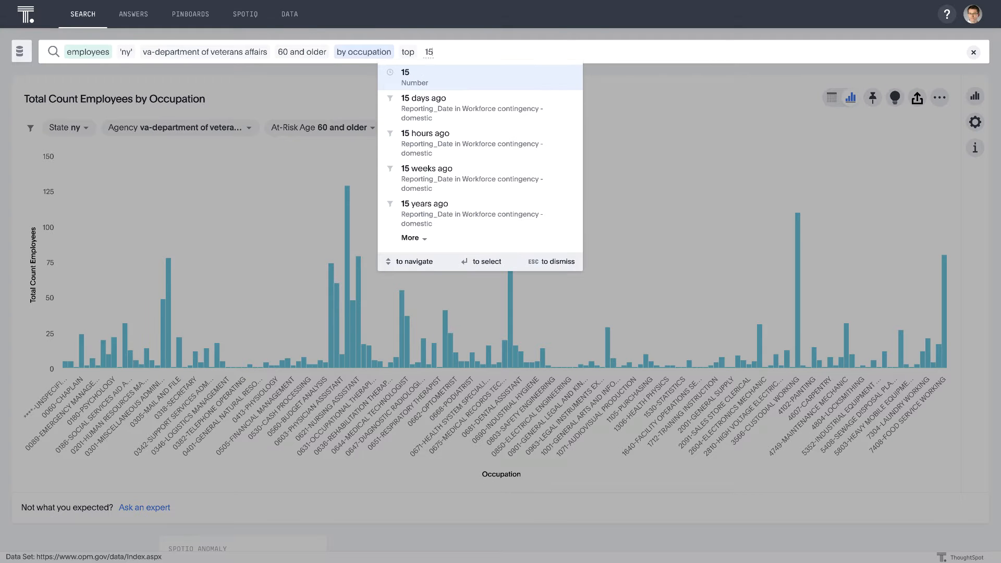
{"action": "left_click", "coordinate": [405, 77]}
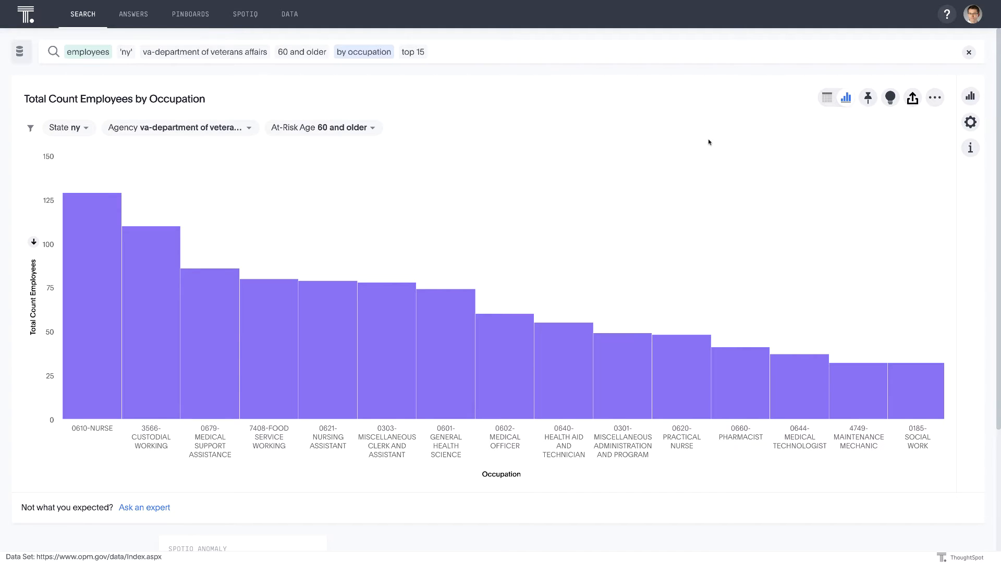
{"action": "mouse_move", "coordinate": [235, 185]}
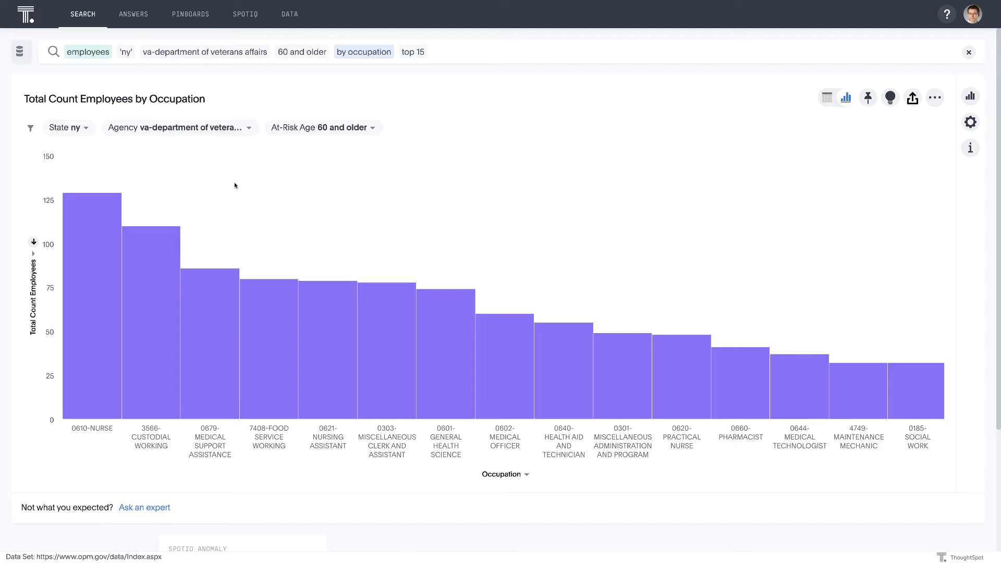
{"action": "mouse_move", "coordinate": [77, 272]}
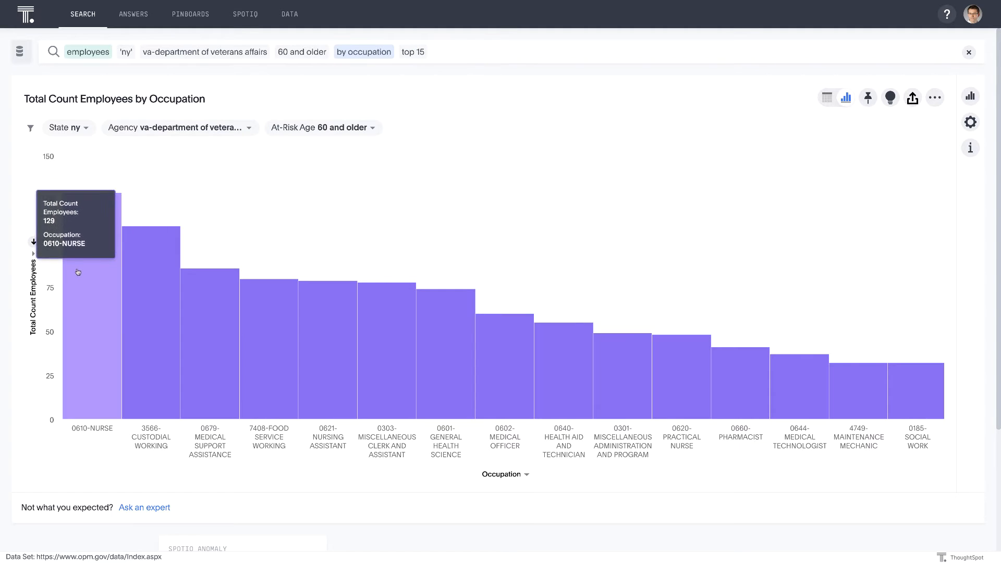
{"action": "mouse_move", "coordinate": [183, 321]}
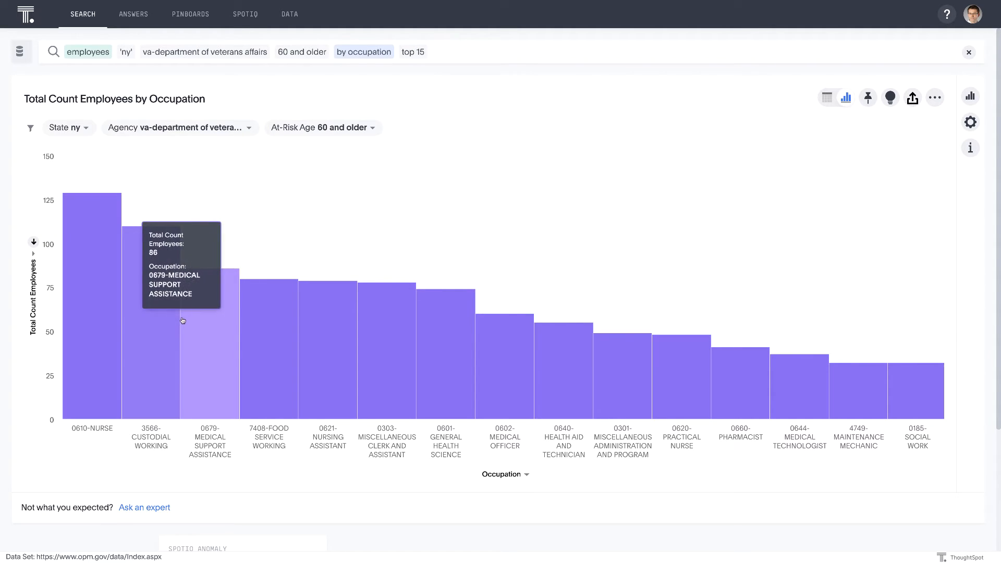
{"action": "mouse_move", "coordinate": [212, 326]}
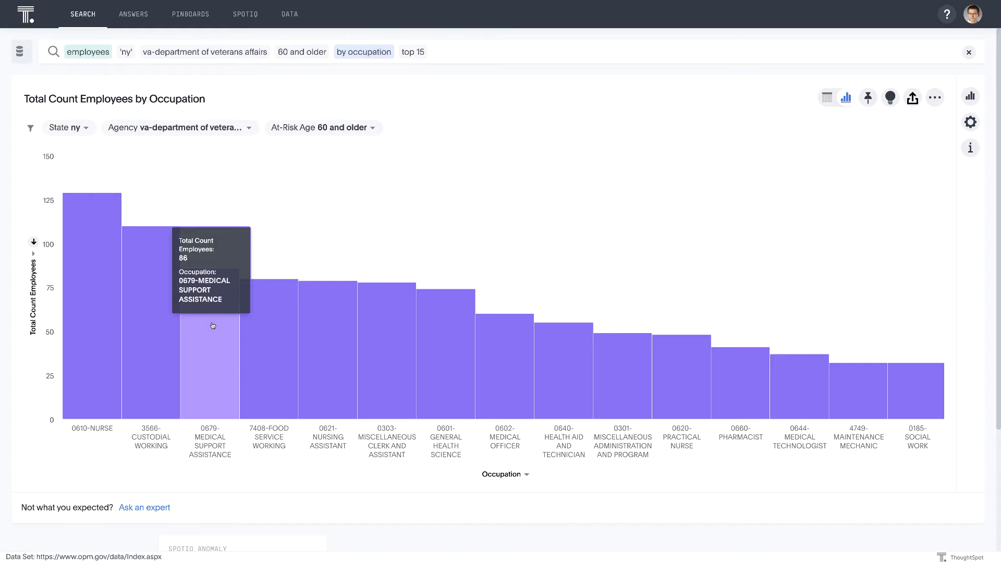
{"action": "mouse_move", "coordinate": [410, 178]}
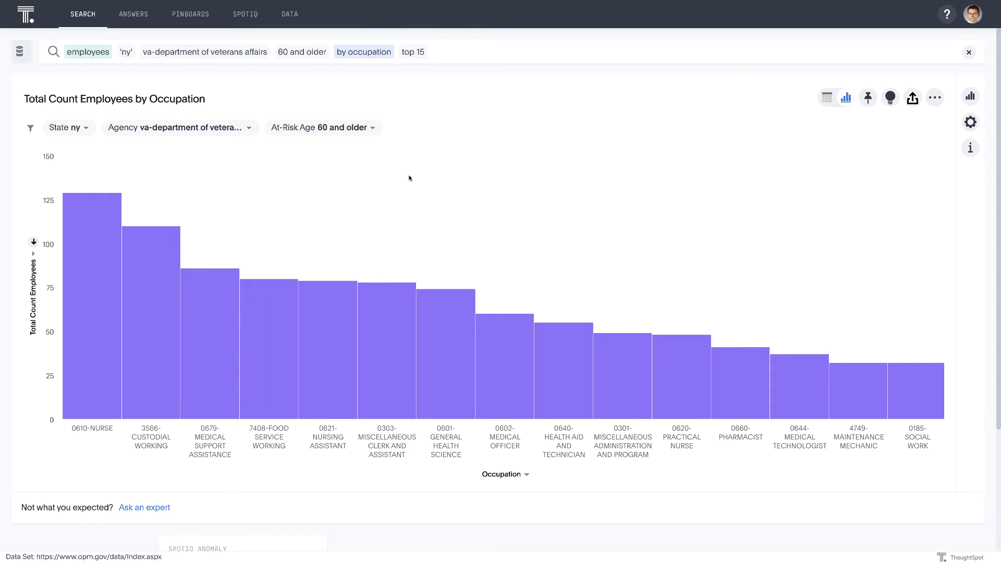
{"action": "mouse_move", "coordinate": [429, 168]}
{"action": "type", "text": "employees o"}
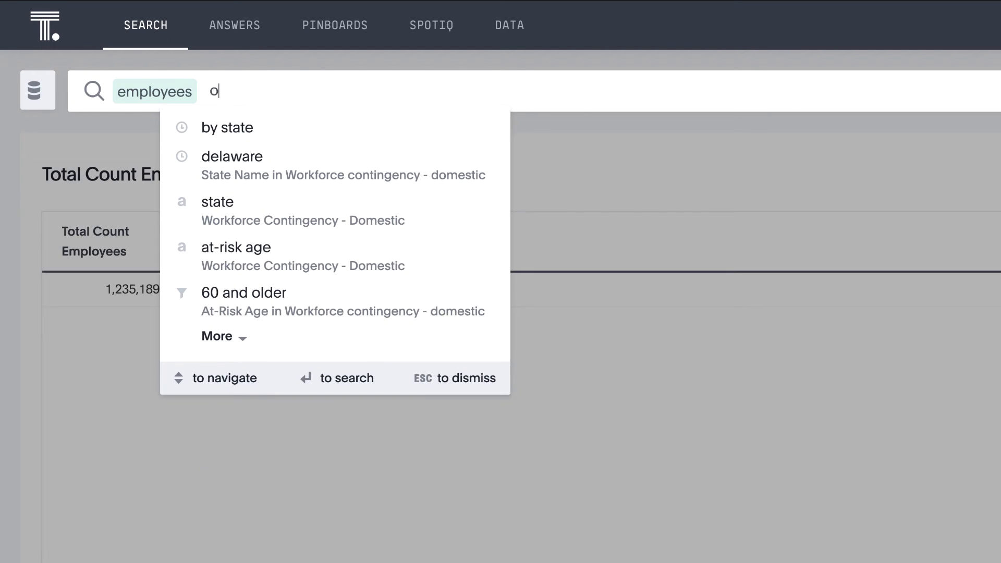
- Search employees with occupation containing 'nurse', by at-risk age, filtered to california
{"action": "type", "text": "ccu"}
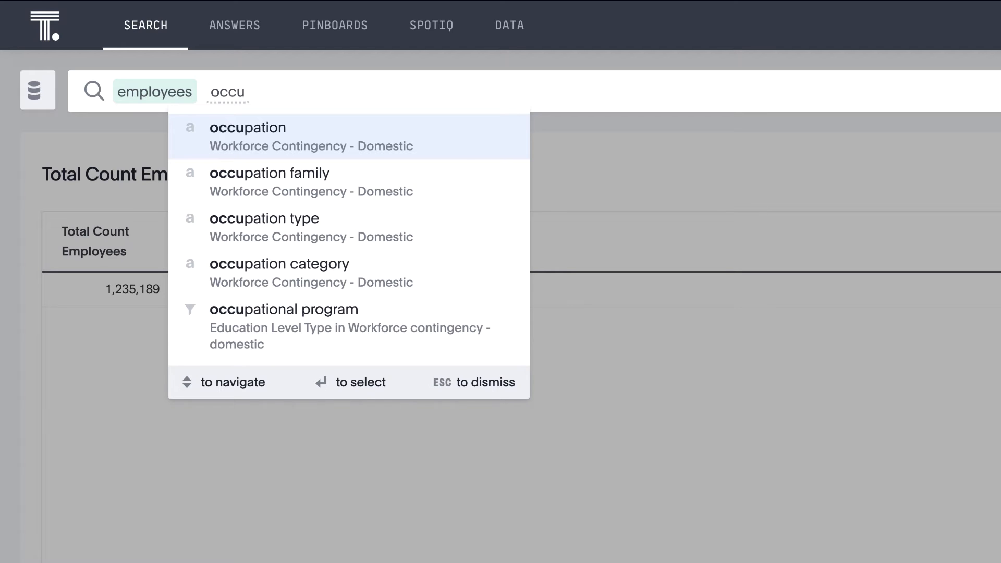
{"action": "left_click", "coordinate": [248, 128]}
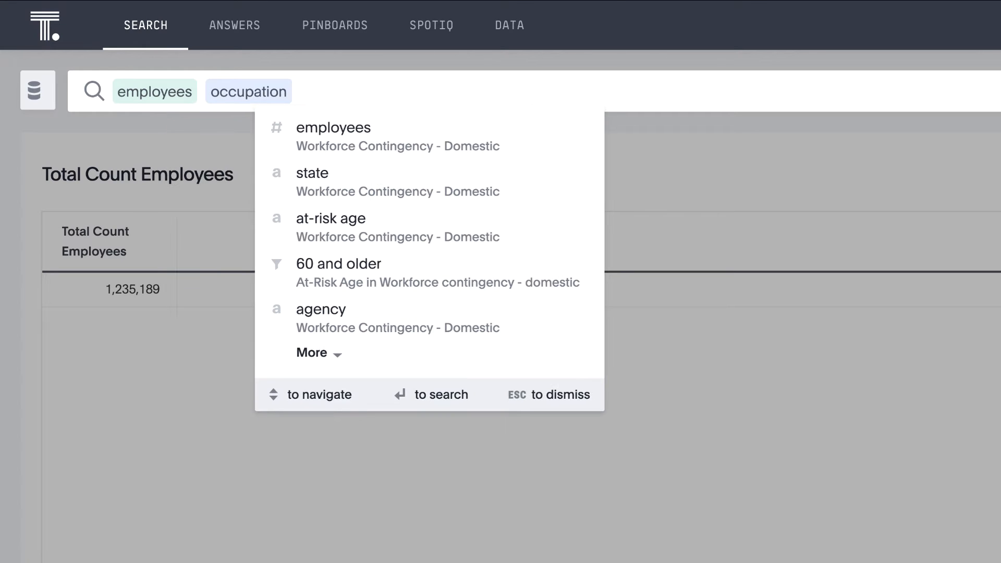
{"action": "type", "text": "contains"}
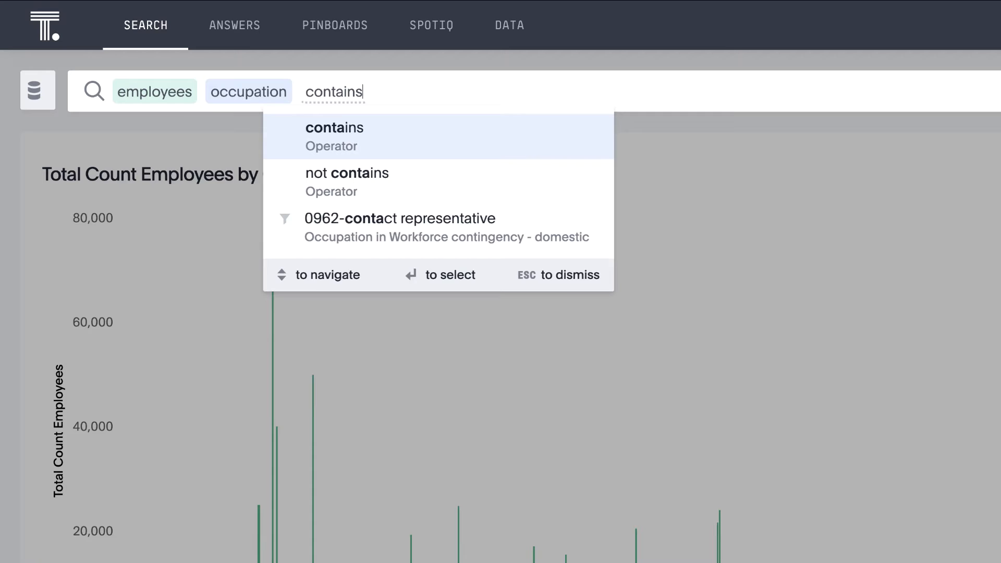
{"action": "type", "text": "'nurse"}
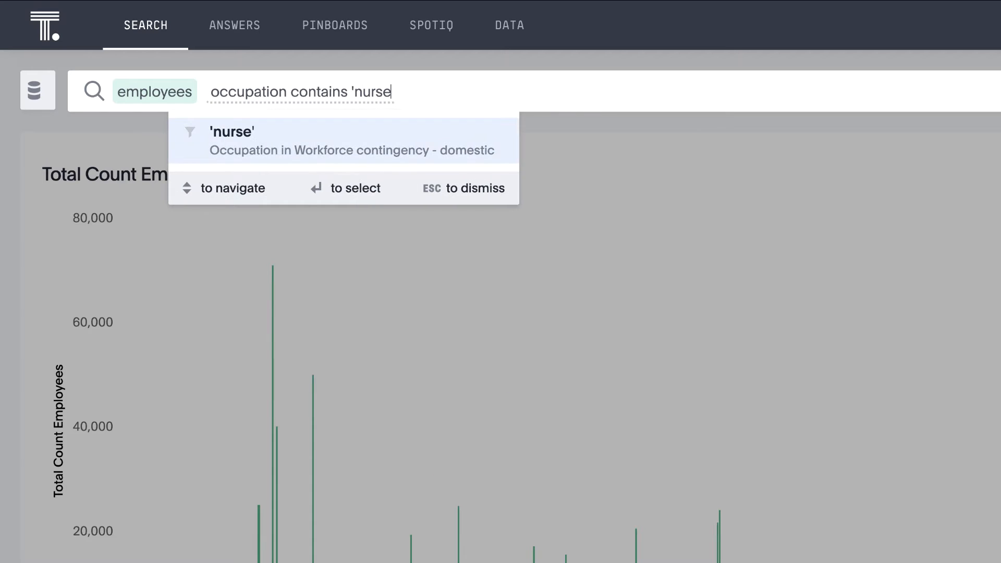
{"action": "key", "text": "Enter"}
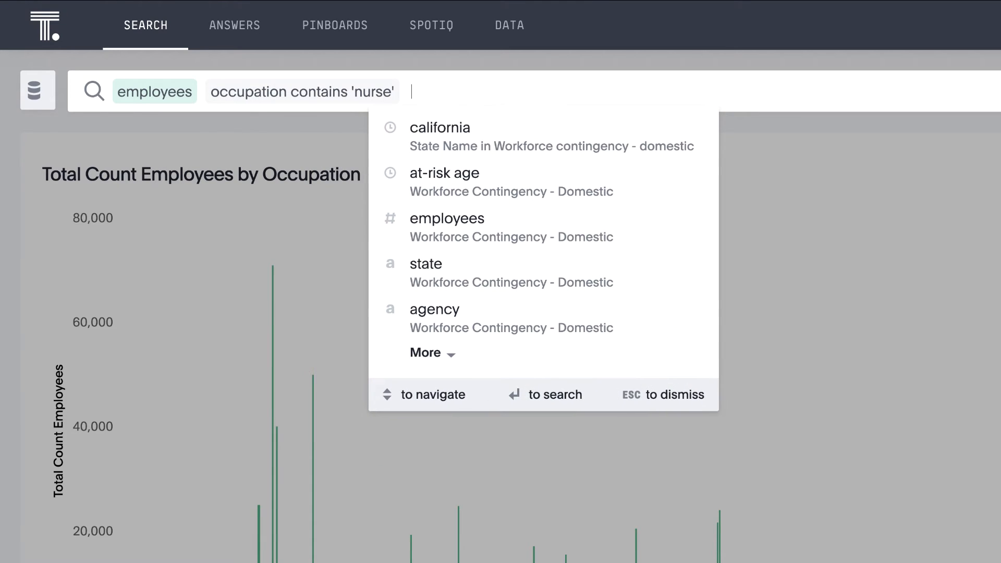
{"action": "key", "text": "Enter"}
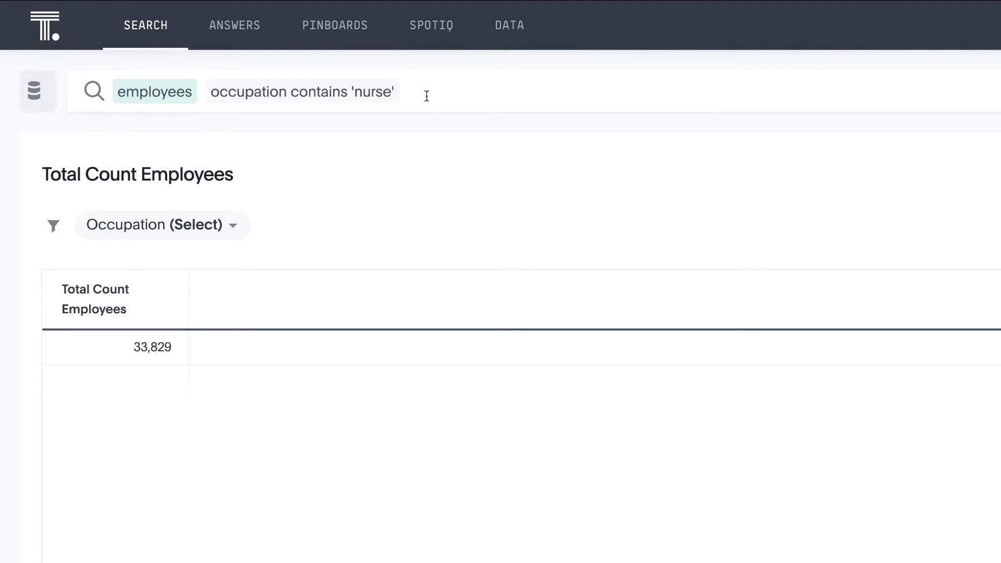
{"action": "type", "text": "at-risk age"}
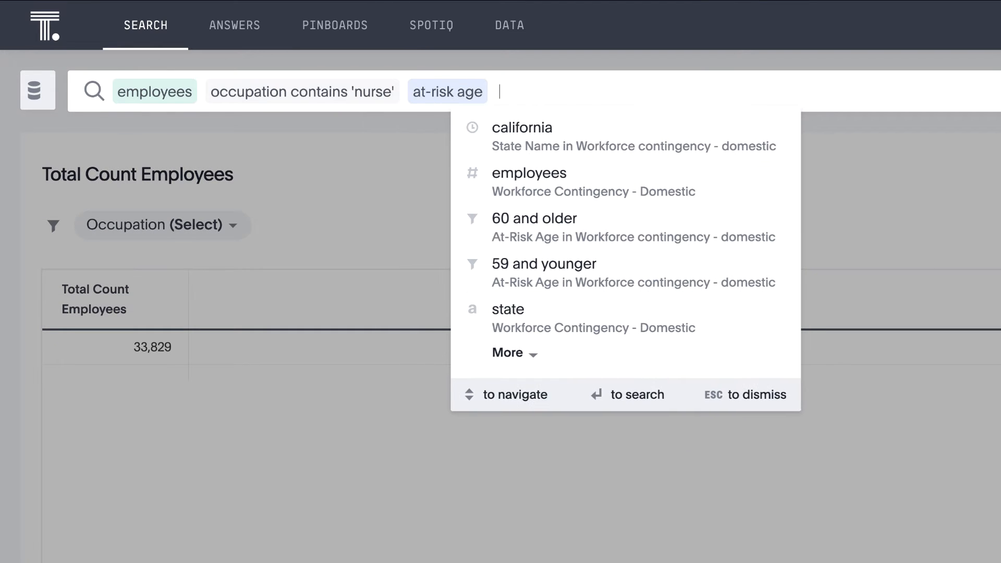
{"action": "type", "text": "cali"}
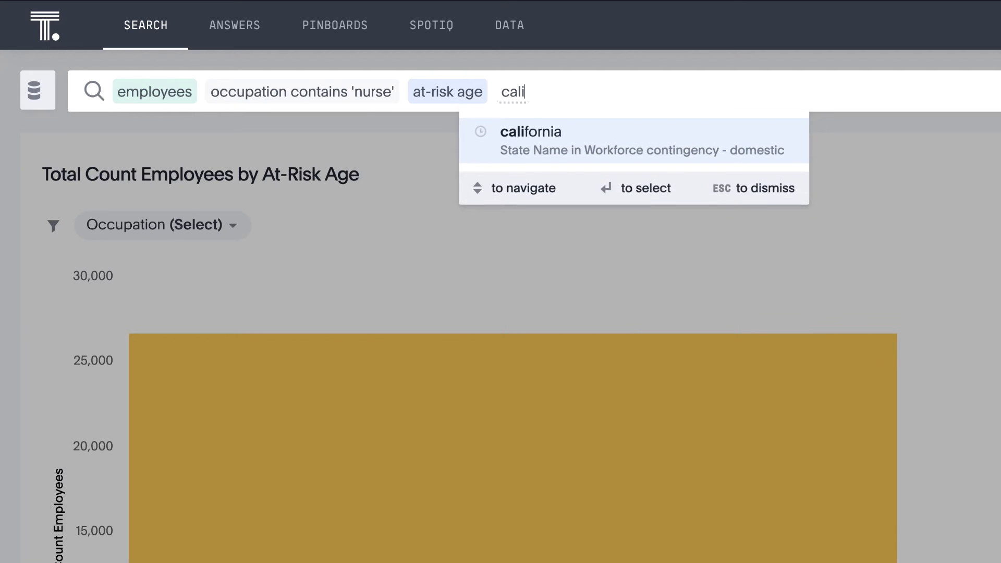
{"action": "left_click", "coordinate": [530, 132]}
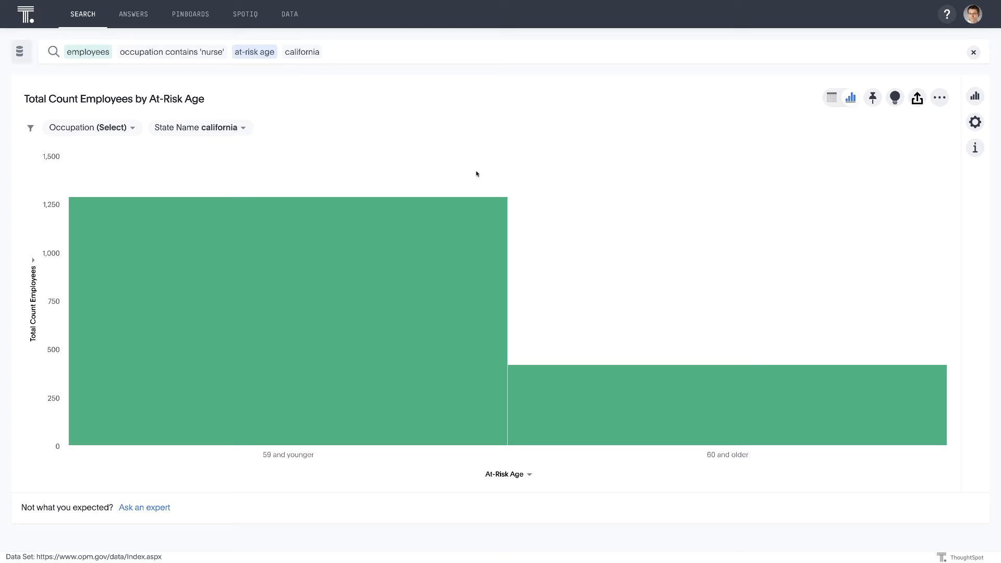
{"action": "mouse_move", "coordinate": [387, 287]}
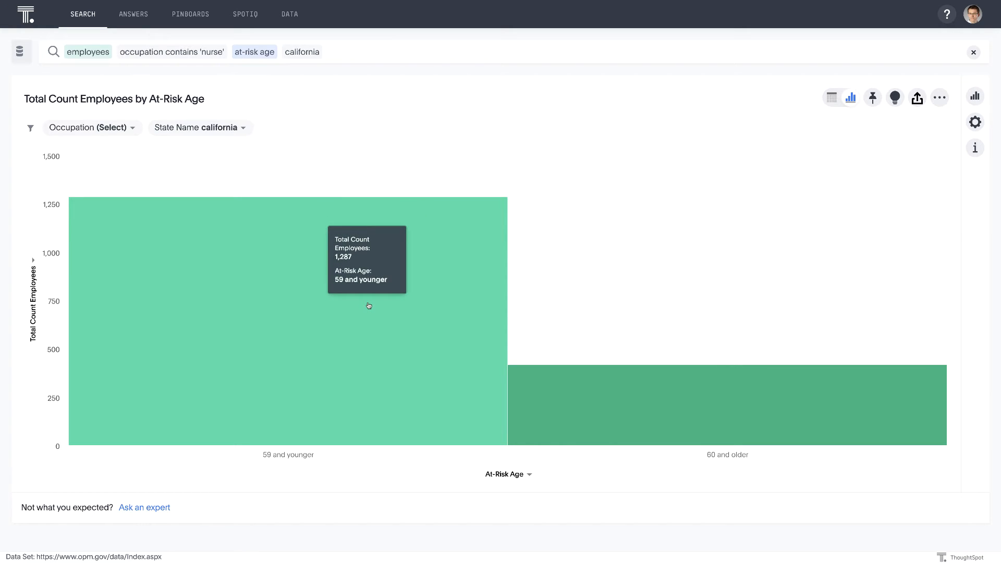
{"action": "mouse_move", "coordinate": [770, 440]}
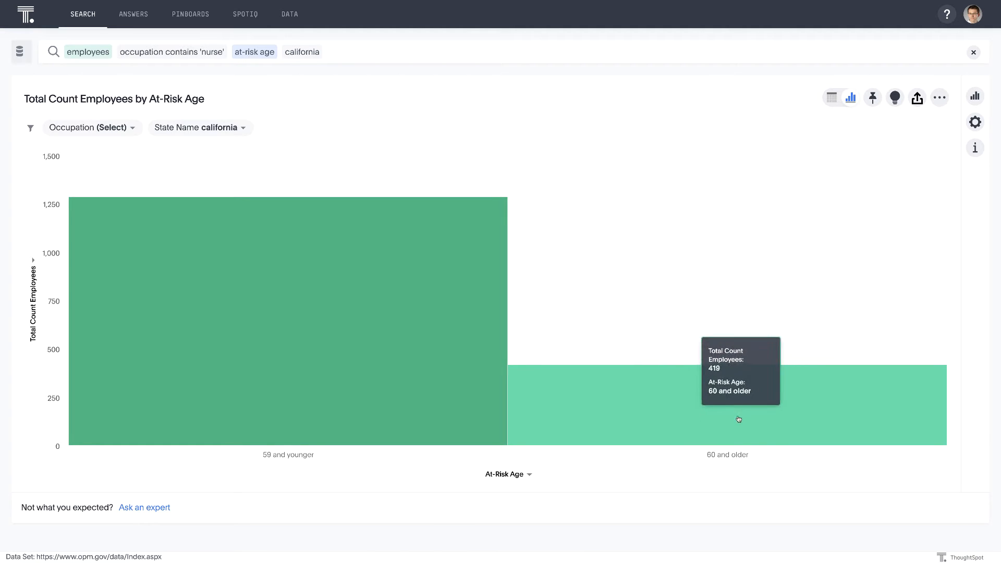
{"action": "mouse_move", "coordinate": [743, 421]}
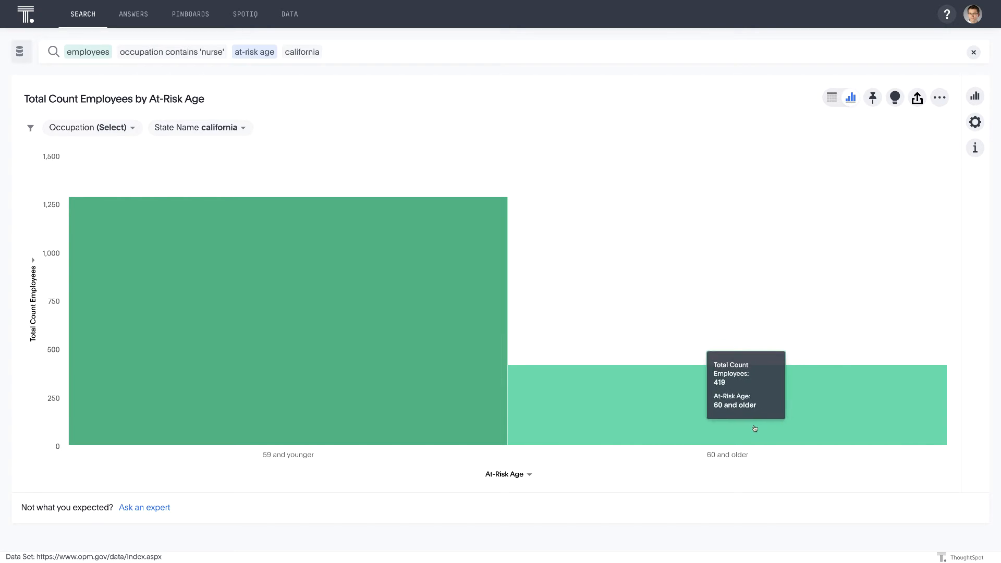
- Drill the 60-and-older bar down by Agency Sub Element and sort descending
{"action": "left_click", "coordinate": [755, 428]}
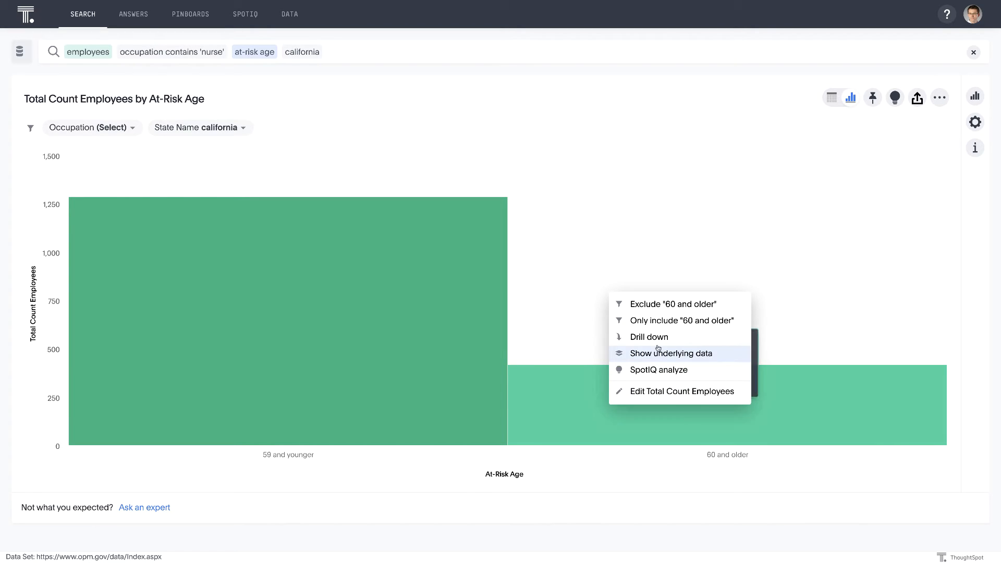
{"action": "left_click", "coordinate": [648, 337]}
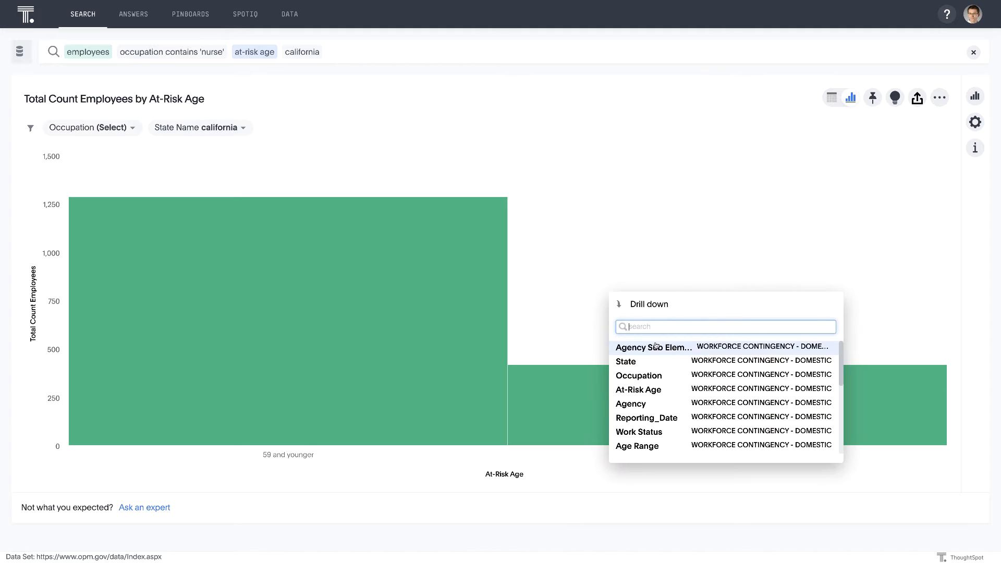
{"action": "left_click", "coordinate": [653, 347]}
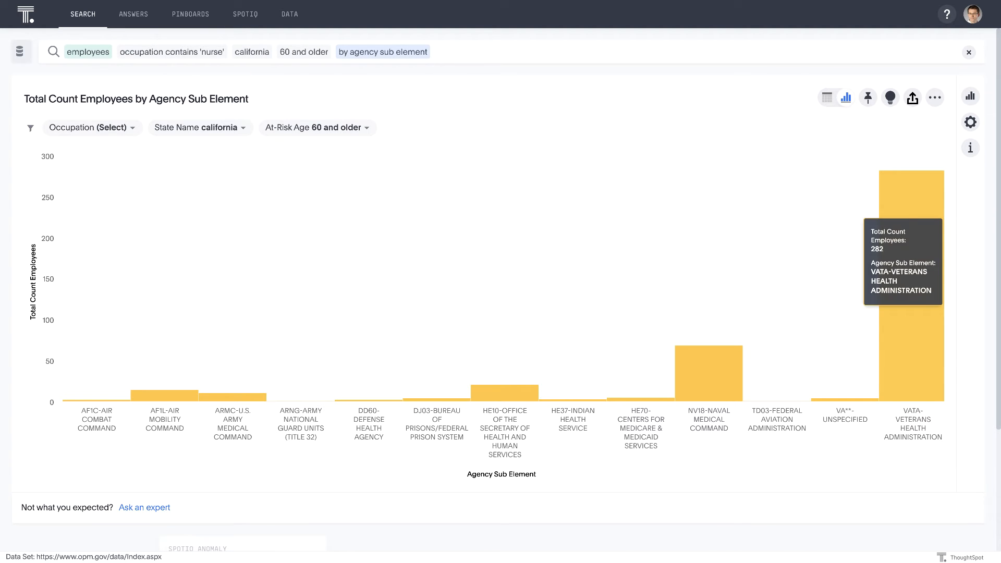
{"action": "mouse_move", "coordinate": [85, 248]}
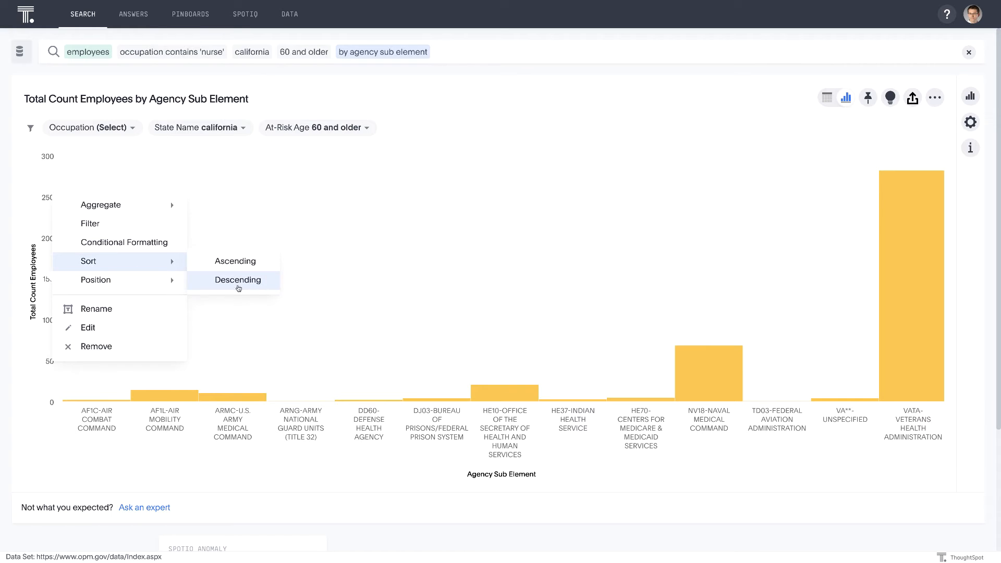
{"action": "left_click", "coordinate": [237, 280]}
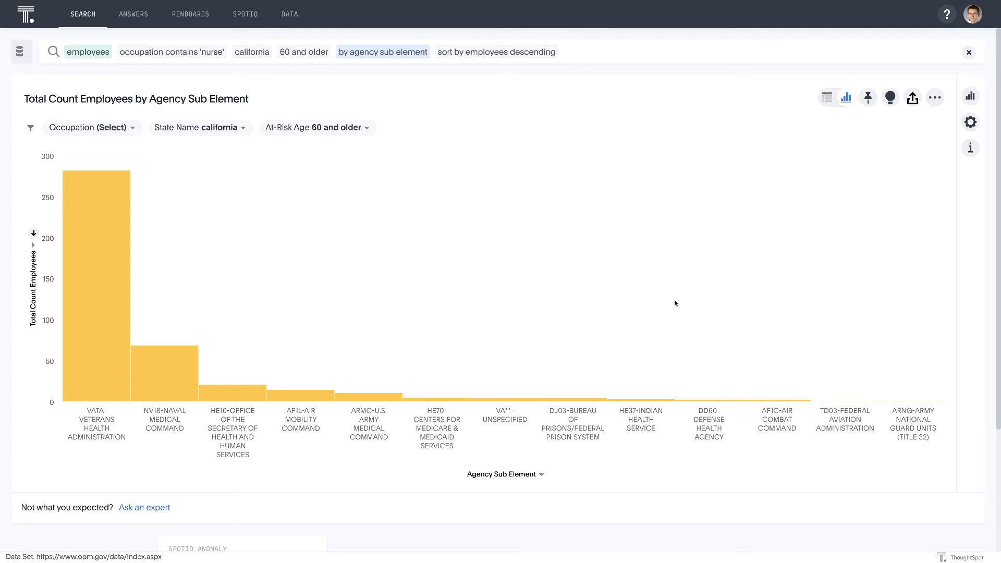
{"action": "mouse_move", "coordinate": [592, 269]}
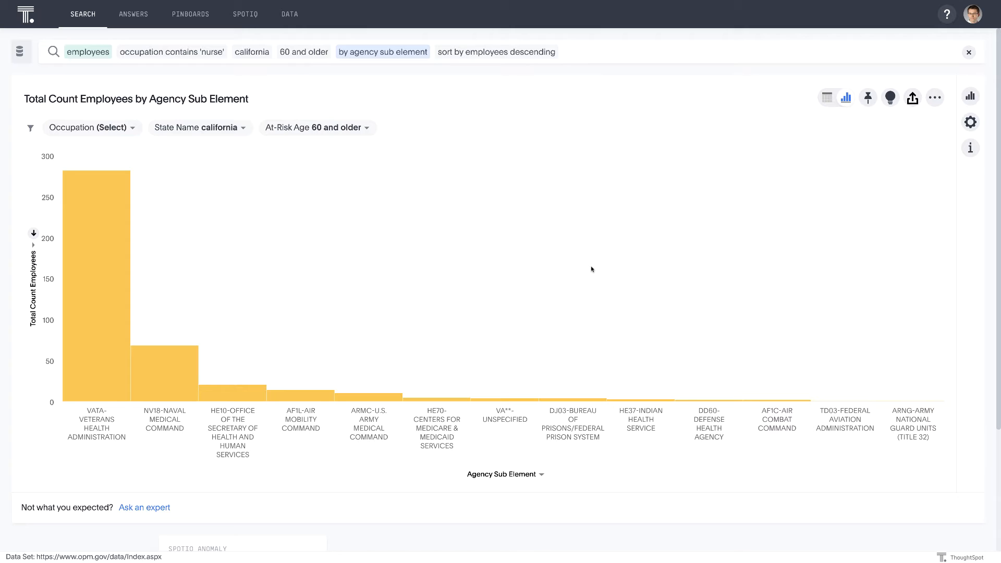
{"action": "mouse_move", "coordinate": [634, 262]}
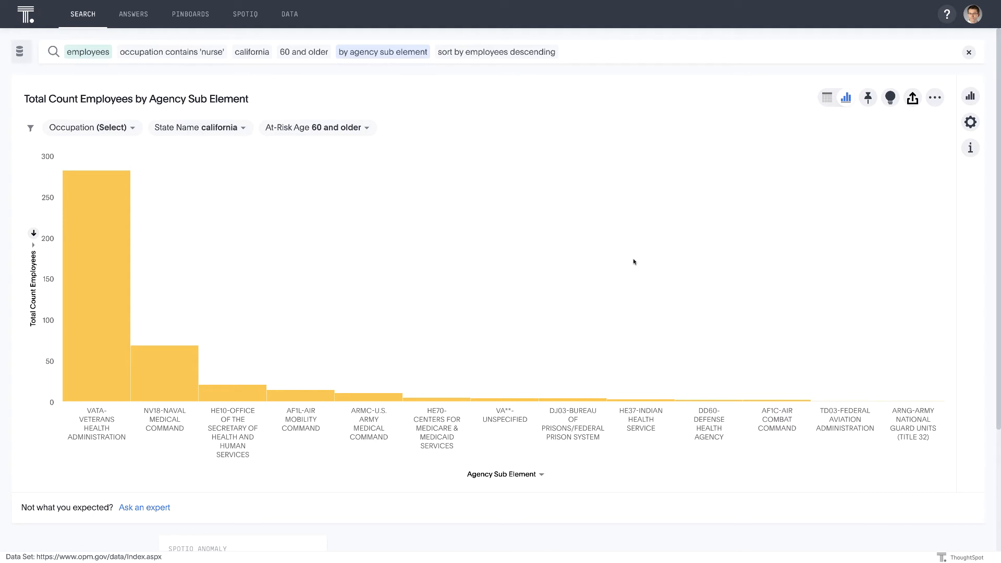
{"action": "mouse_move", "coordinate": [355, 270]}
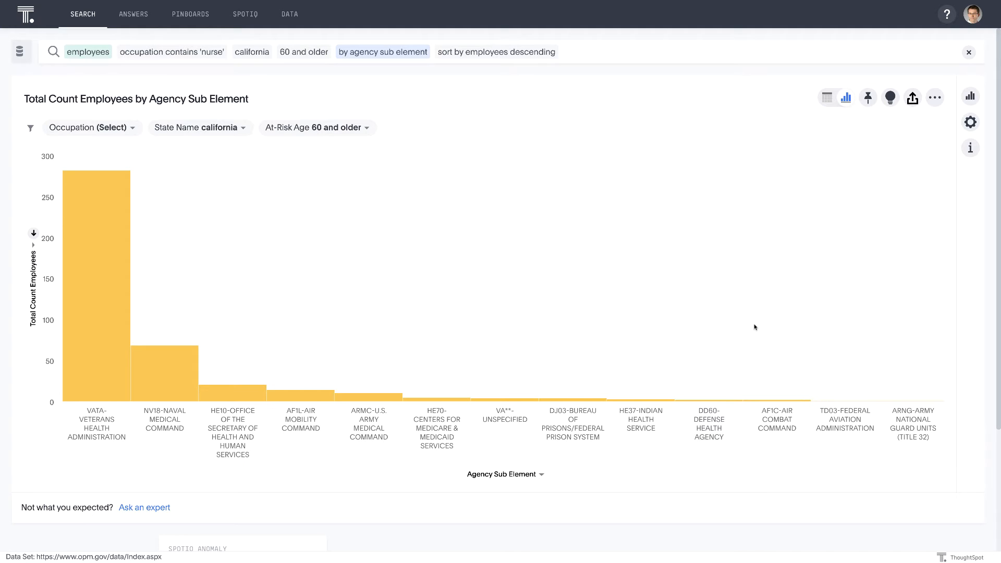
{"action": "mouse_move", "coordinate": [749, 345]}
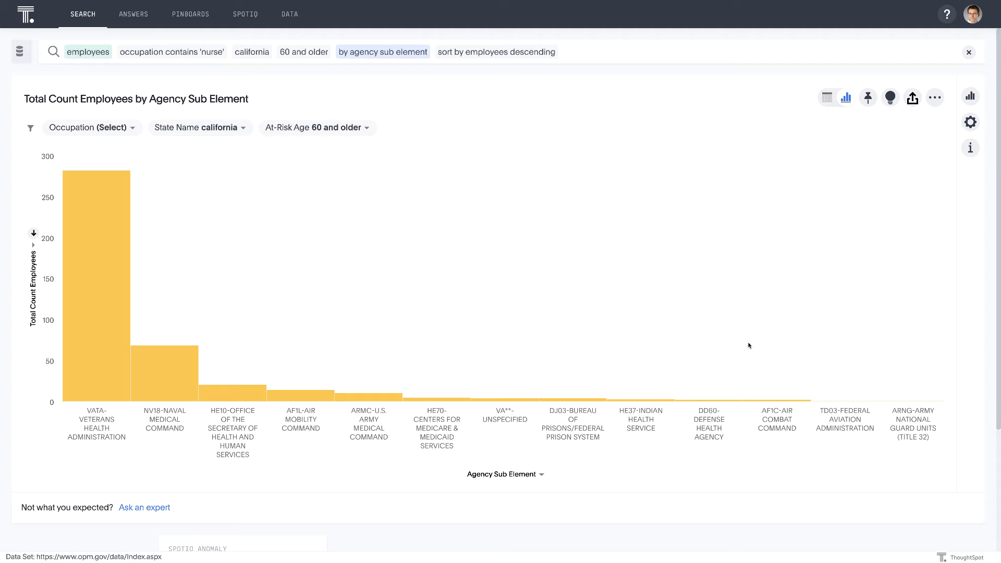
{"action": "mouse_move", "coordinate": [743, 236]}
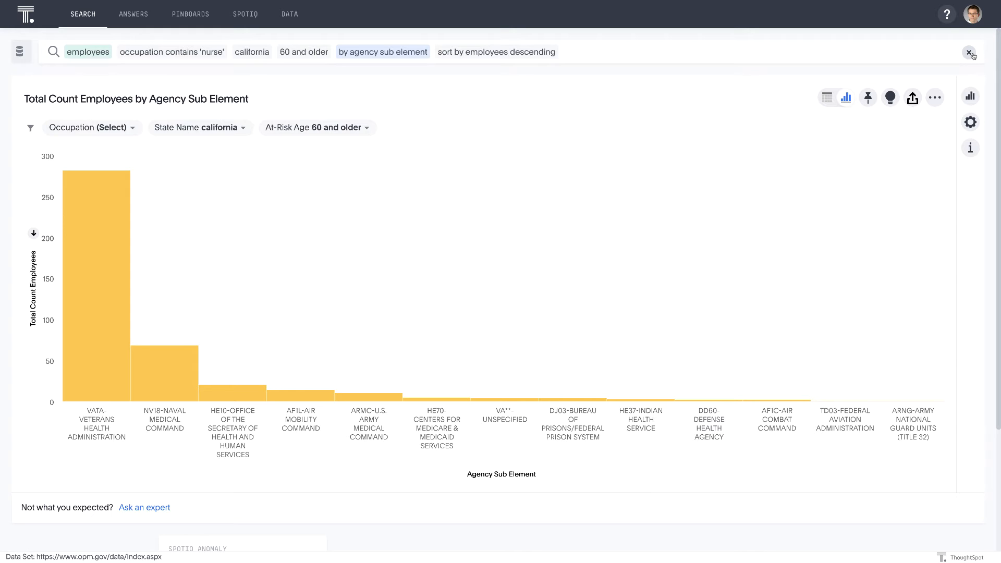
- Start a new employee search filtered to va-department of veterans affairs
{"action": "left_click", "coordinate": [969, 52]}
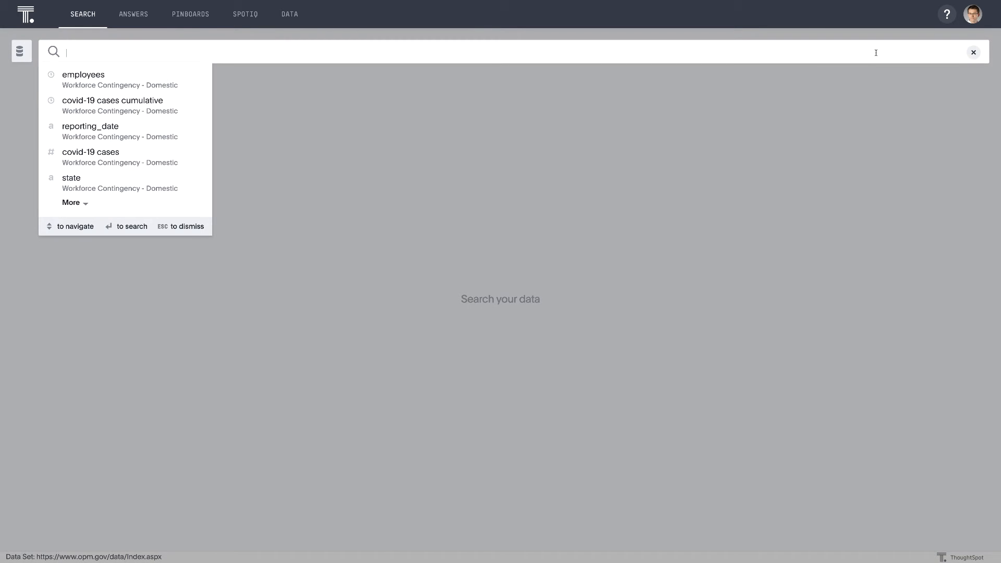
{"action": "type", "text": "empl"}
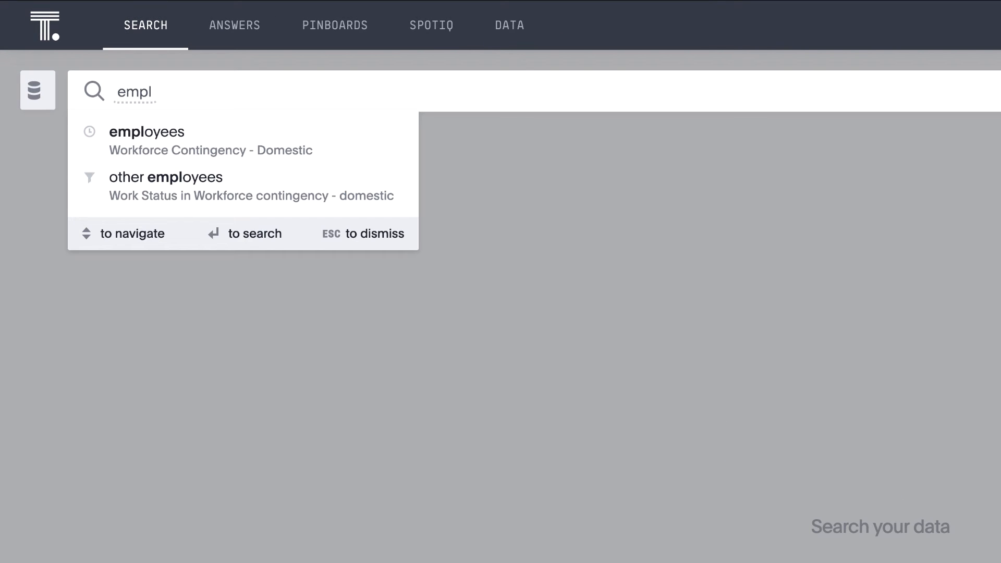
{"action": "left_click", "coordinate": [147, 132]}
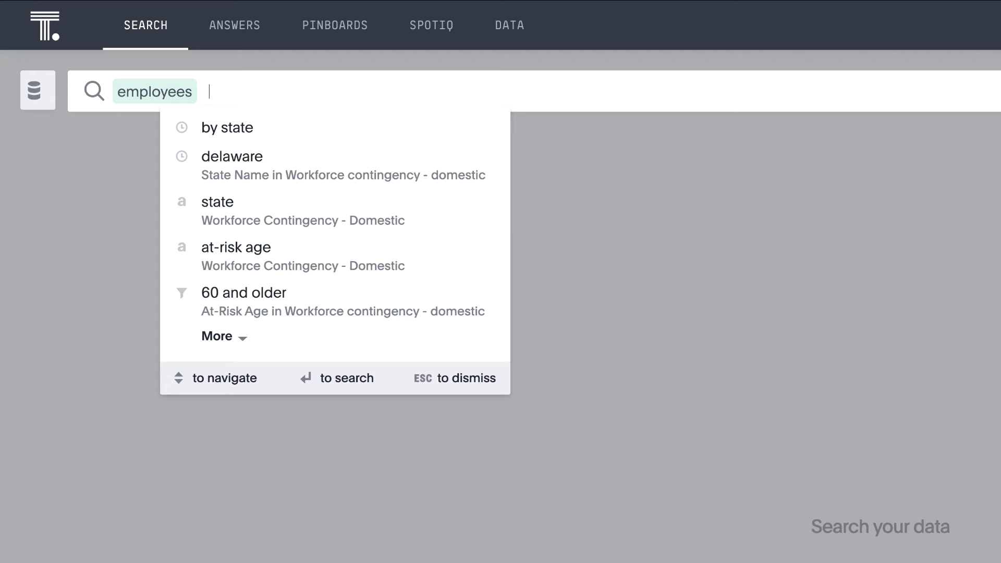
{"action": "type", "text": "veter"}
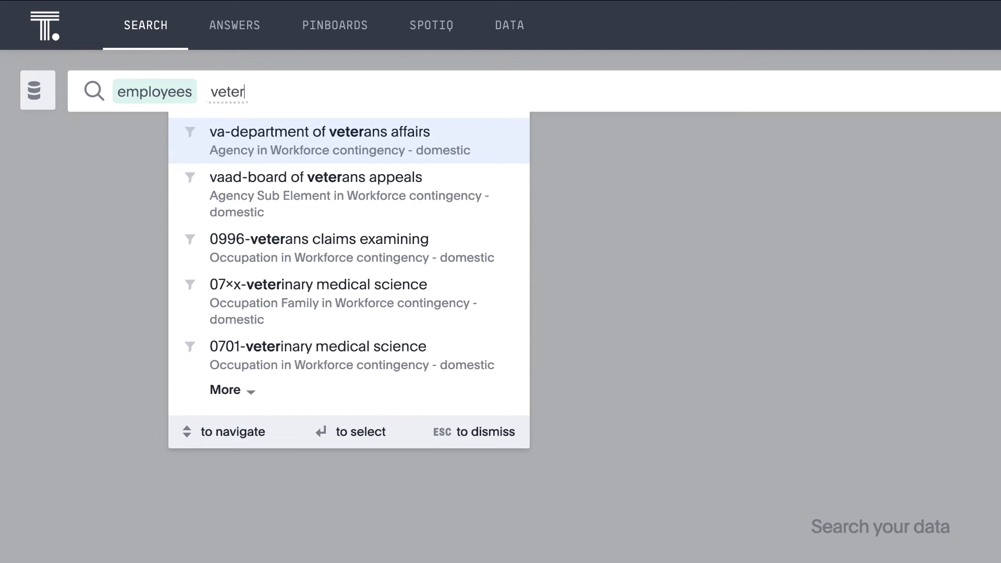
{"action": "left_click", "coordinate": [318, 132]}
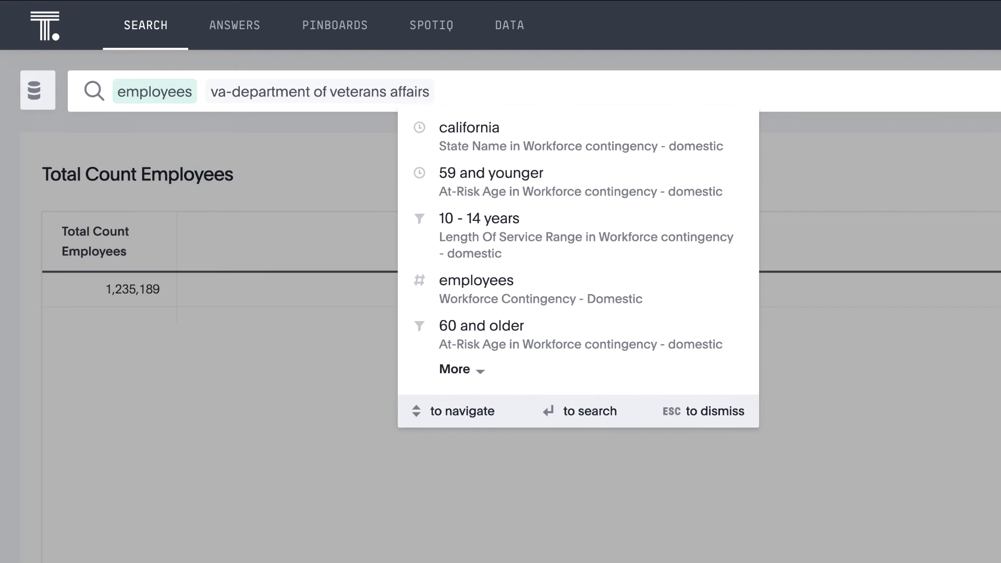
- Add california, 59 and younger, and the 5 - 9 and 10 - 14 years service ranges
{"action": "left_click", "coordinate": [468, 127]}
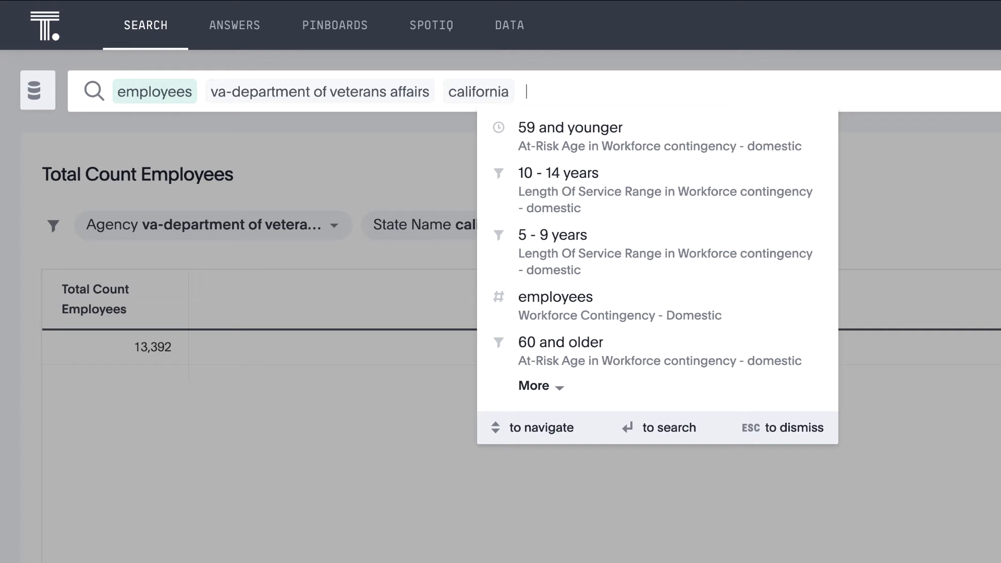
{"action": "left_click", "coordinate": [568, 127]}
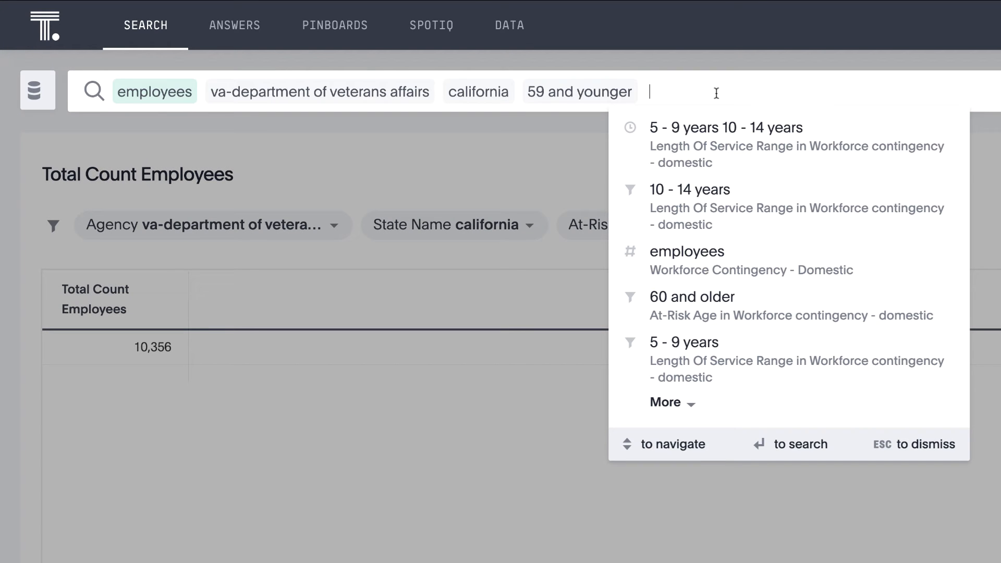
{"action": "type", "text": "5 -"}
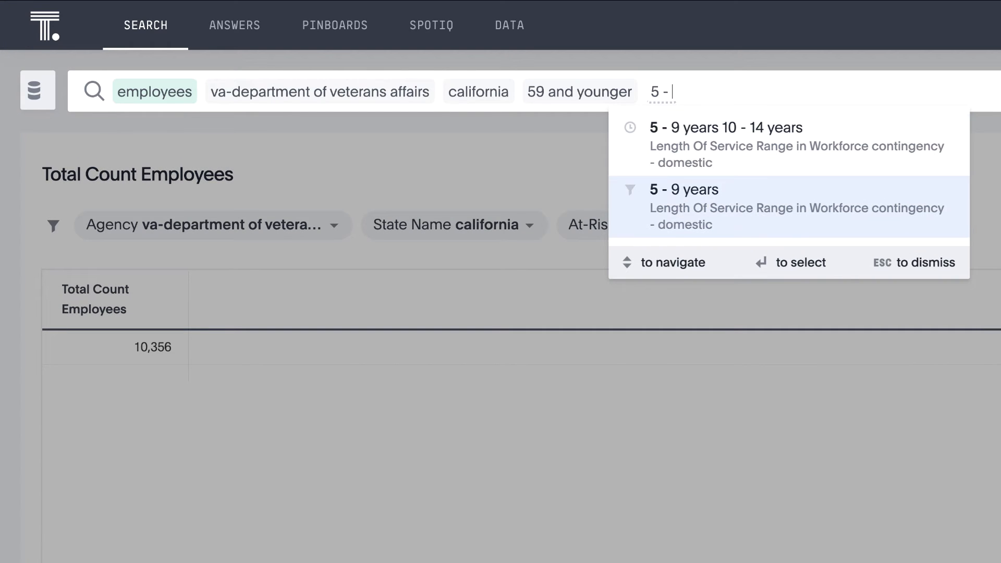
{"action": "left_click", "coordinate": [685, 189]}
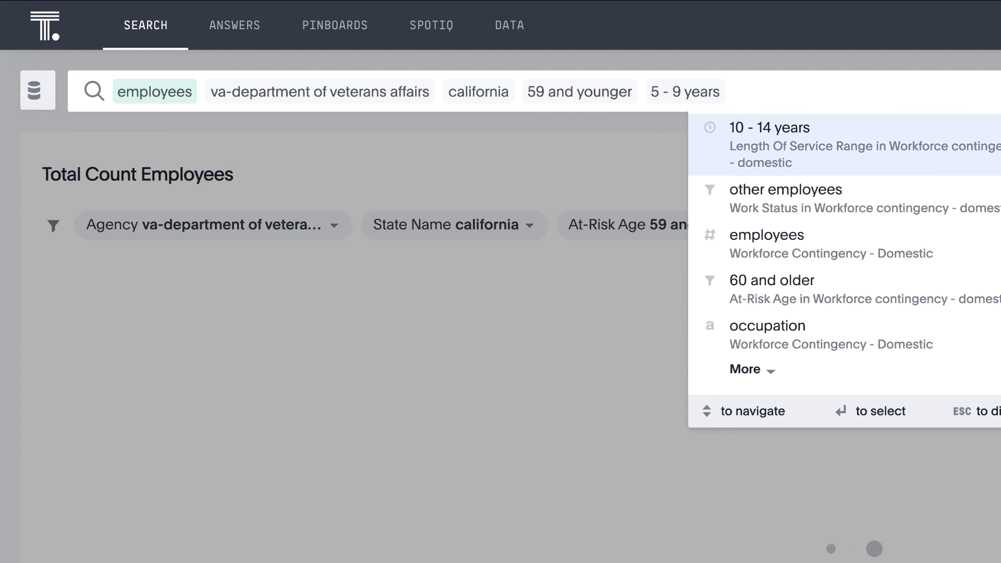
{"action": "left_click", "coordinate": [768, 128]}
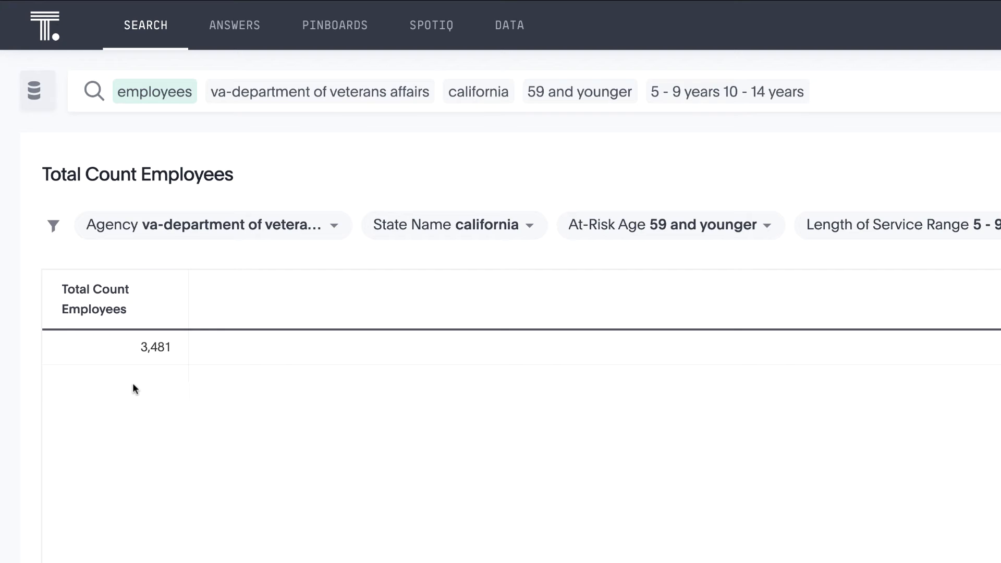
{"action": "mouse_move", "coordinate": [159, 349]}
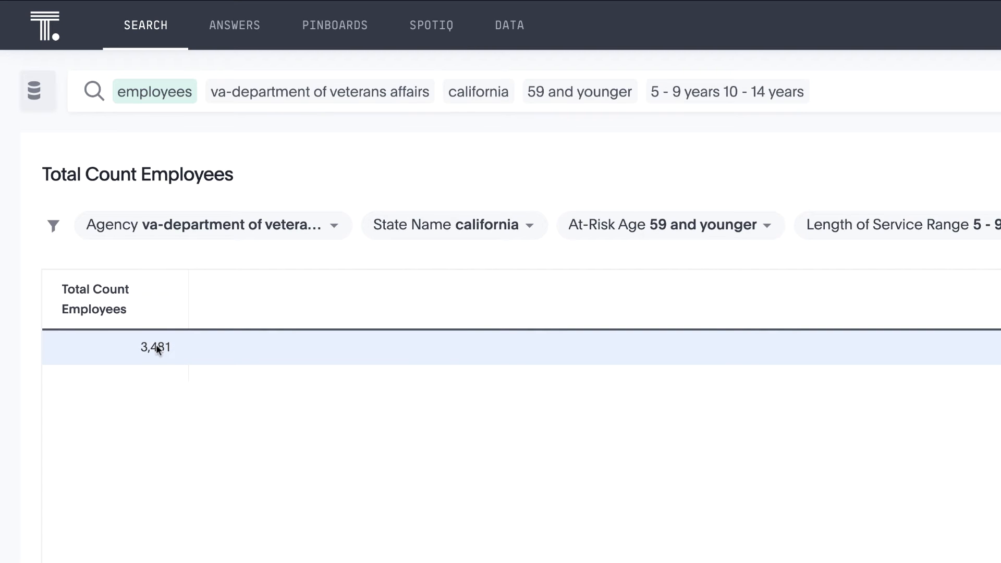
- Drill the 3,481 employee count down by Work Status
{"action": "right_click", "coordinate": [156, 347]}
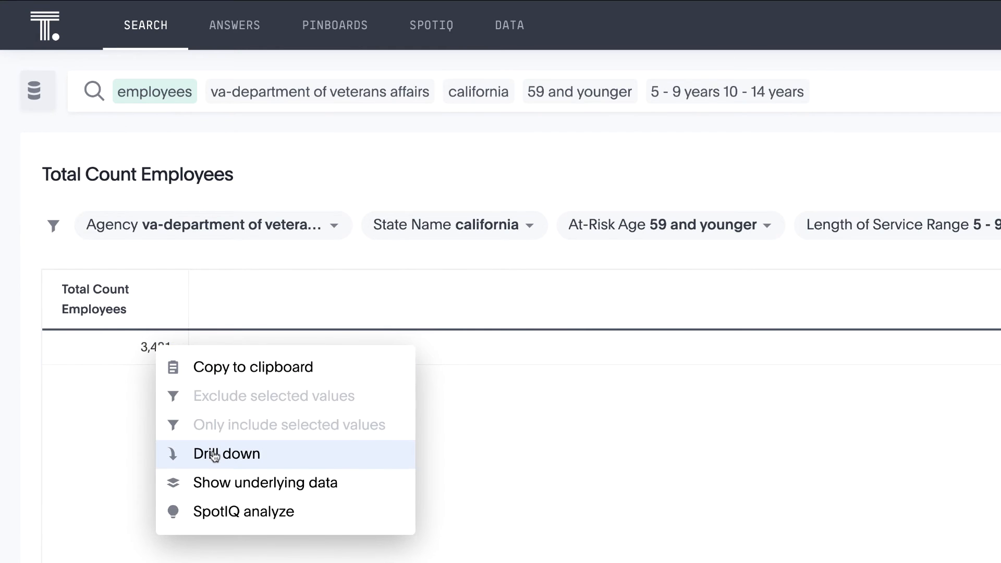
{"action": "left_click", "coordinate": [226, 454]}
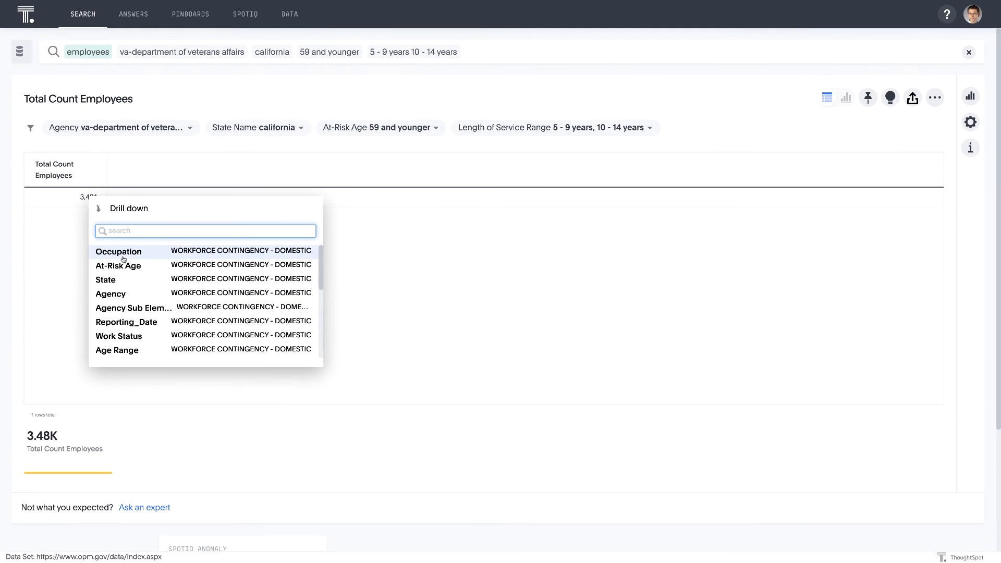
{"action": "left_click", "coordinate": [118, 336]}
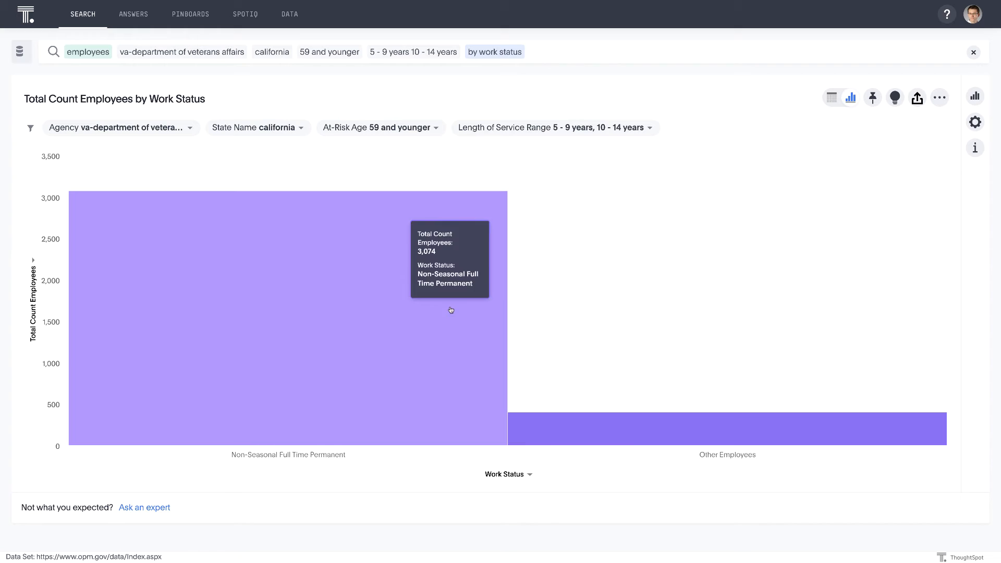
{"action": "mouse_move", "coordinate": [752, 437]}
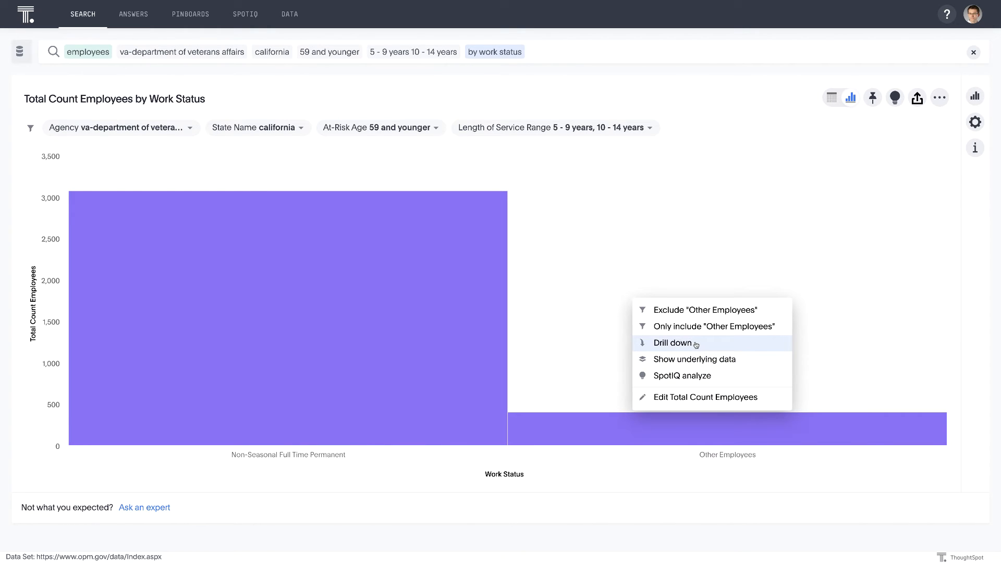
- Drill the Other Employees bar down by Occupation and add 'top' to the search
{"action": "left_click", "coordinate": [672, 343]}
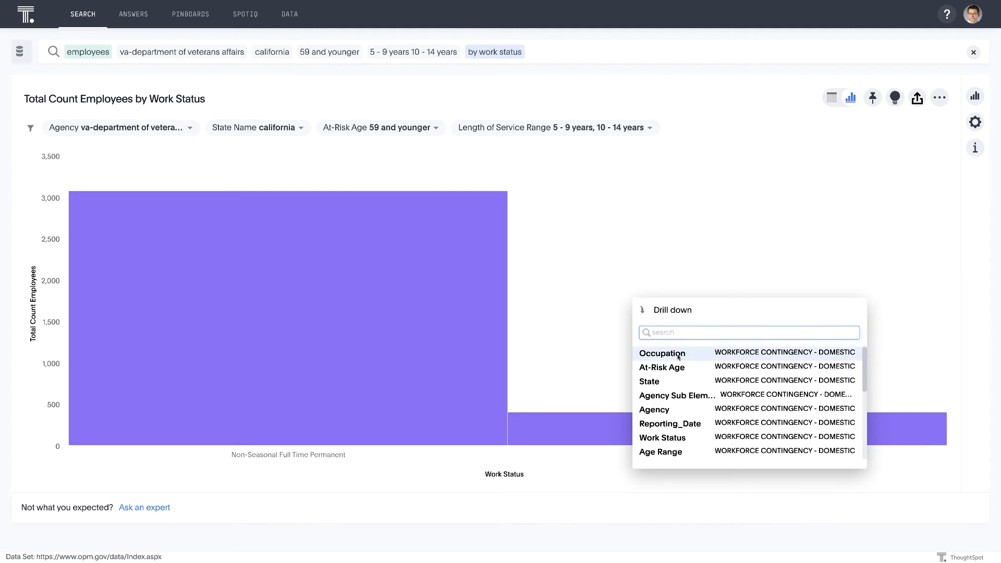
{"action": "left_click", "coordinate": [662, 354]}
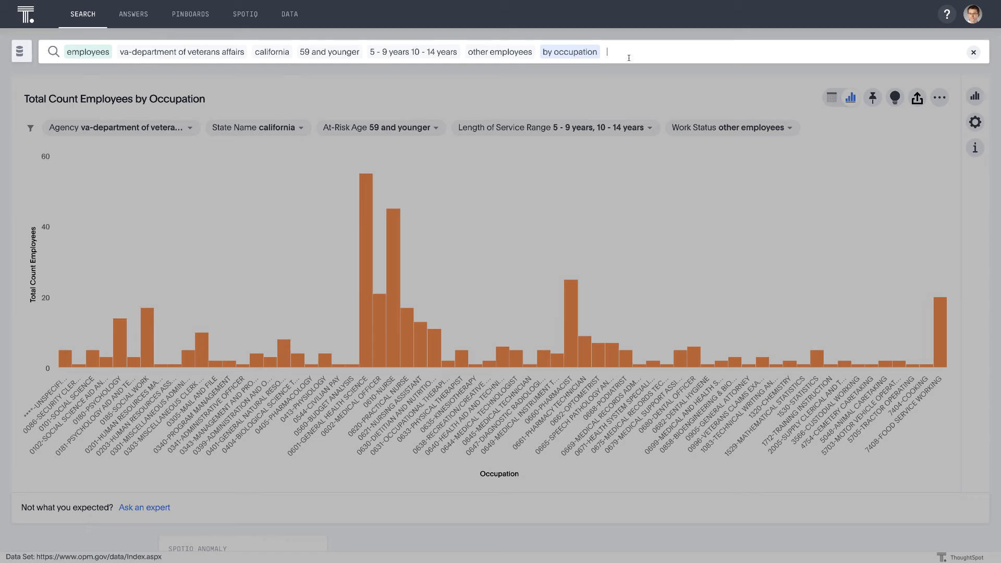
{"action": "type", "text": "top"}
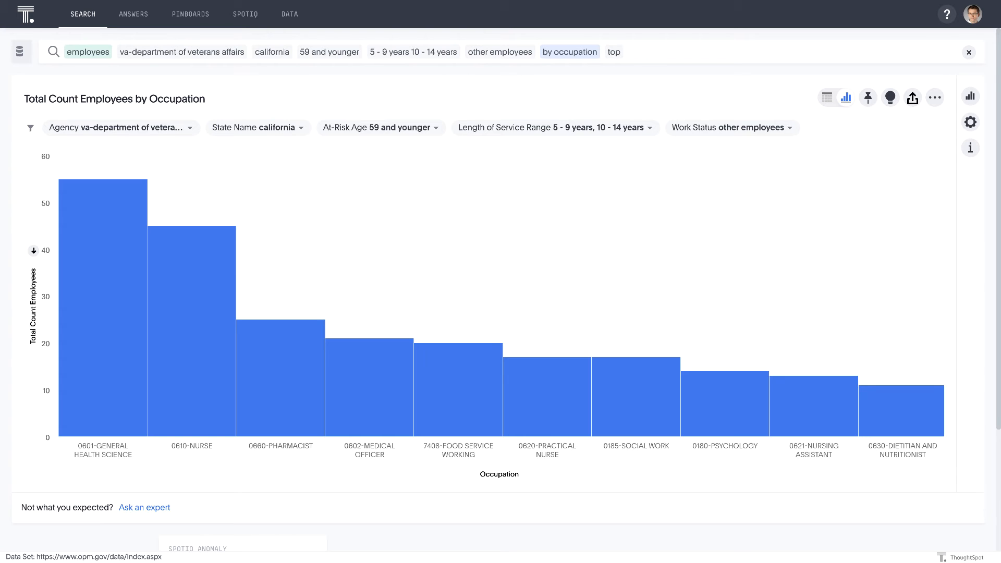
- Start a new search for COVID-19 cases grouped daily
{"action": "left_click", "coordinate": [969, 52]}
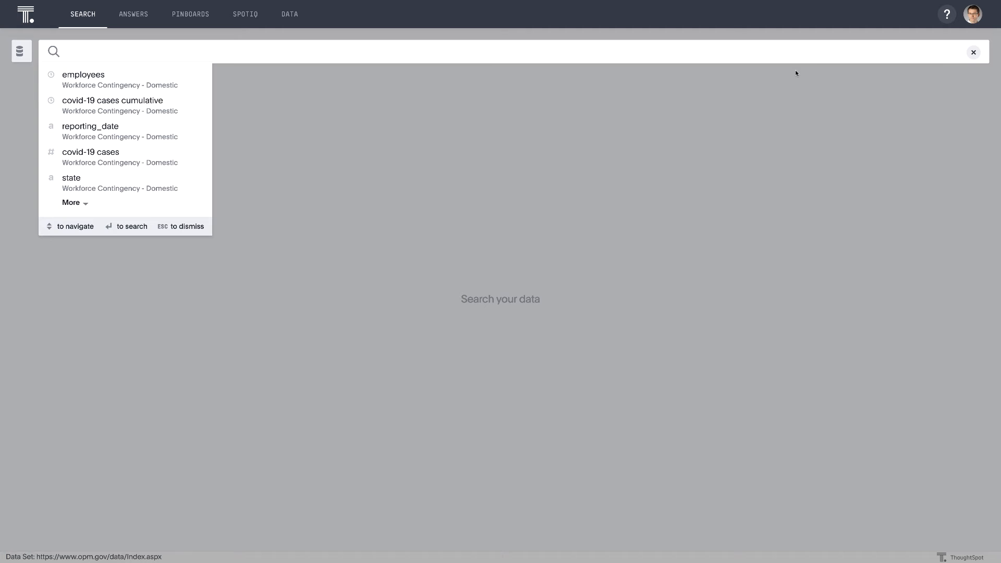
{"action": "mouse_move", "coordinate": [688, 189]}
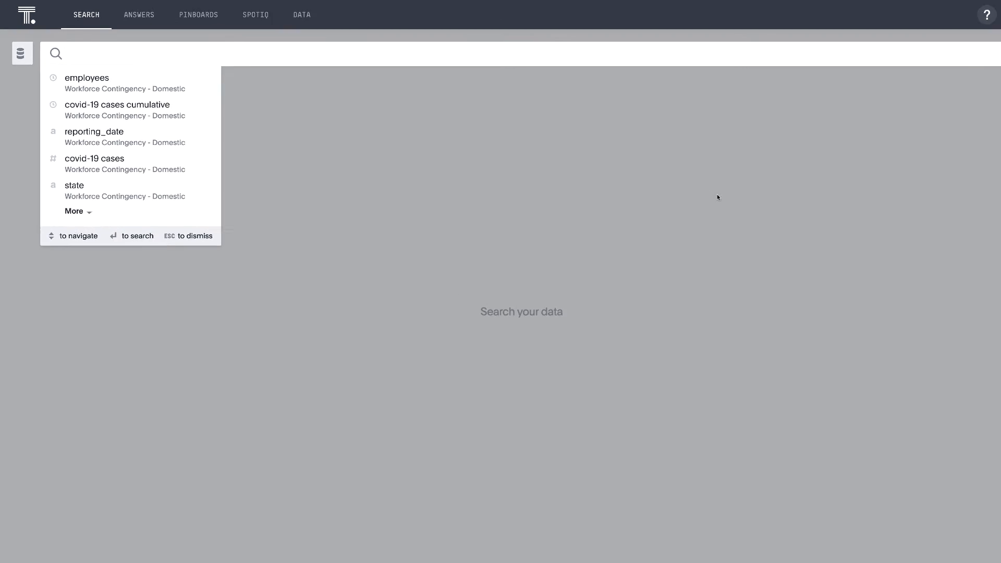
{"action": "type", "text": "covid-19 cases by st"}
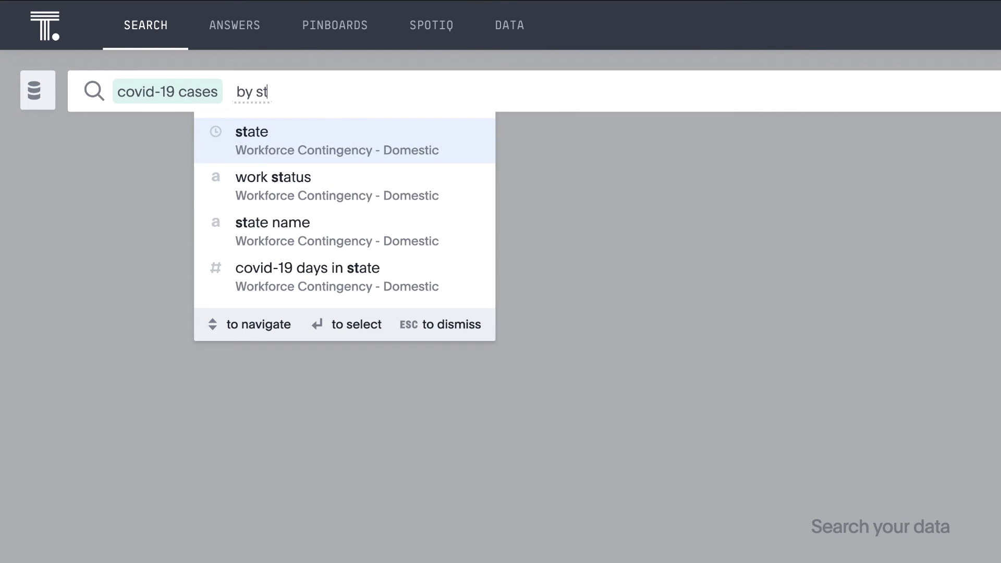
{"action": "type", "text": "daily"}
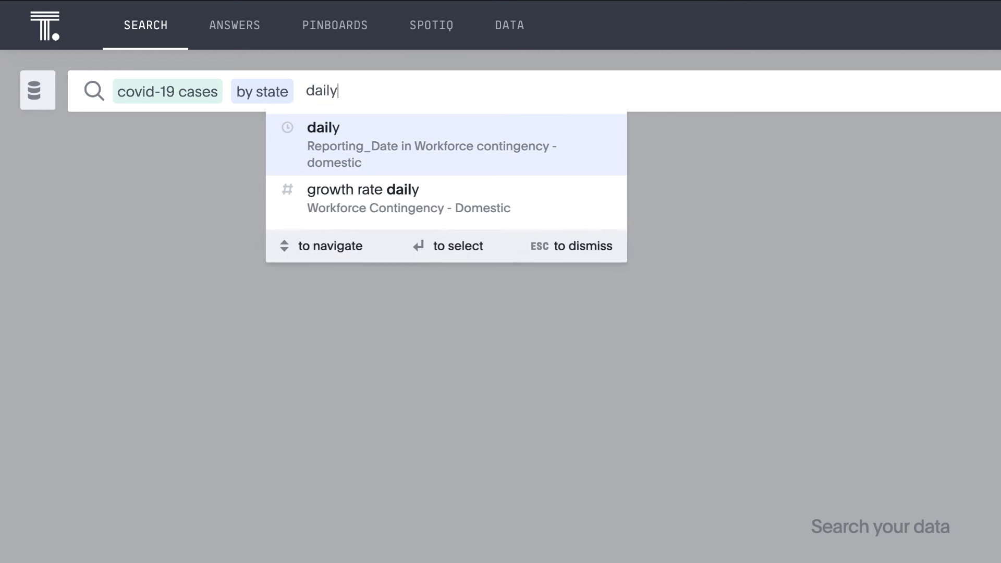
{"action": "left_click", "coordinate": [323, 127]}
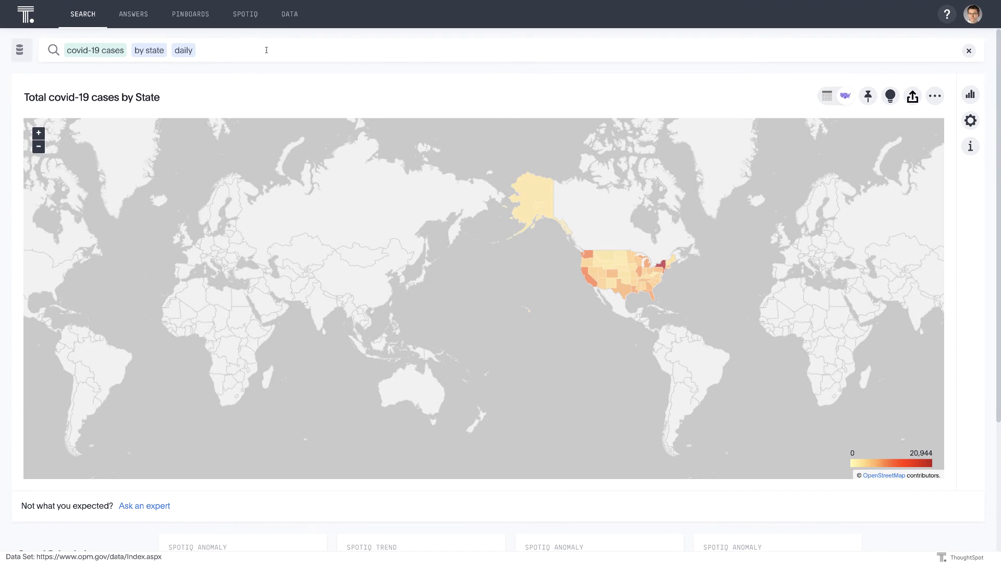
- Limit the search to states with fewer than 100 total COVID-19 cases
{"action": "left_click", "coordinate": [267, 51]}
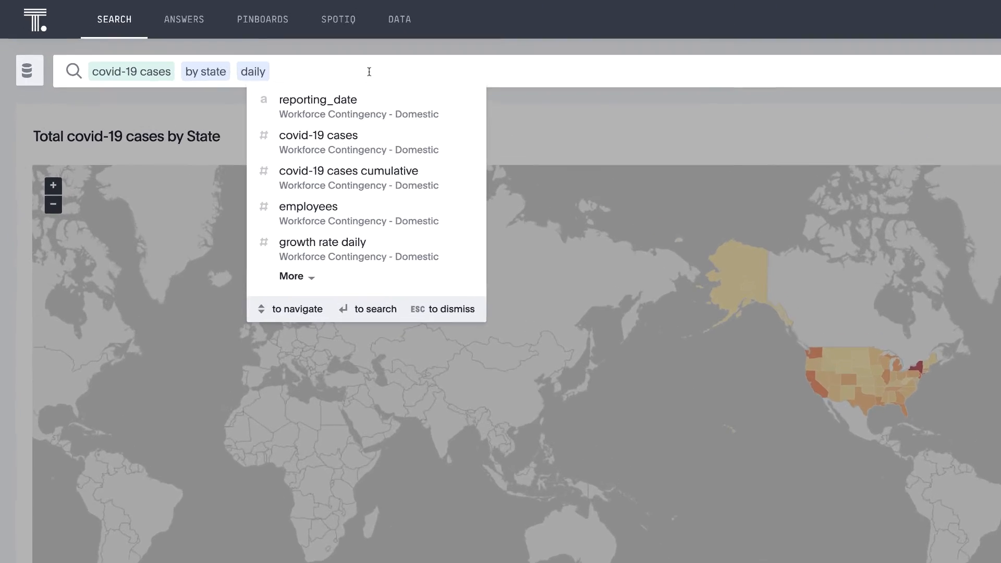
{"action": "type", "text": "state"}
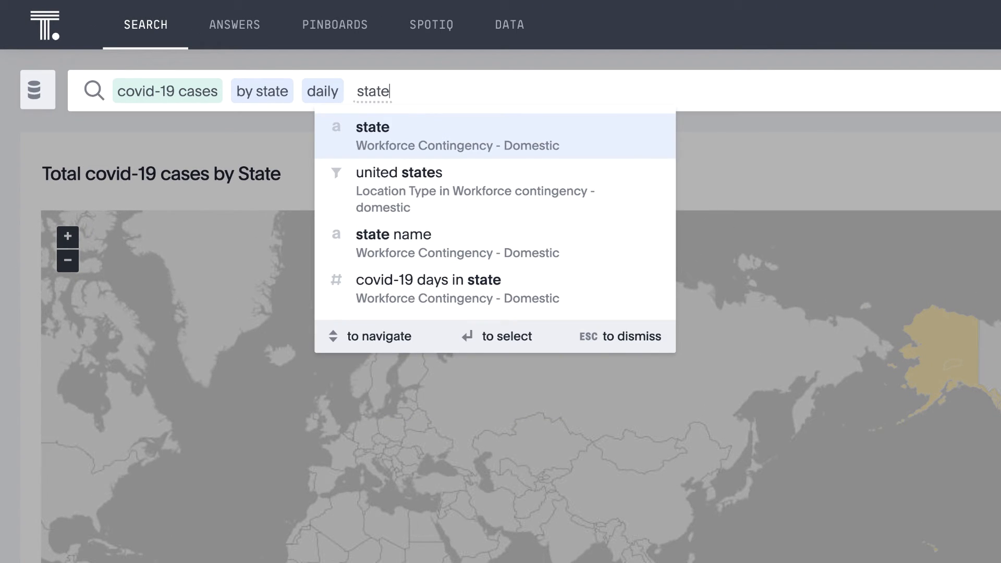
{"action": "type", "text": "in"}
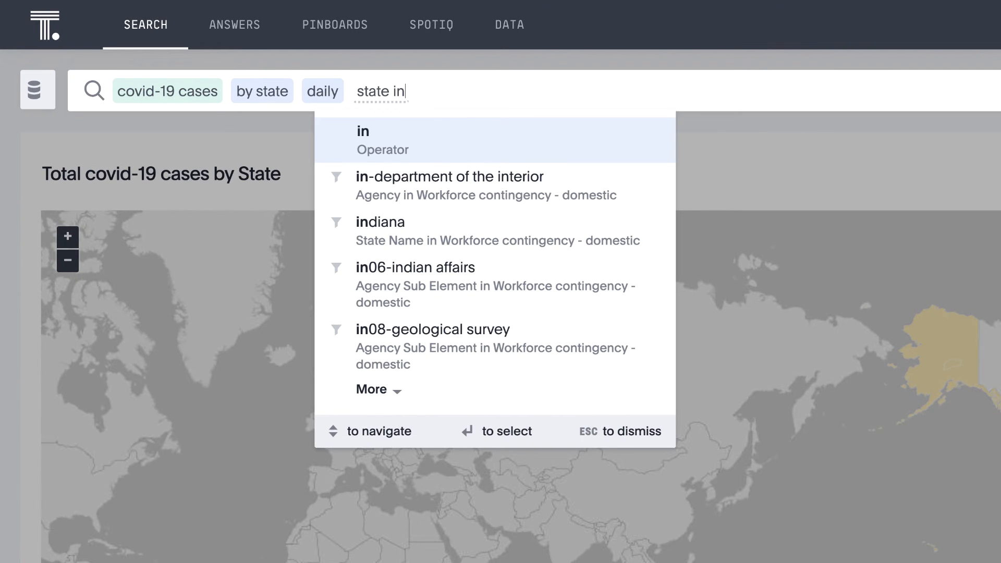
{"action": "type", "text": "(state co"}
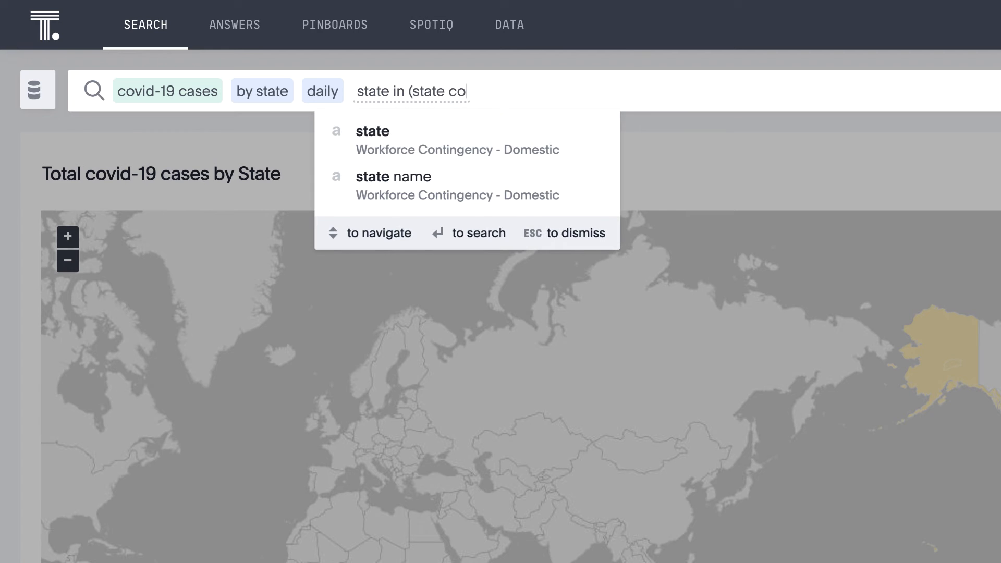
{"action": "type", "text": "covid"}
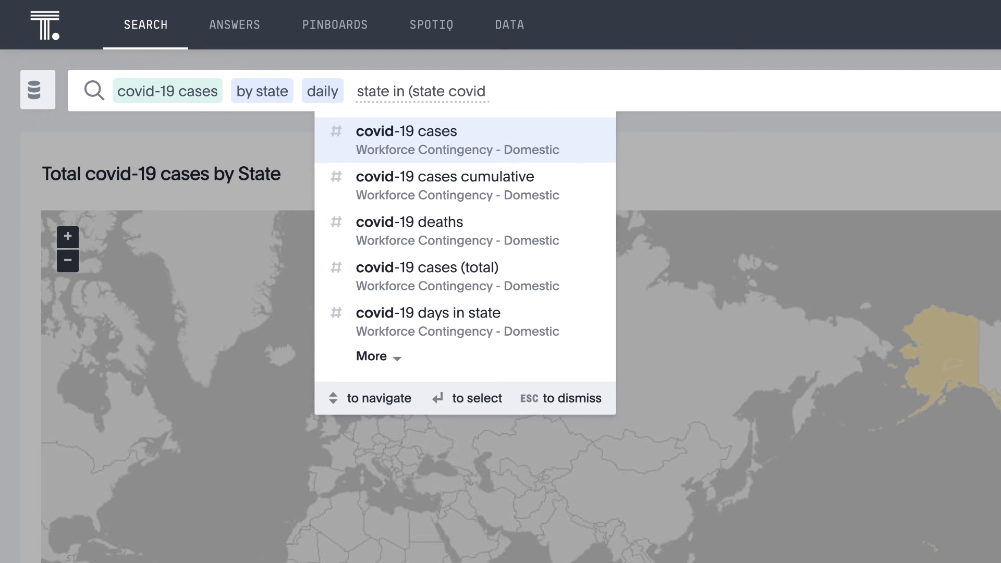
{"action": "type", "text": "cases (total"}
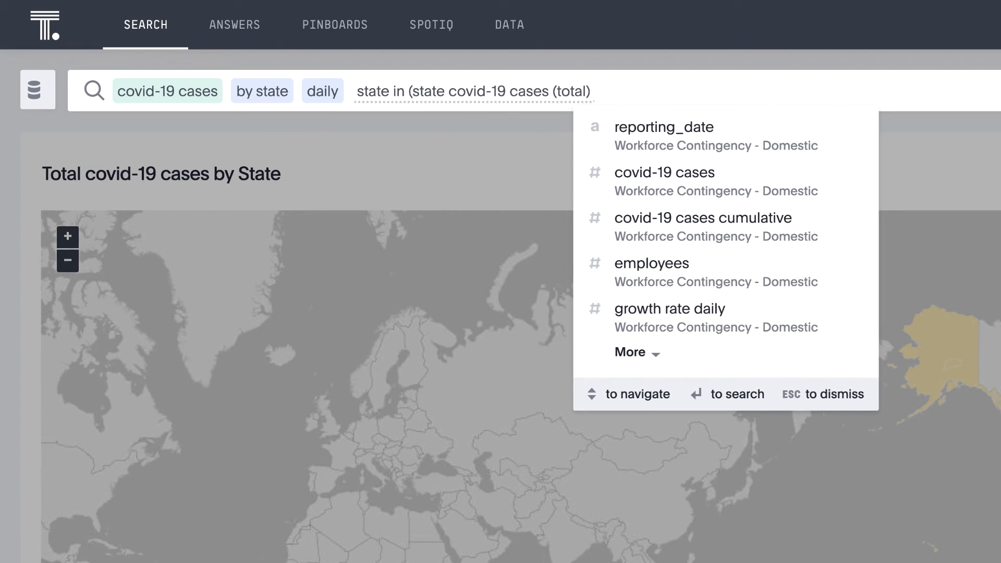
{"action": "type", "text": "<100) last 14 days"}
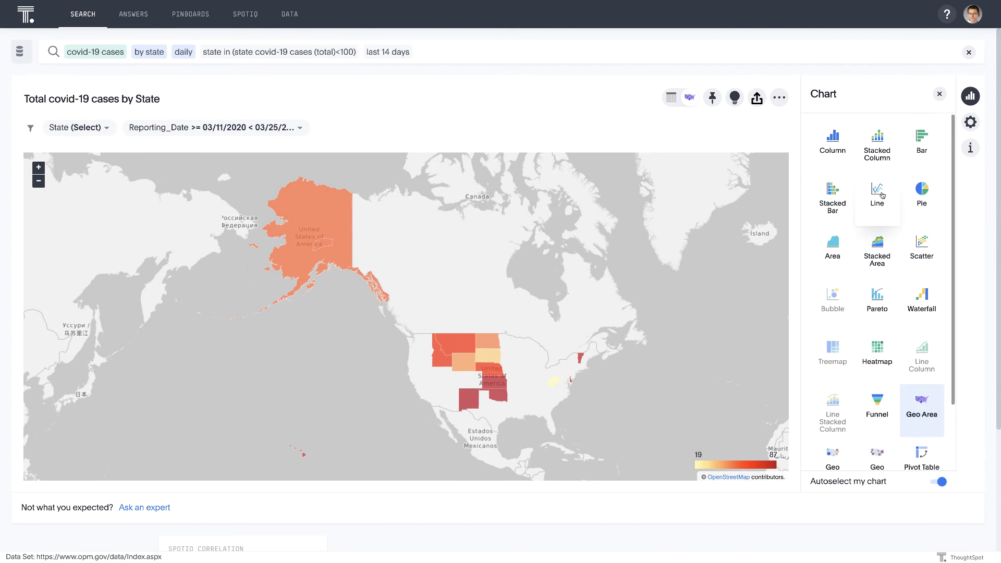
- Change the daily cases chart to a line chart, then a stacked area chart
{"action": "left_click", "coordinate": [877, 195]}
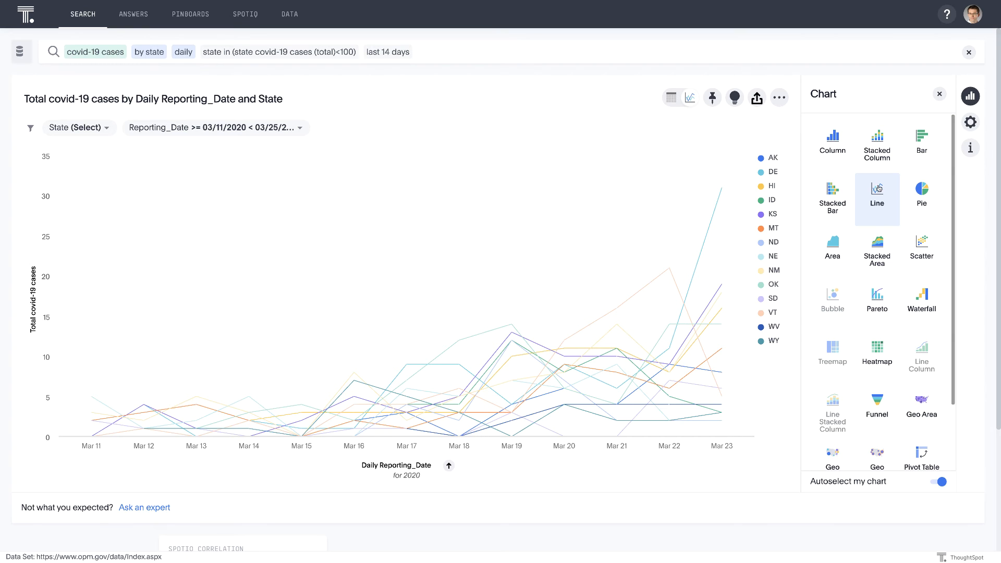
{"action": "left_click", "coordinate": [877, 248]}
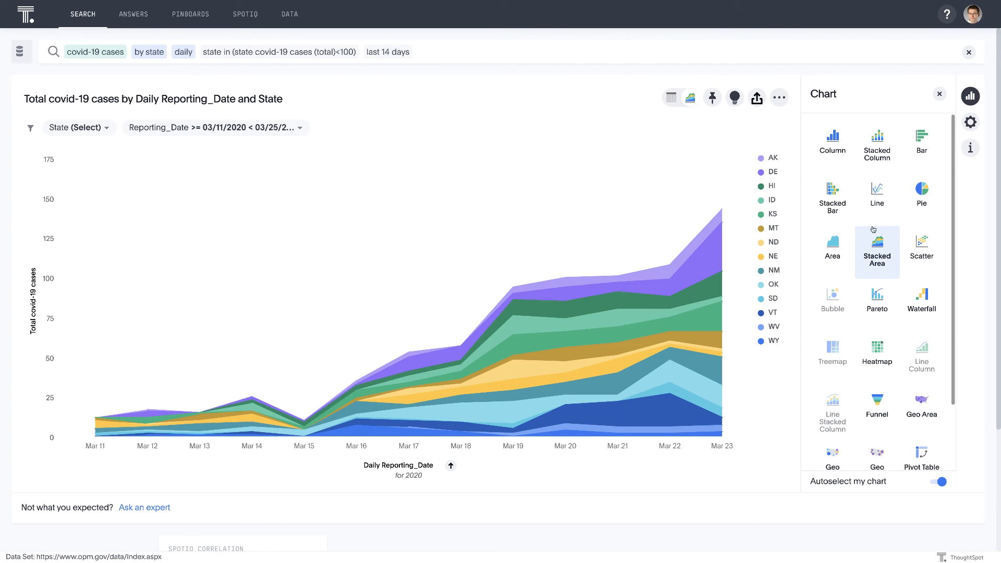
{"action": "mouse_move", "coordinate": [720, 222]}
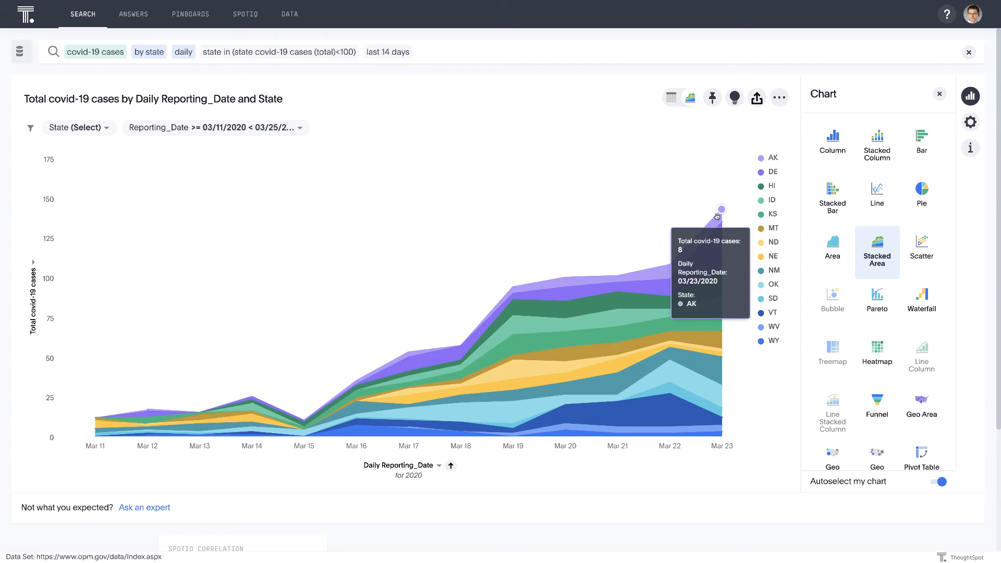
{"action": "mouse_move", "coordinate": [610, 265]}
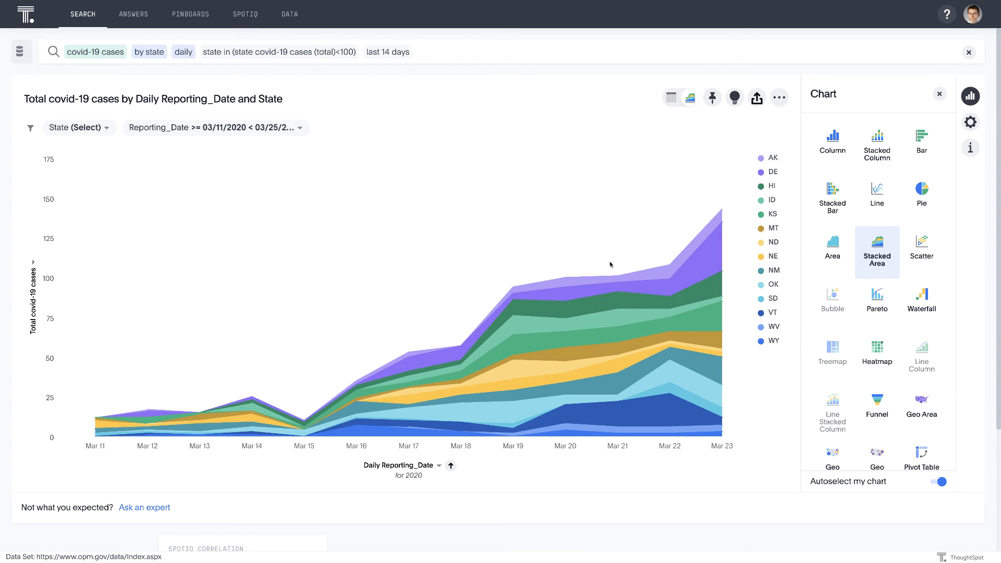
{"action": "mouse_move", "coordinate": [877, 197]}
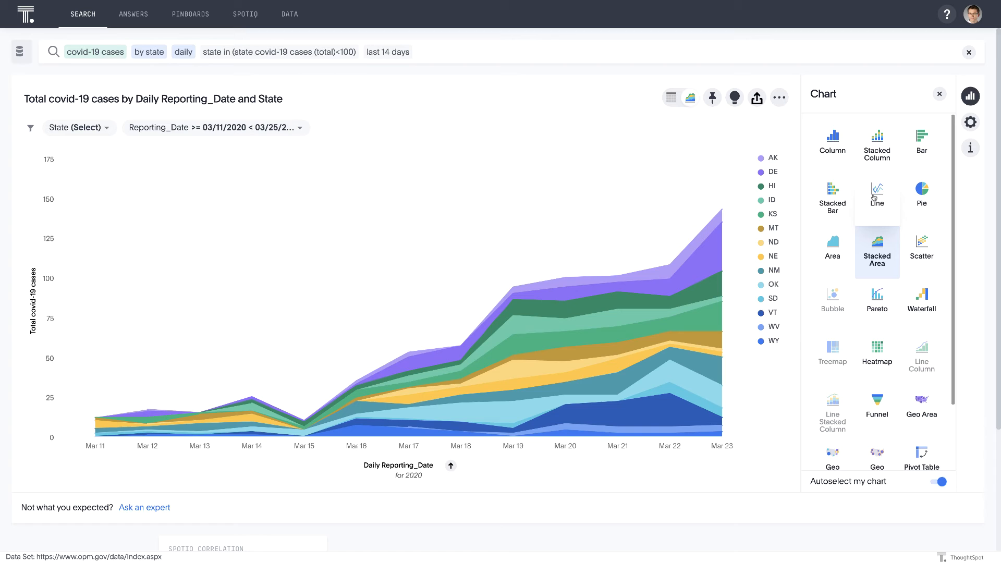
{"action": "mouse_move", "coordinate": [877, 196]}
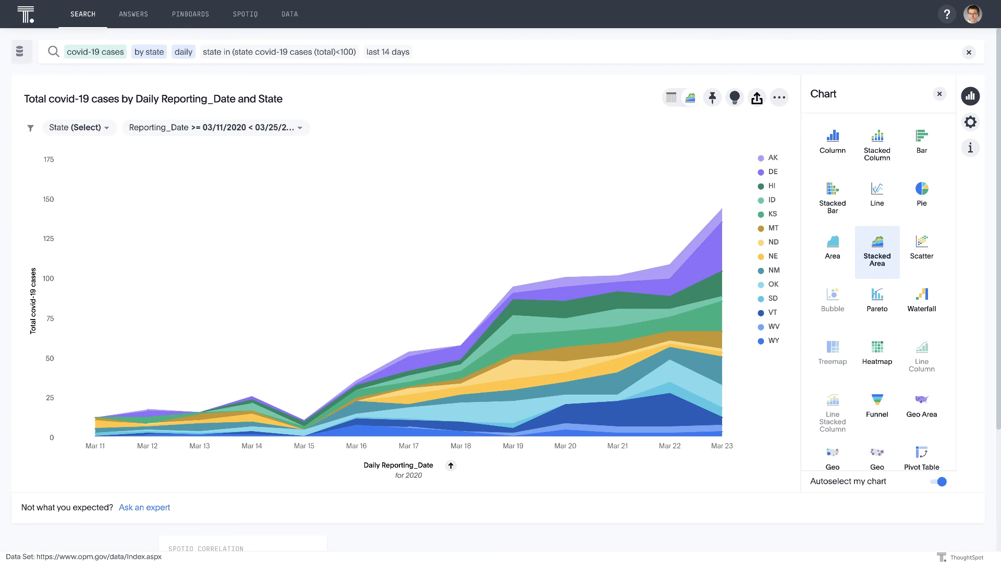
{"action": "mouse_move", "coordinate": [900, 63]}
{"action": "type", "text": "empl"}
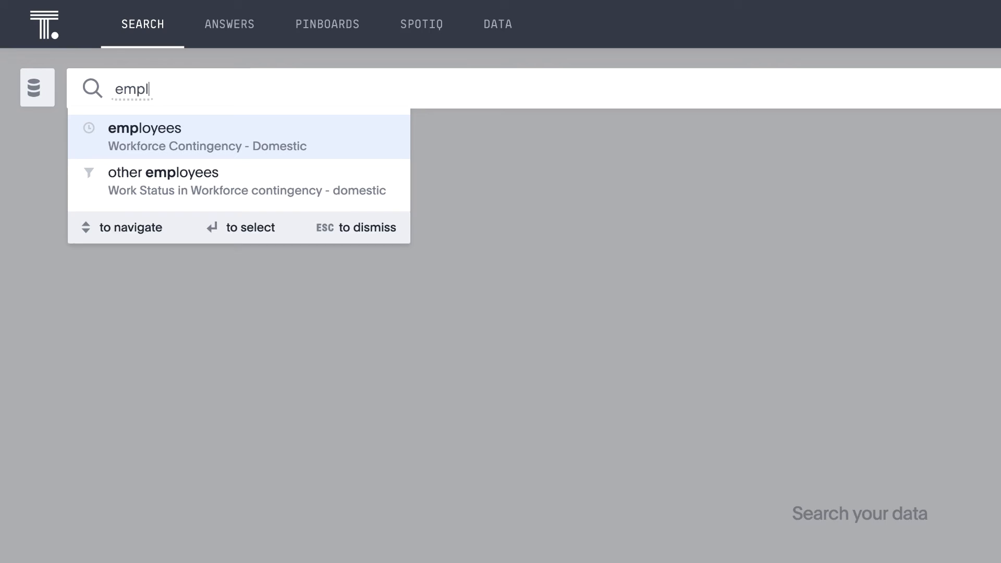
- Search employees in Delaware by agency, split by at-risk age
{"action": "left_click", "coordinate": [145, 128]}
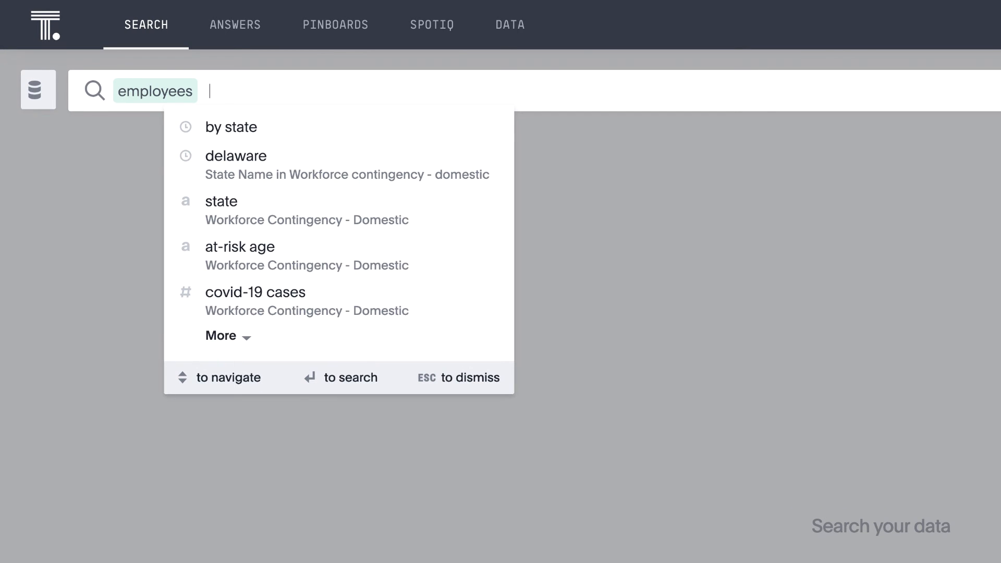
{"action": "left_click", "coordinate": [236, 156]}
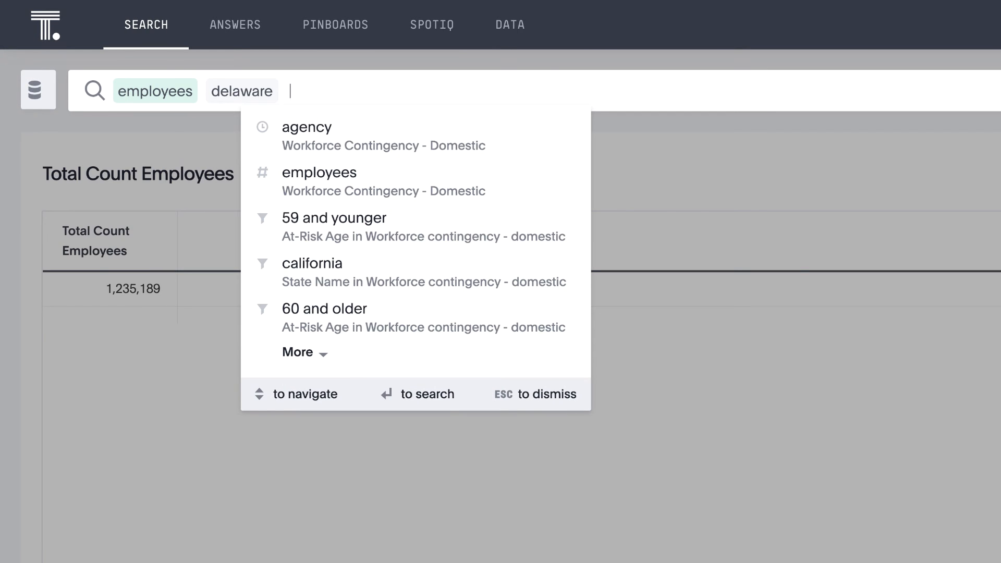
{"action": "left_click", "coordinate": [306, 127]}
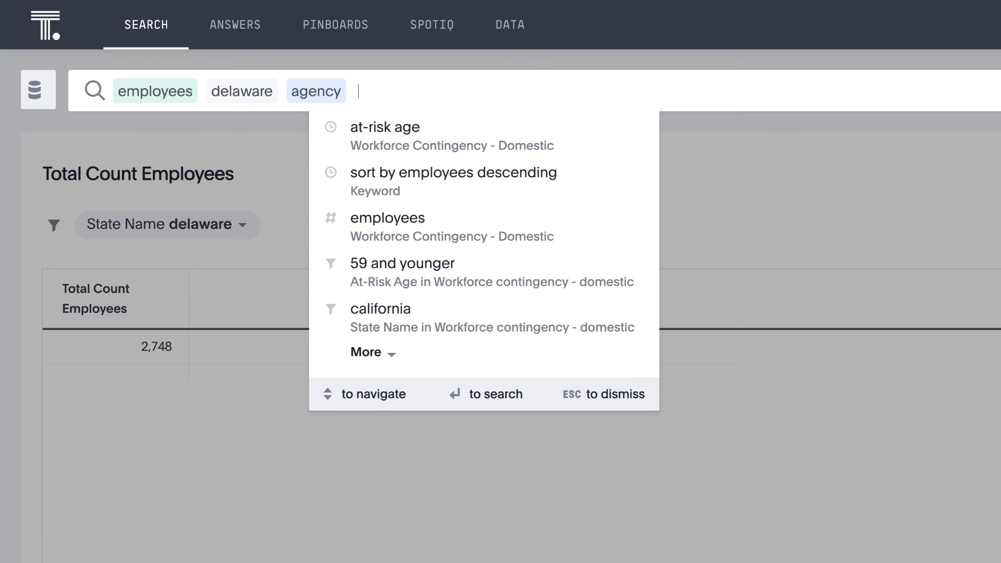
{"action": "left_click", "coordinate": [385, 127]}
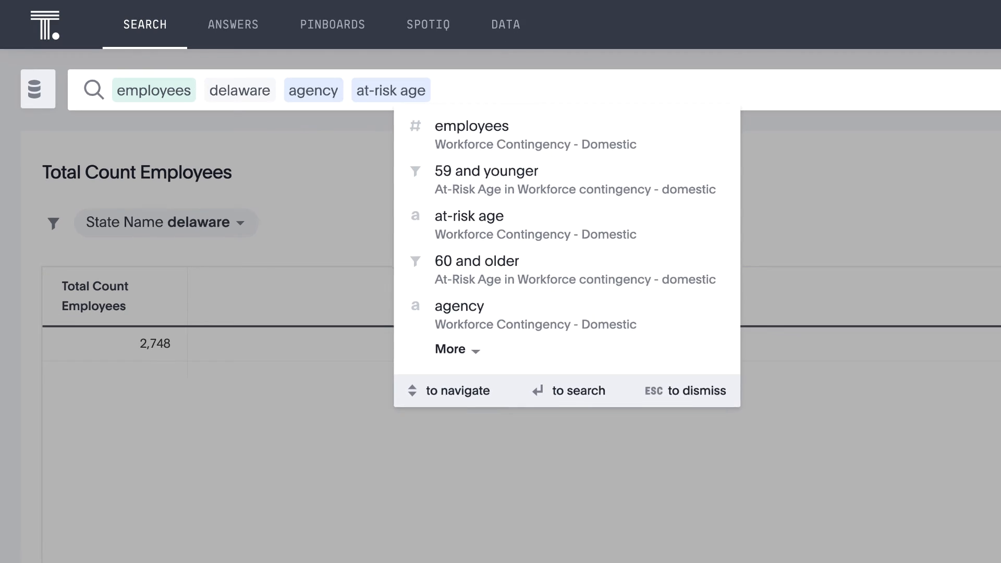
{"action": "key", "text": "Enter"}
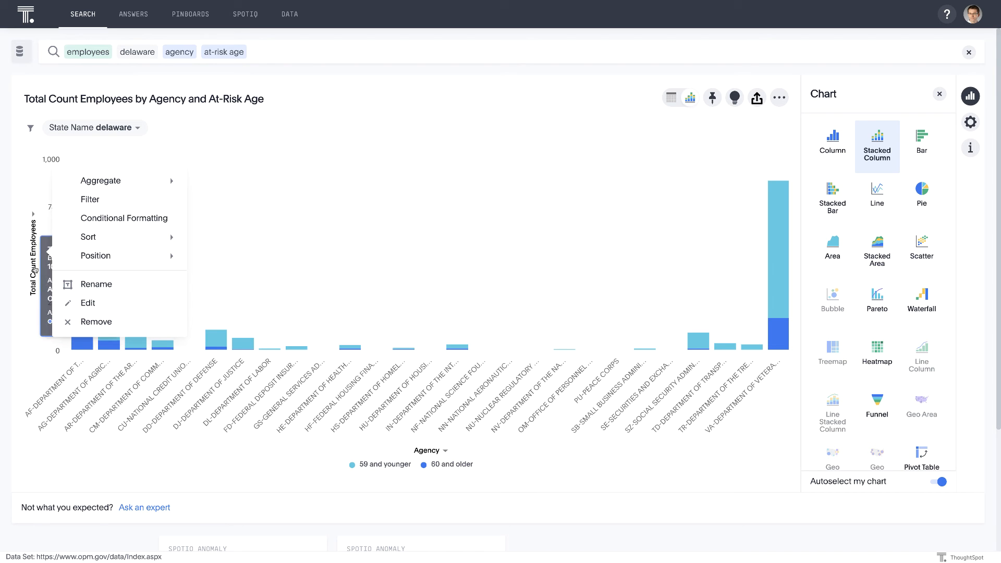
{"action": "mouse_move", "coordinate": [88, 237]}
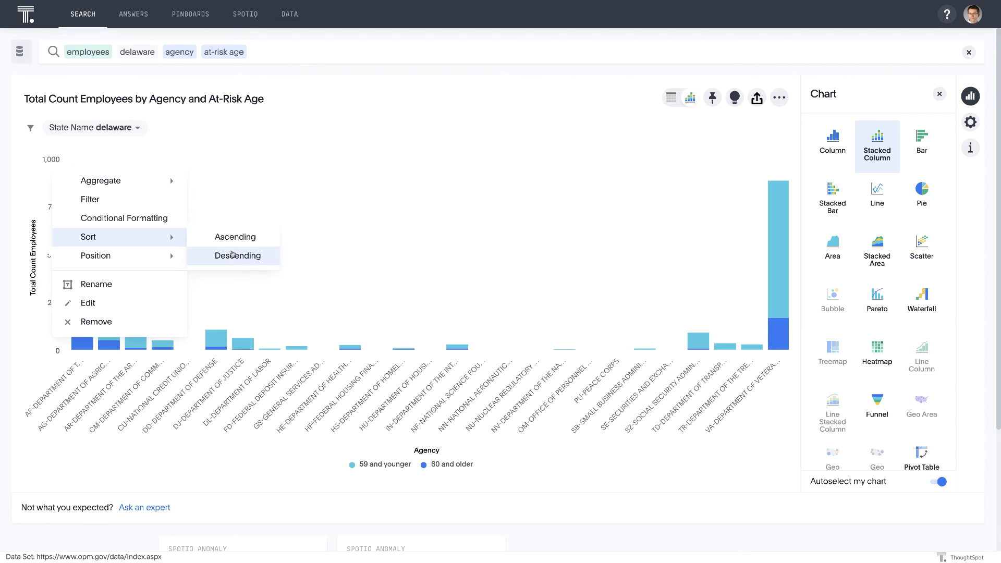
- Sort Delaware agencies by employee count, descending
{"action": "left_click", "coordinate": [236, 255]}
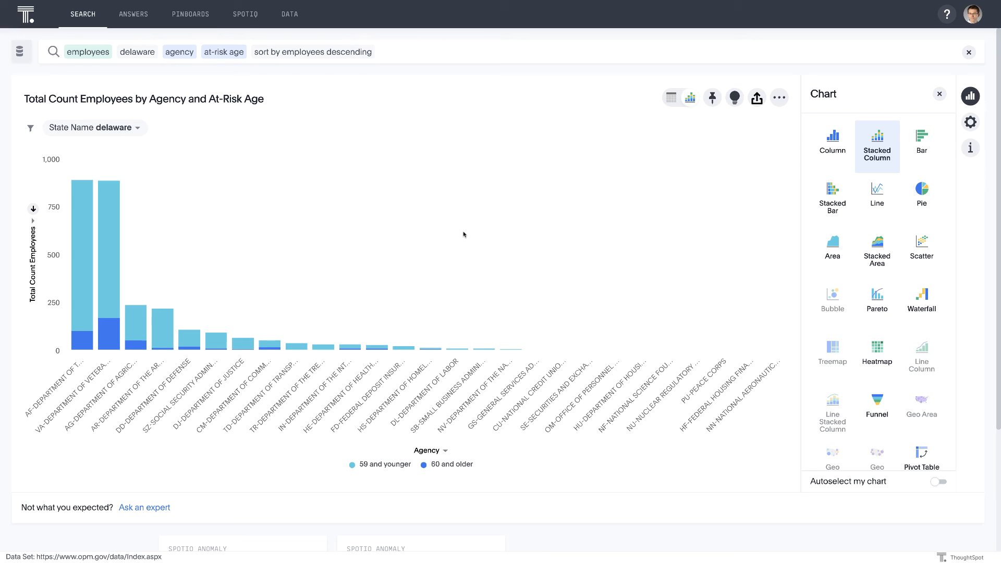
{"action": "mouse_move", "coordinate": [467, 238]}
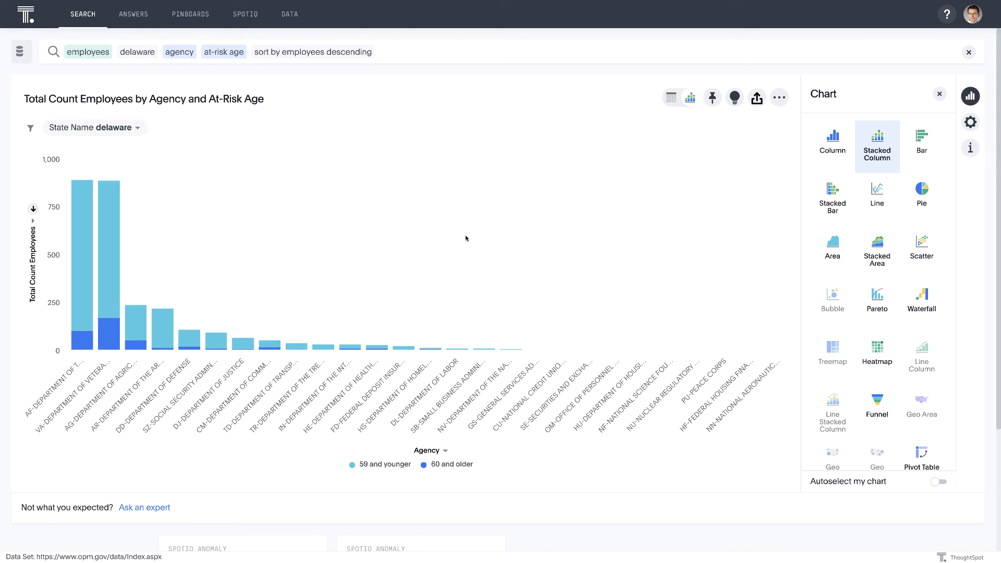
{"action": "mouse_move", "coordinate": [87, 345]}
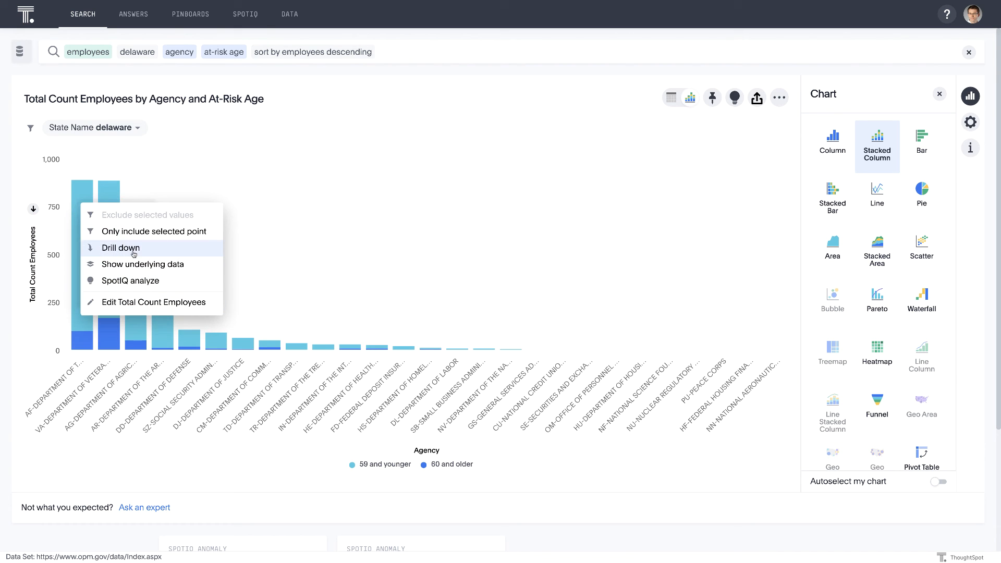
- Drill Air Force employees aged 60+ into top 10 occupations, then clear the search
{"action": "left_click", "coordinate": [120, 249]}
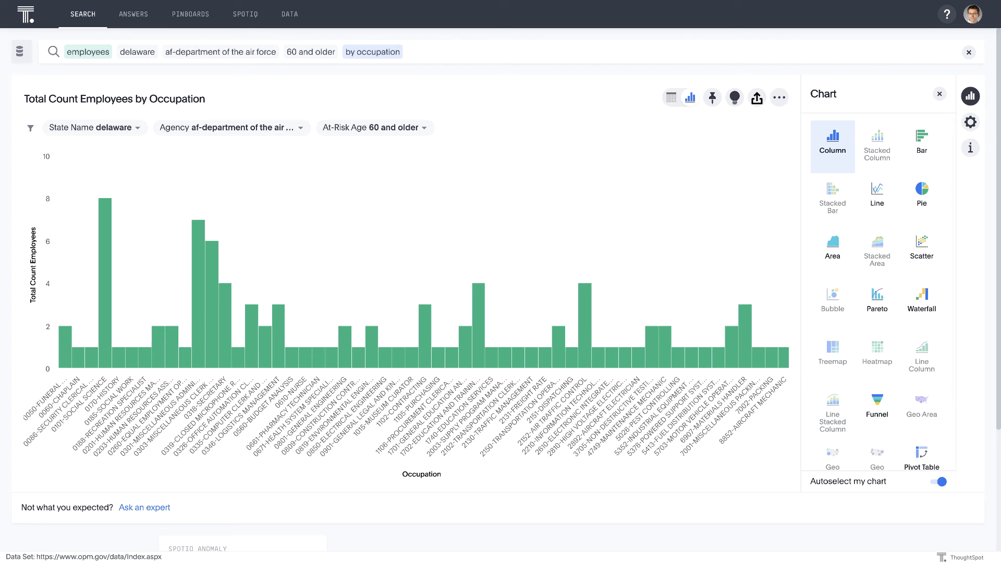
{"action": "mouse_move", "coordinate": [128, 204]}
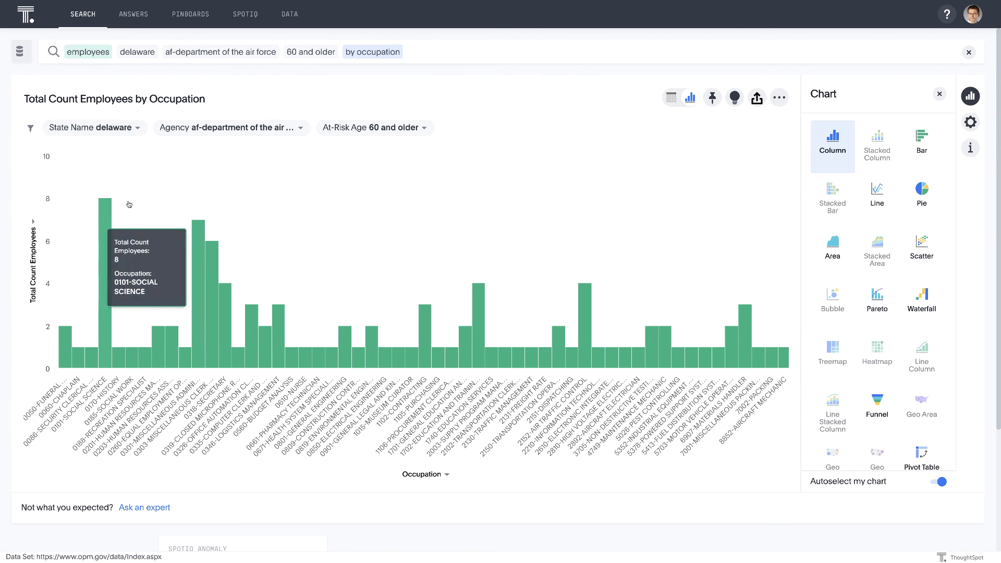
{"action": "left_click", "coordinate": [416, 52]}
{"action": "type", "text": " top 10"}
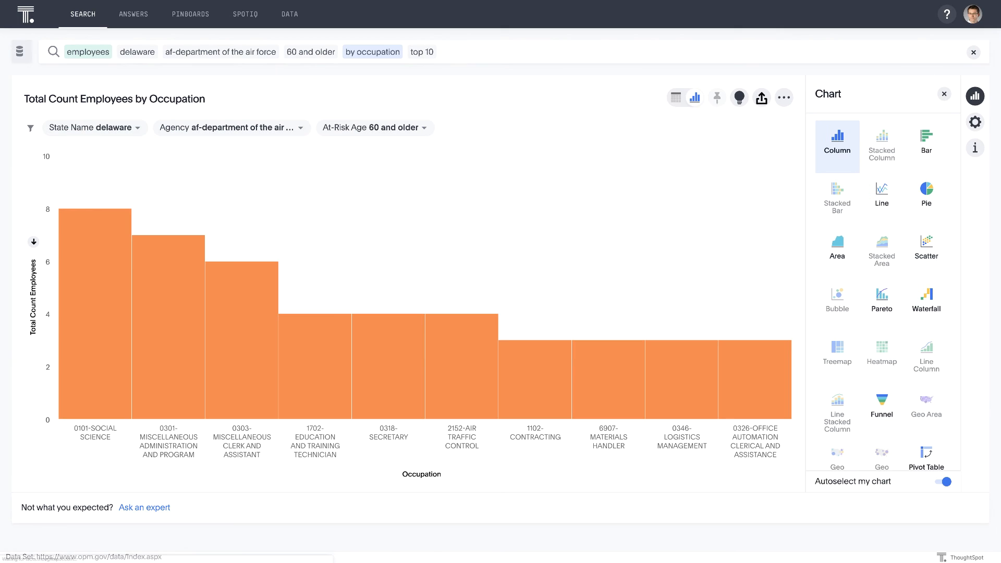
{"action": "mouse_move", "coordinate": [535, 380]}
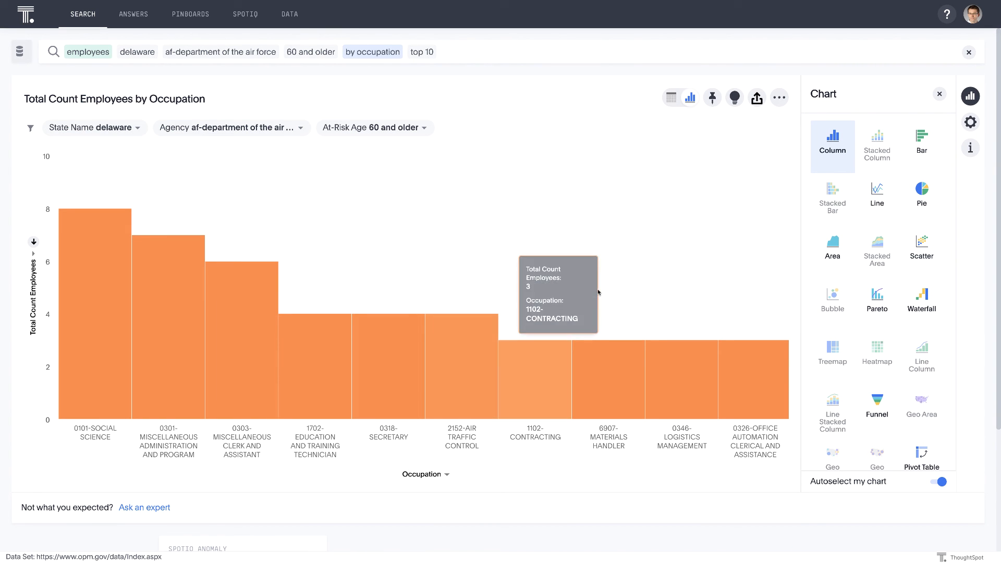
{"action": "mouse_move", "coordinate": [598, 292]}
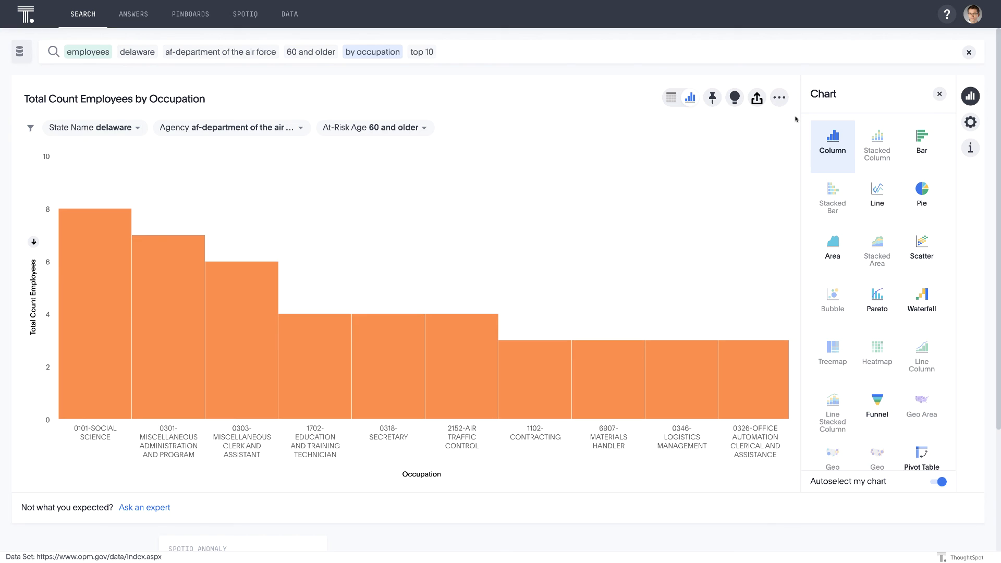
{"action": "mouse_move", "coordinate": [647, 123]}
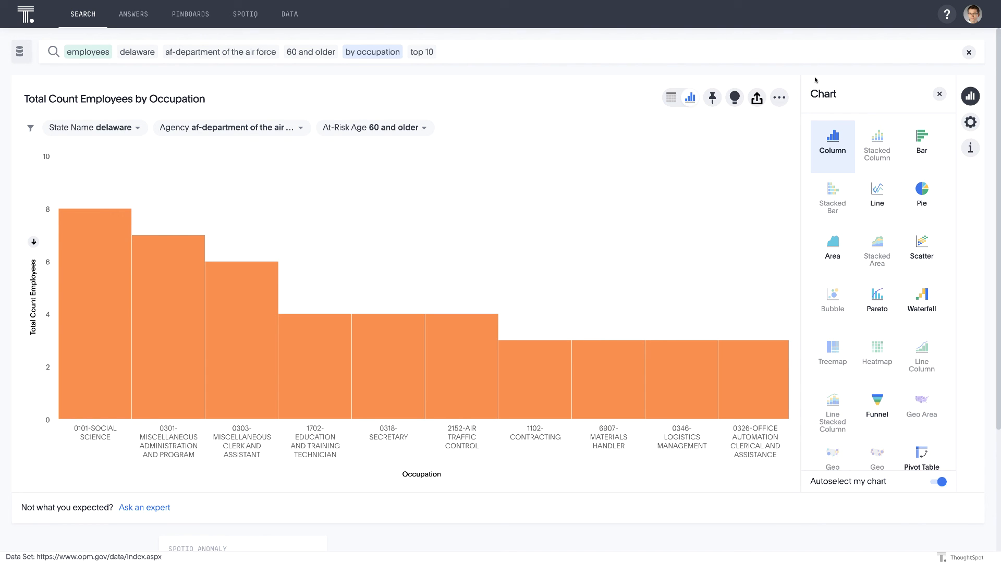
{"action": "mouse_move", "coordinate": [826, 76]}
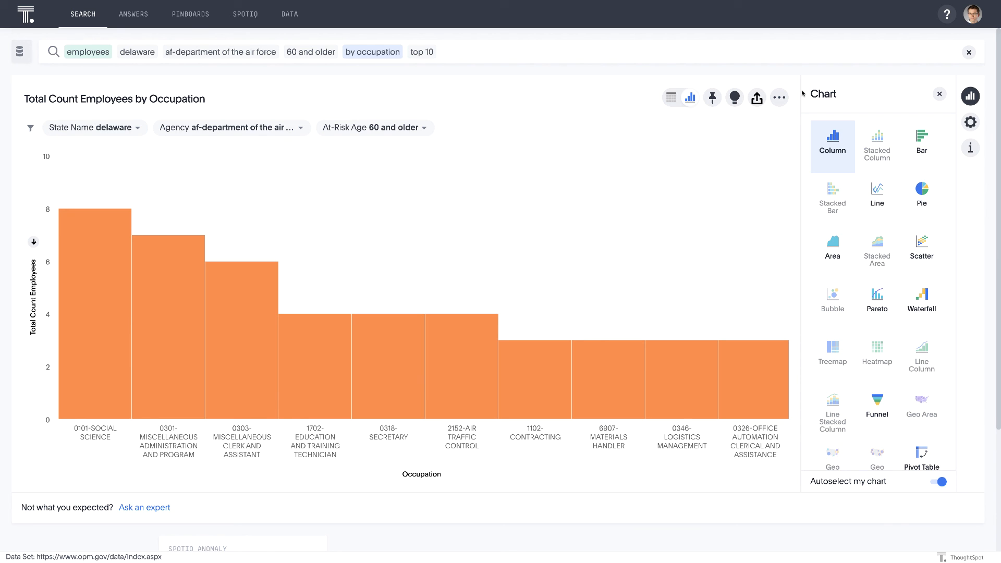
{"action": "mouse_move", "coordinate": [976, 47]}
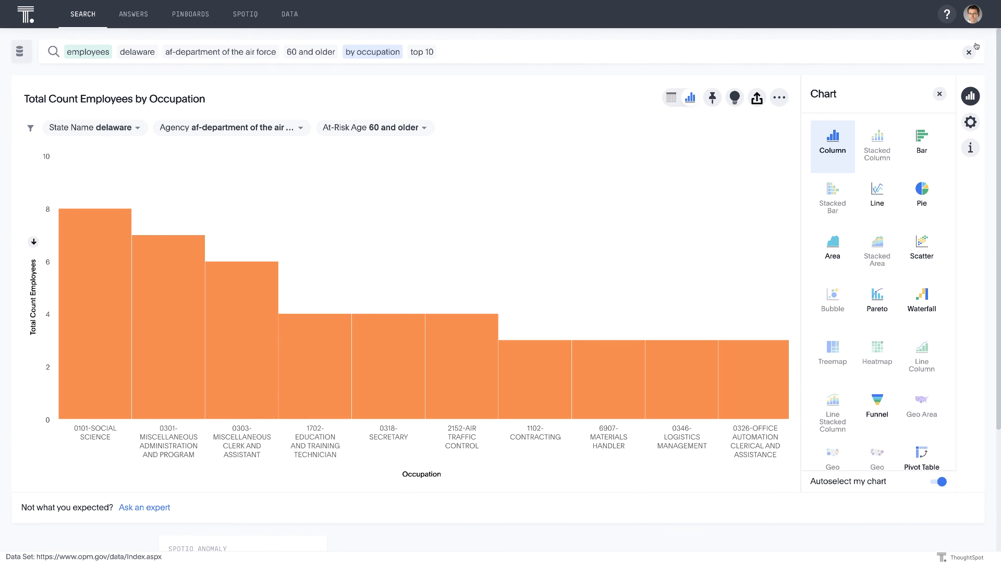
{"action": "left_click", "coordinate": [969, 52]}
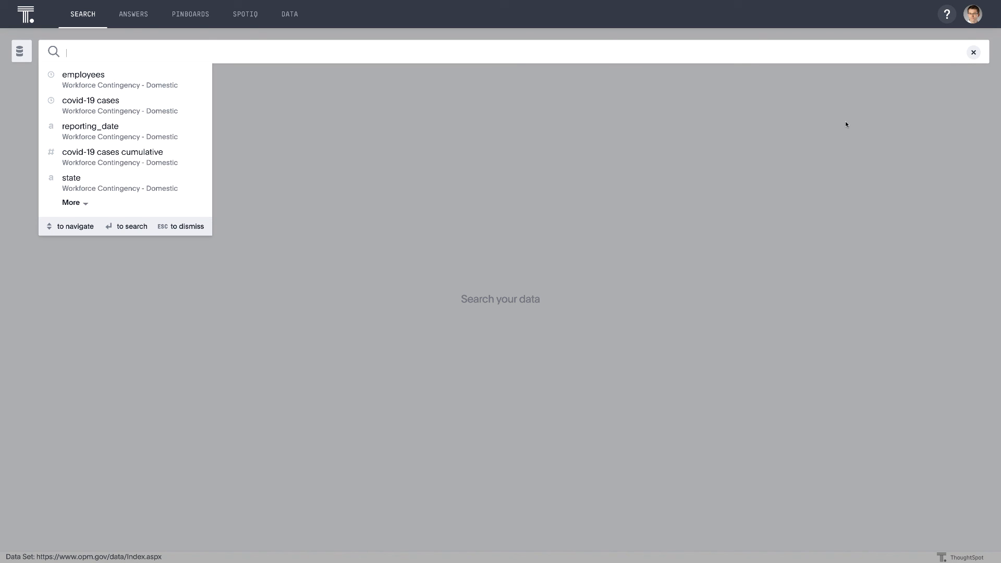
- Search bottom 30 0391-telecommunications employees by agency and state, shown as a table
{"action": "type", "text": "emp"}
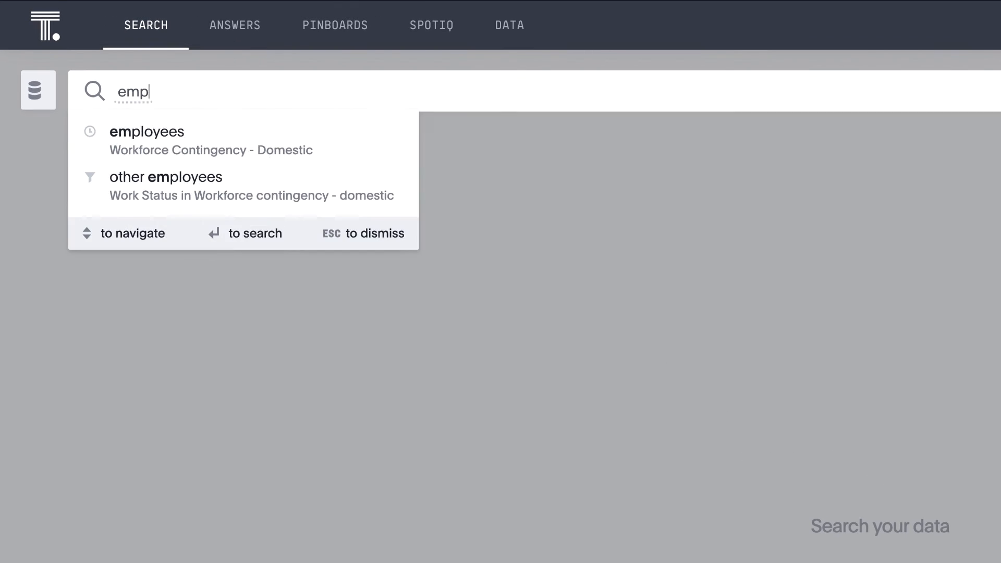
{"action": "type", "text": "tele"}
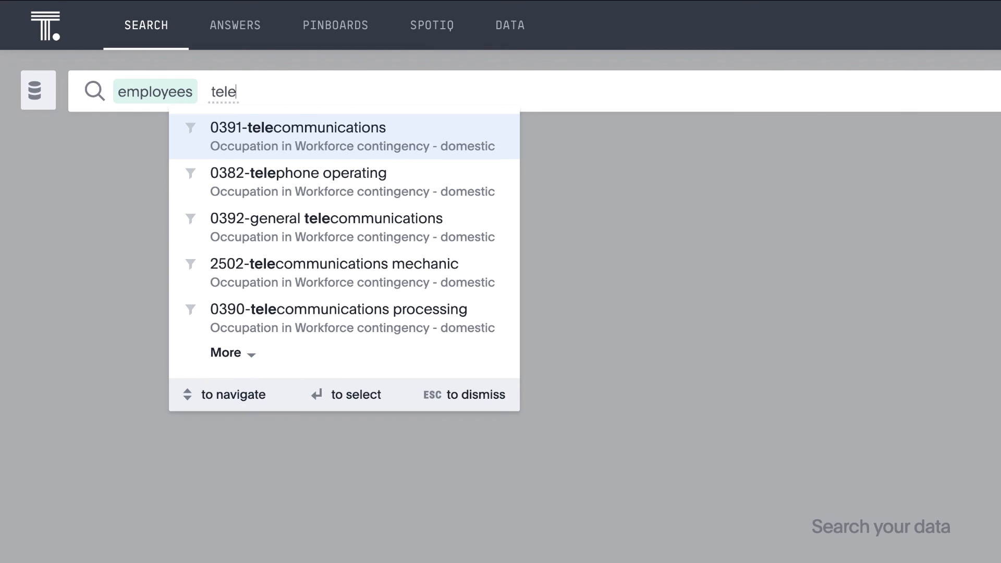
{"action": "left_click", "coordinate": [297, 127]}
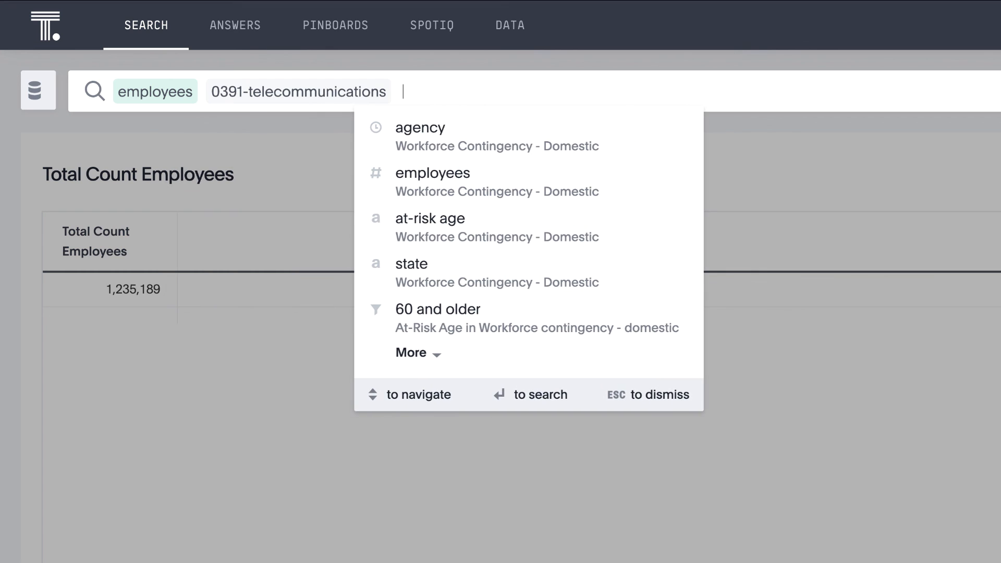
{"action": "type", "text": "agen"}
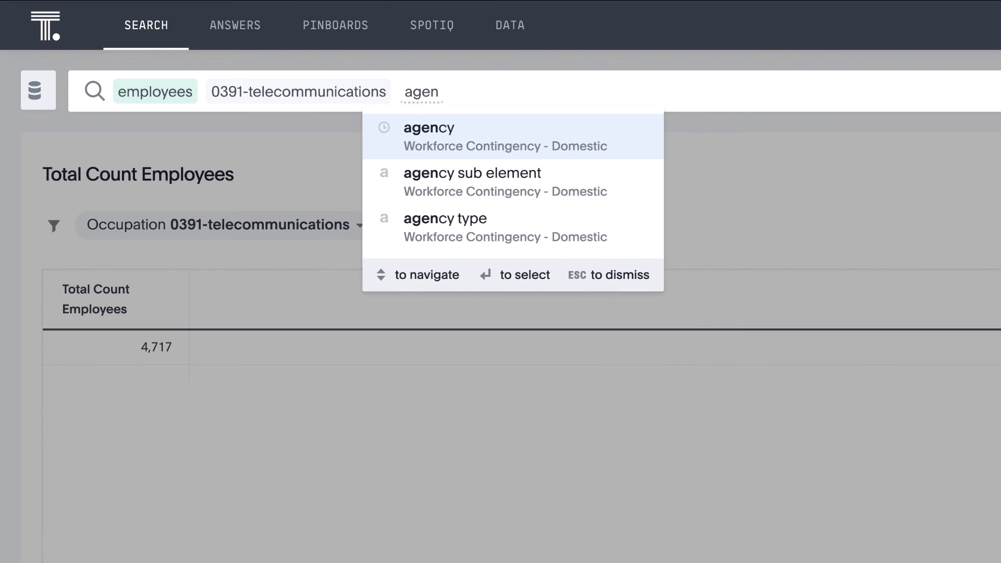
{"action": "left_click", "coordinate": [429, 128]}
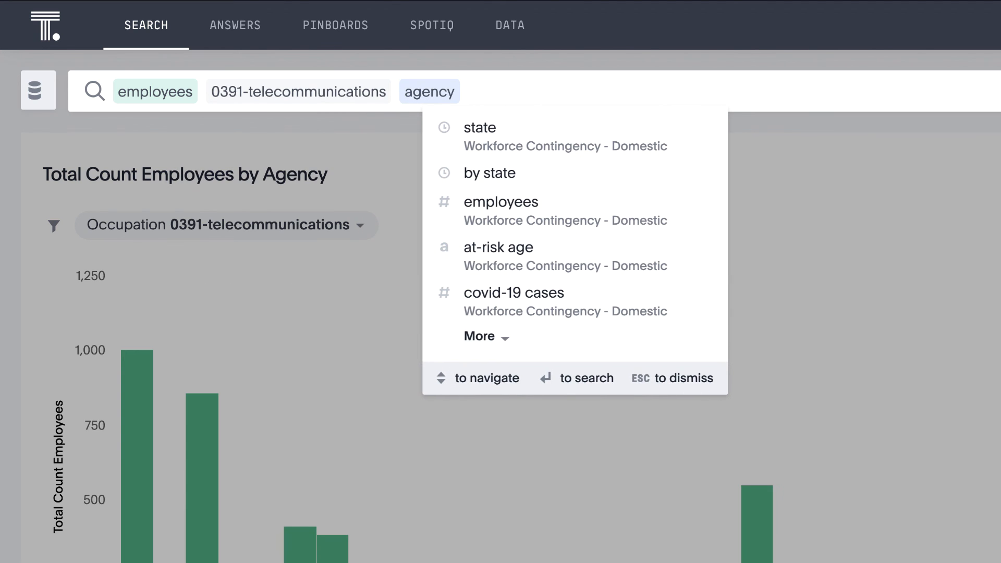
{"action": "left_click", "coordinate": [480, 128]}
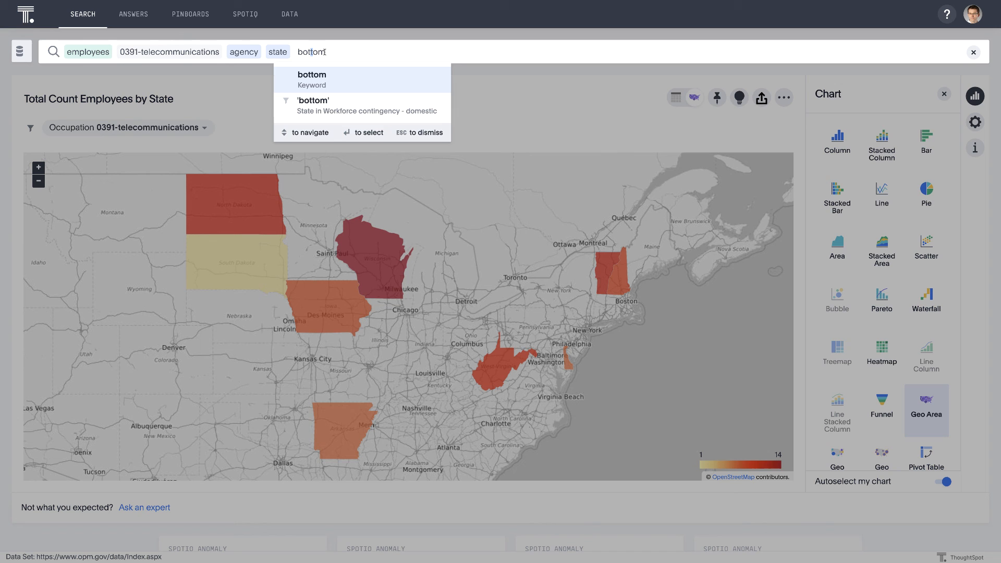
{"action": "type", "text": "30"}
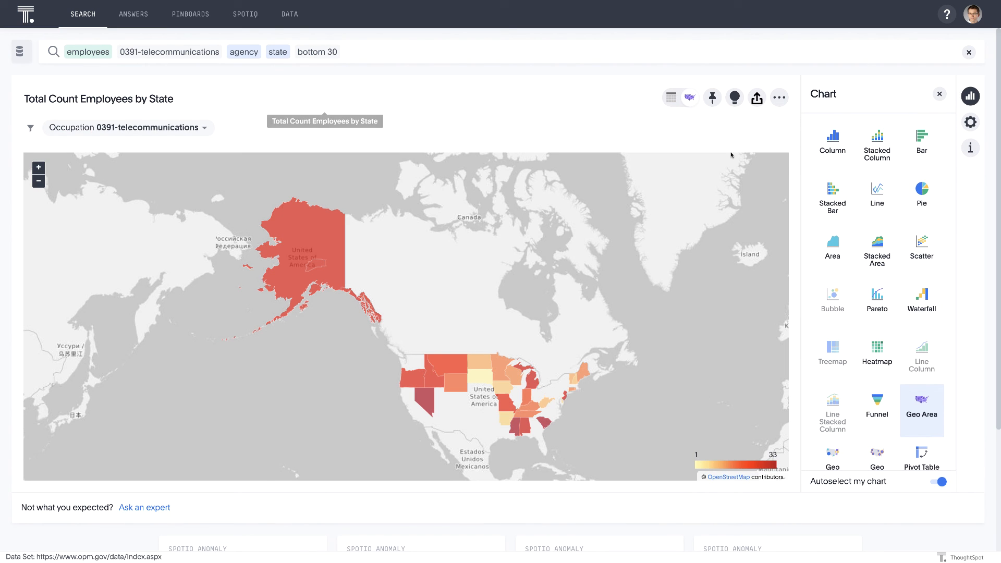
{"action": "left_click", "coordinate": [671, 97]}
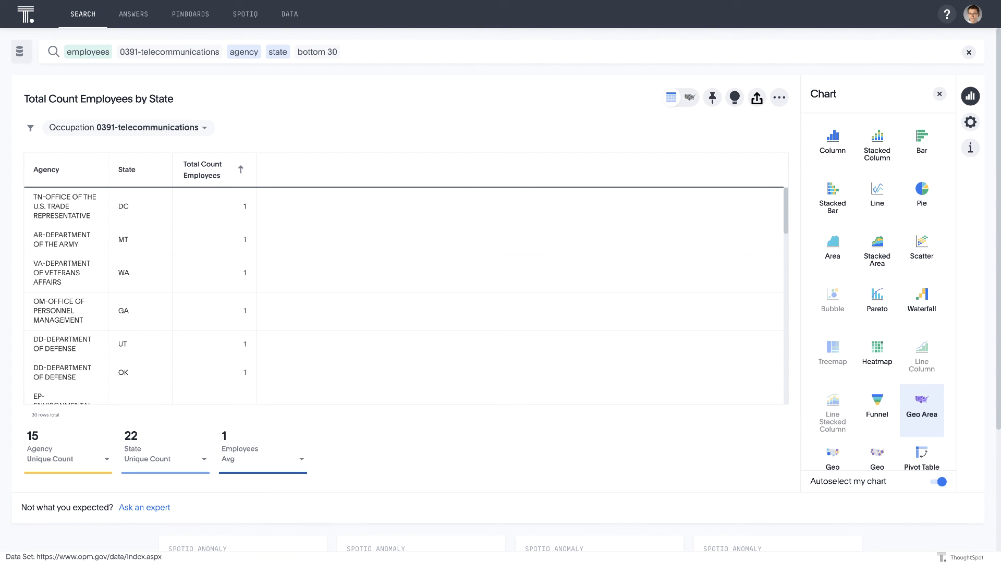
{"action": "mouse_move", "coordinate": [212, 238]}
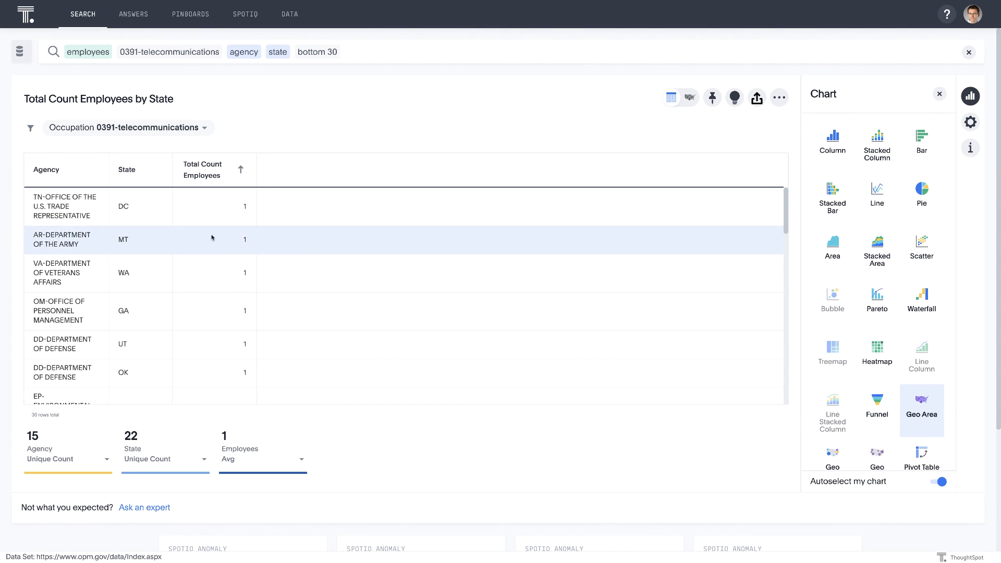